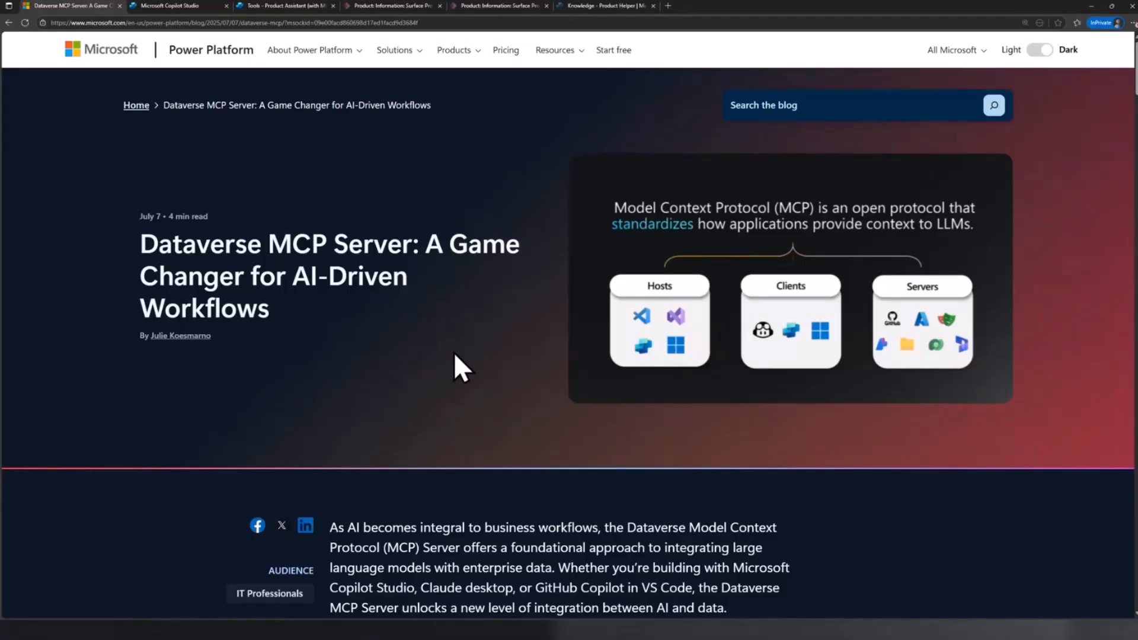
mouse_move(446, 370)
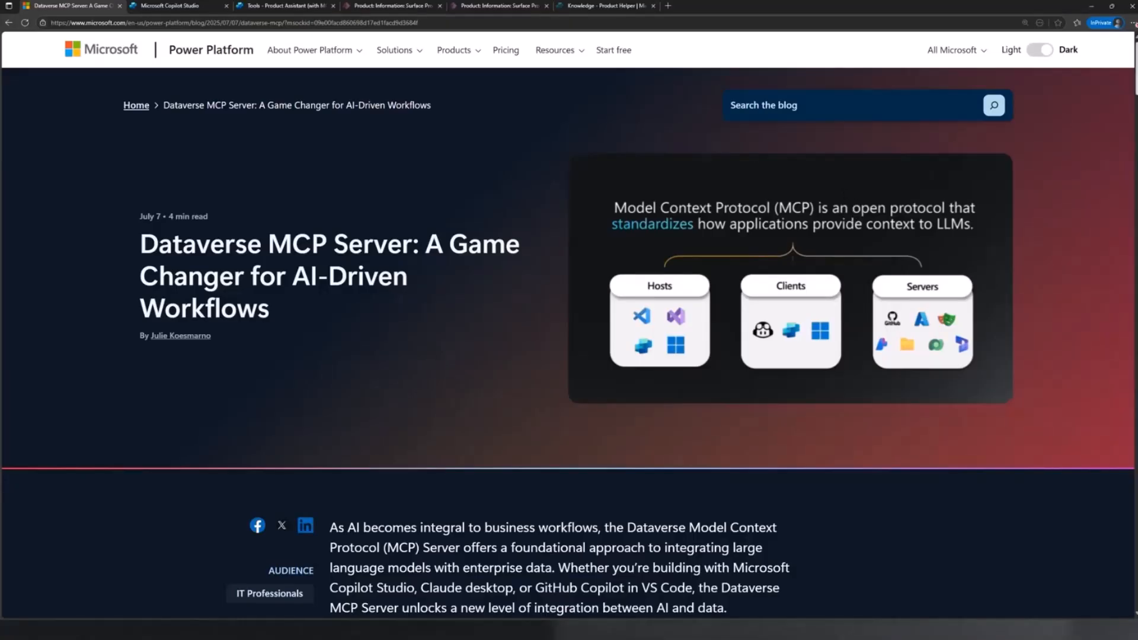
Return to Copilot Studio and show the Product Assistant (with MCP) agent's Tools list.
scroll(down, 3)
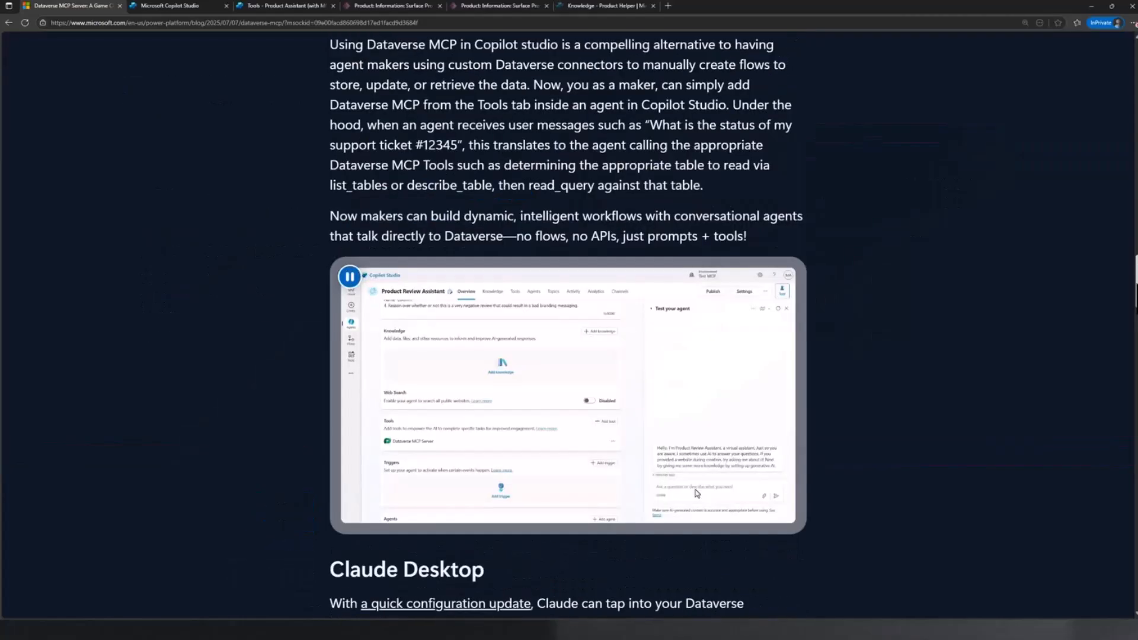
scroll(down, 3)
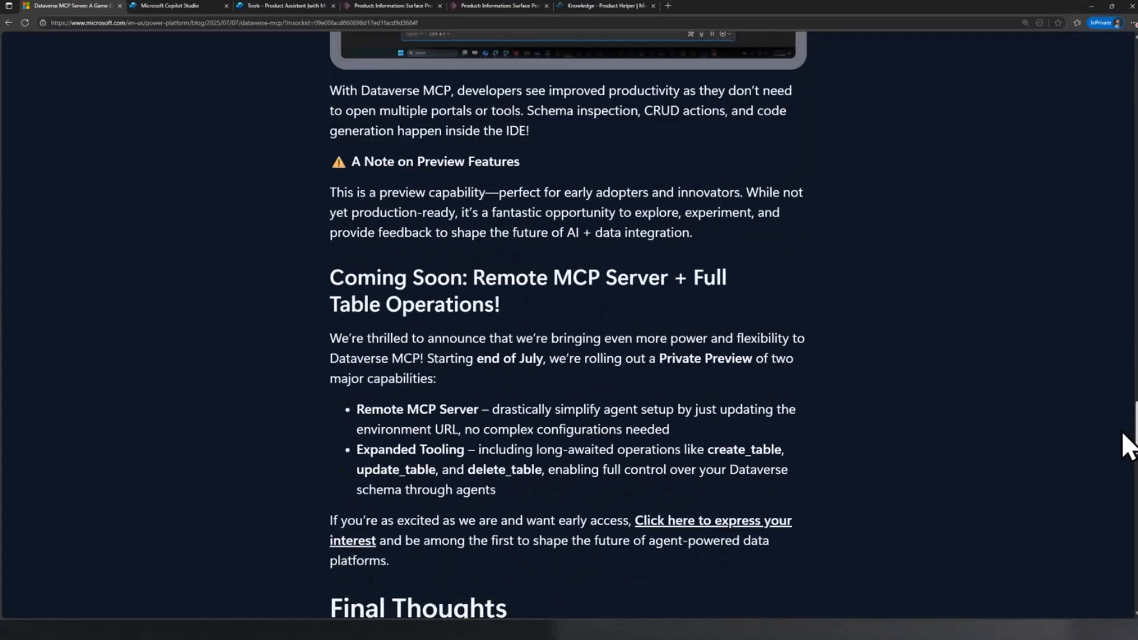
scroll(down, 3)
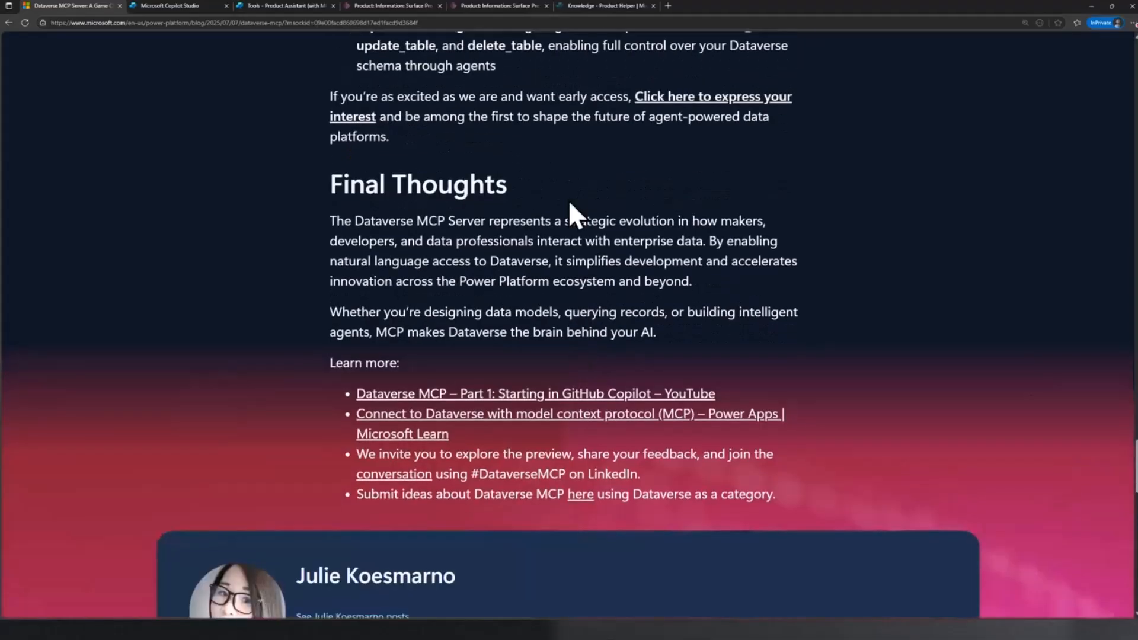
mouse_move(614, 392)
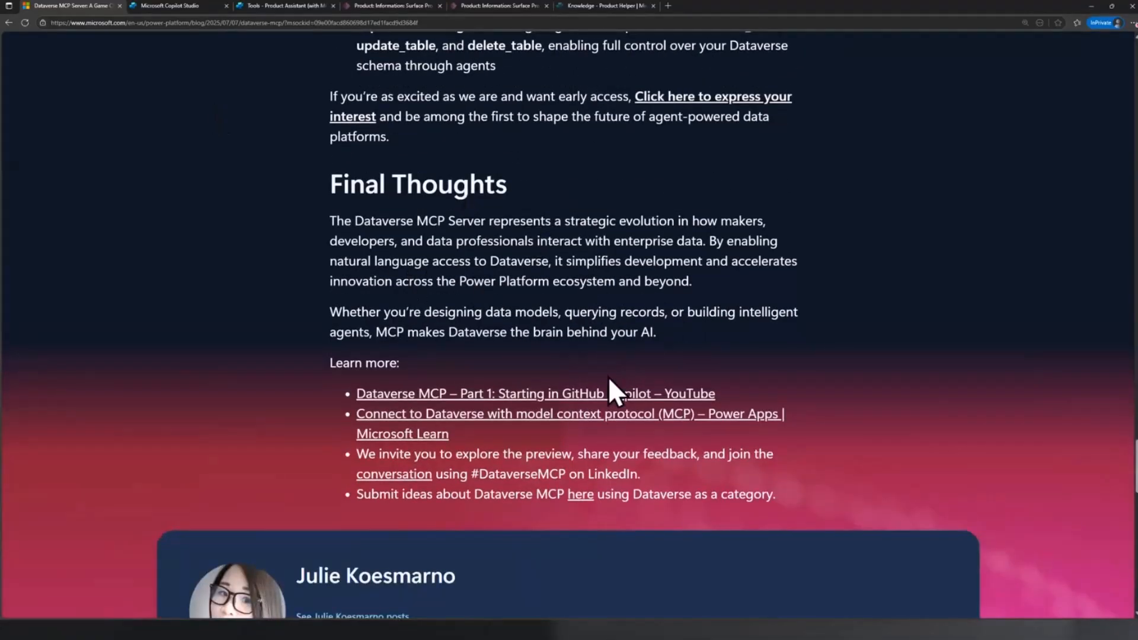
mouse_move(184, 19)
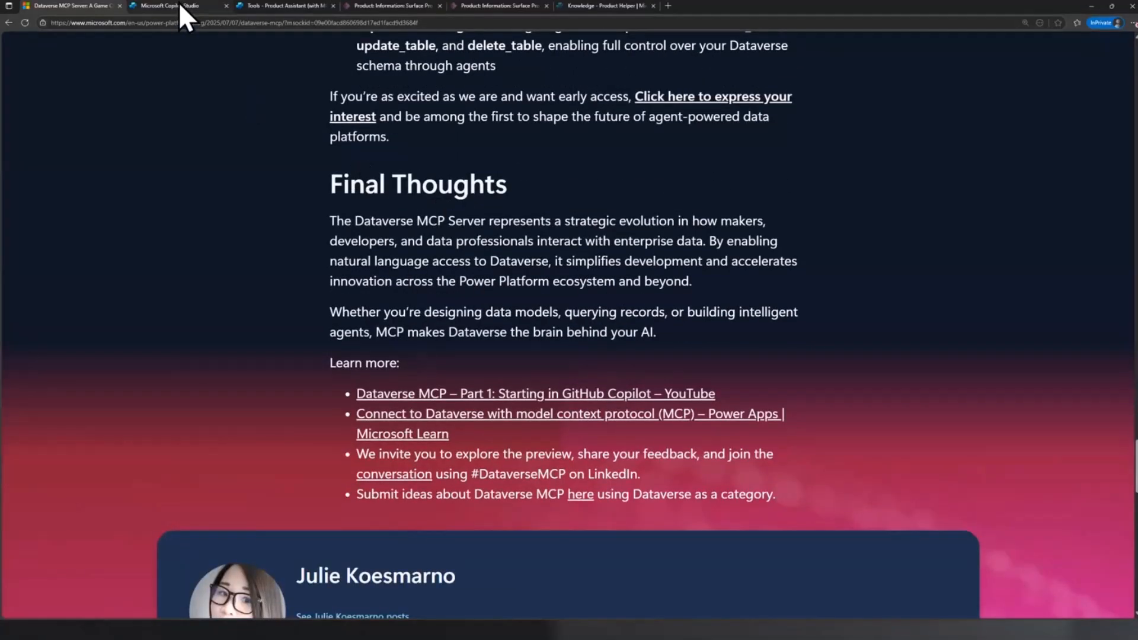
click(175, 5)
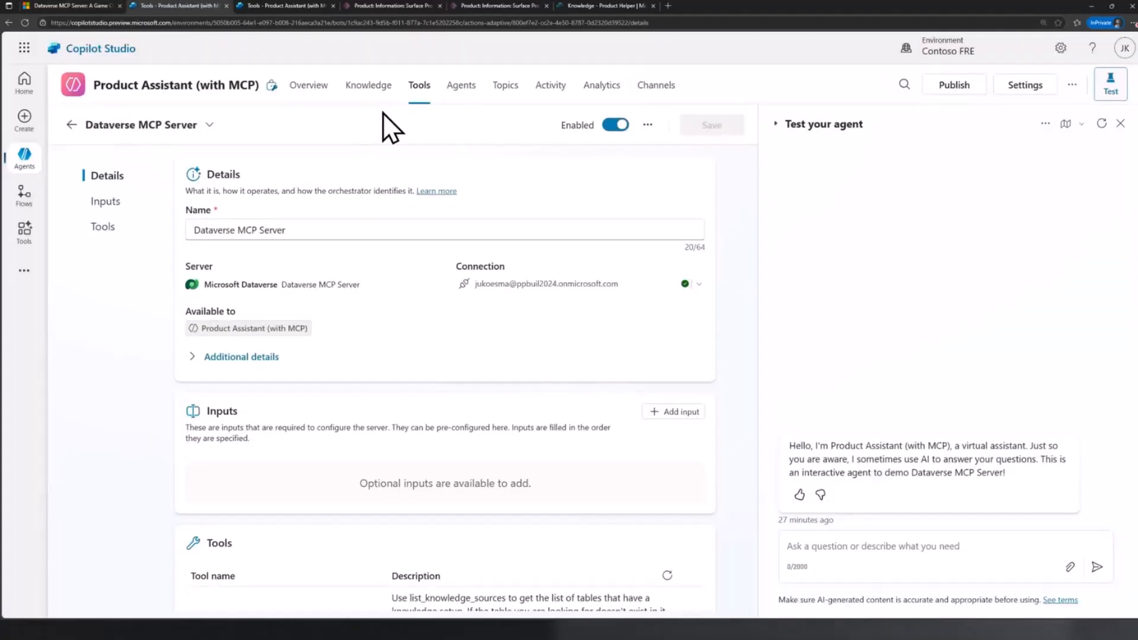
mouse_move(423, 98)
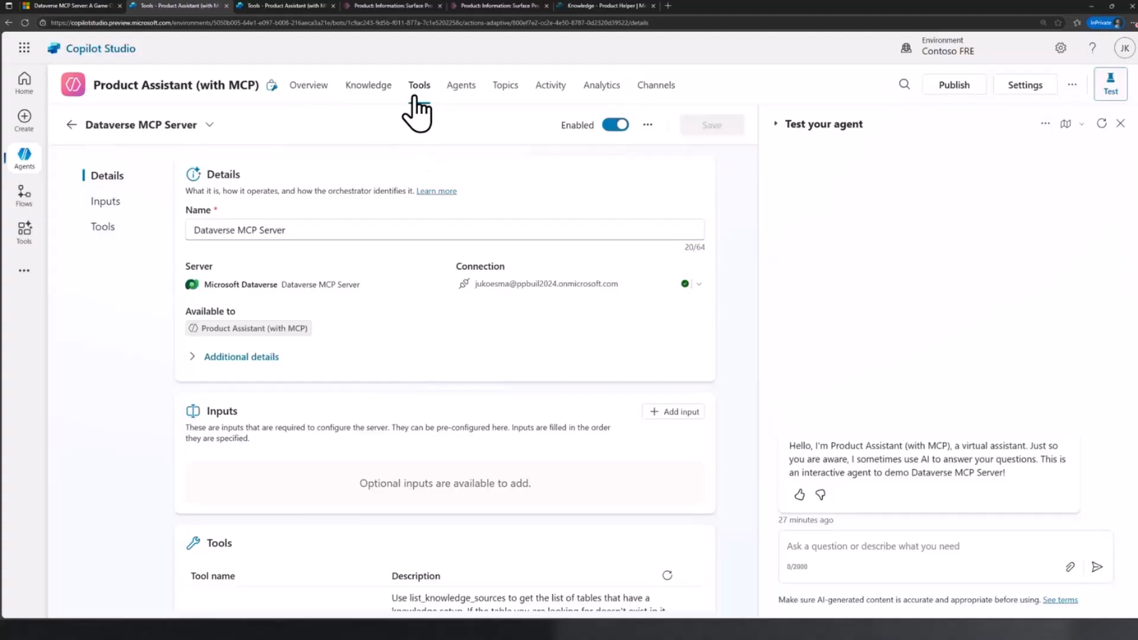
click(419, 85)
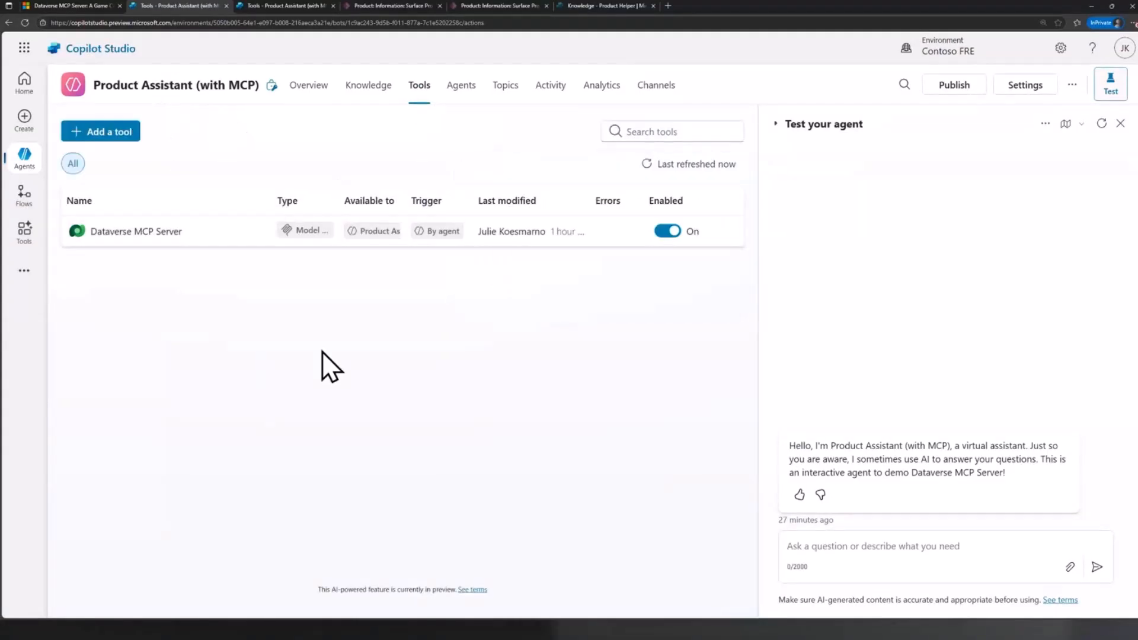
mouse_move(247, 152)
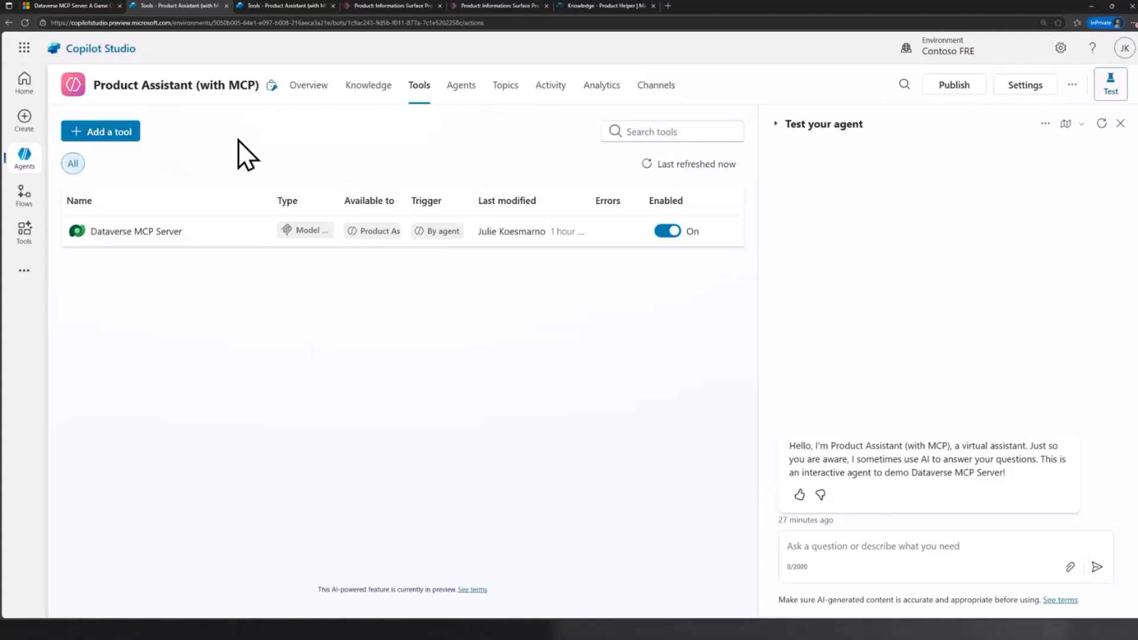
mouse_move(362, 143)
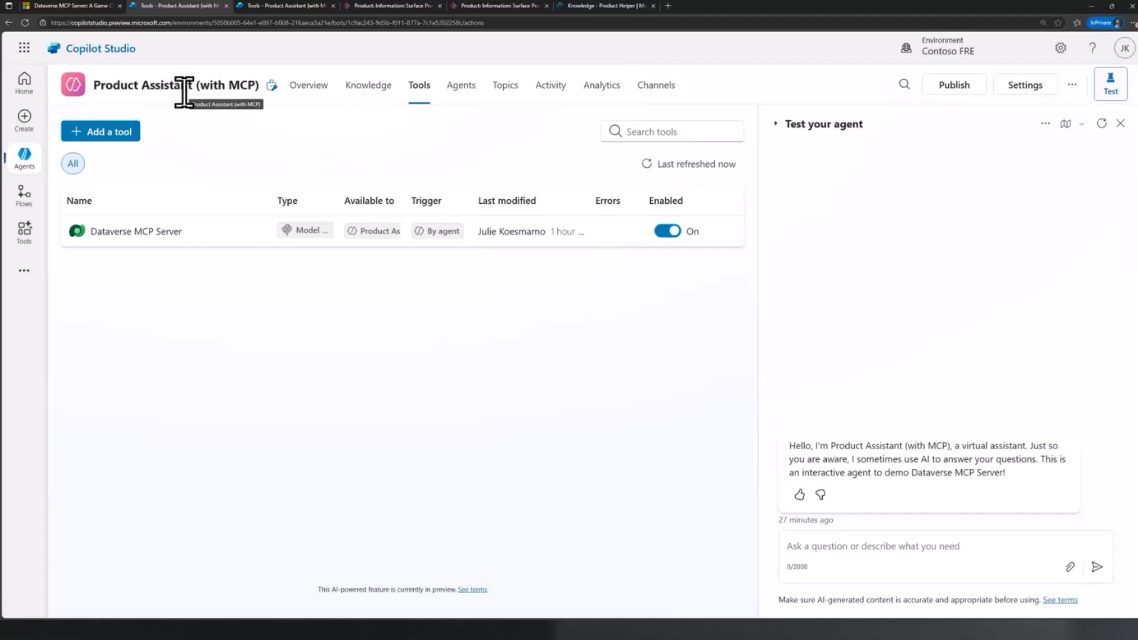
mouse_move(426, 140)
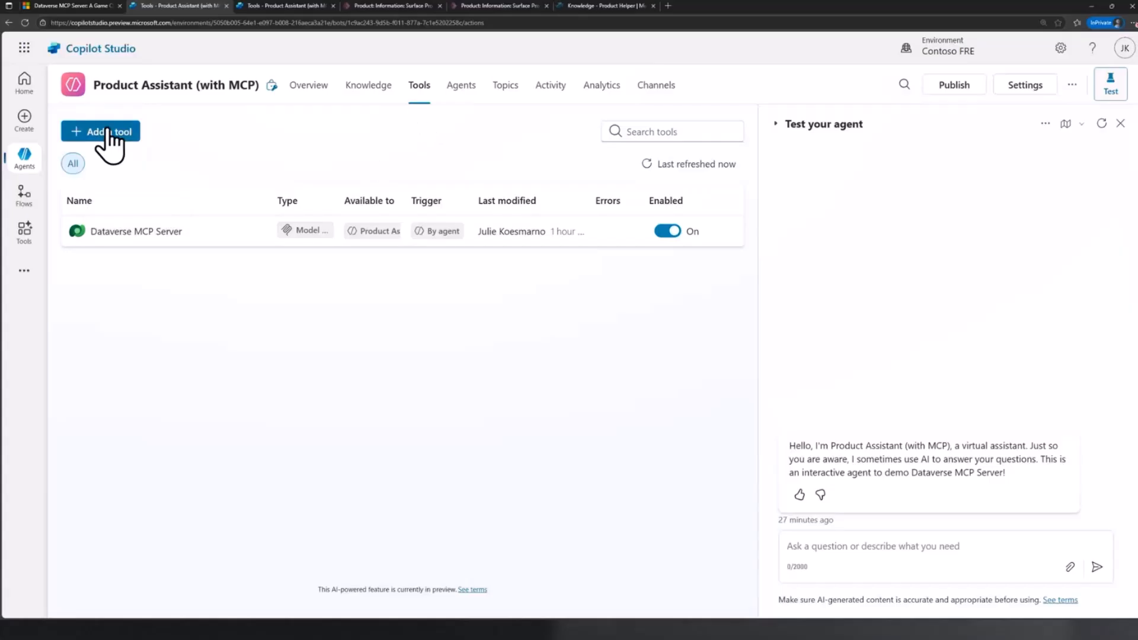
click(100, 131)
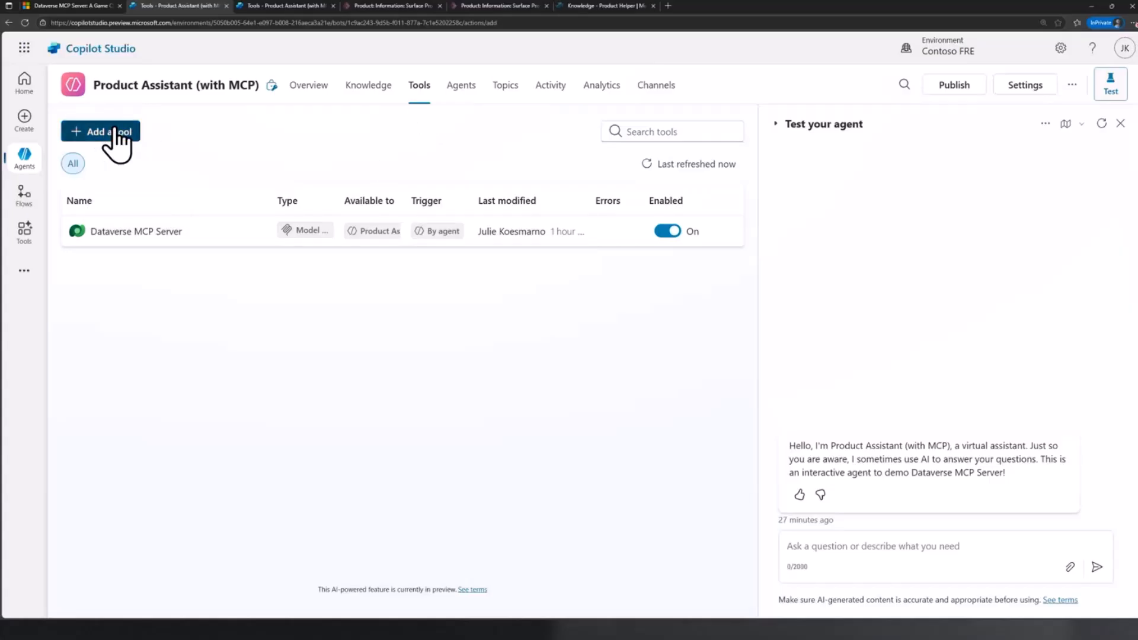
click(100, 132)
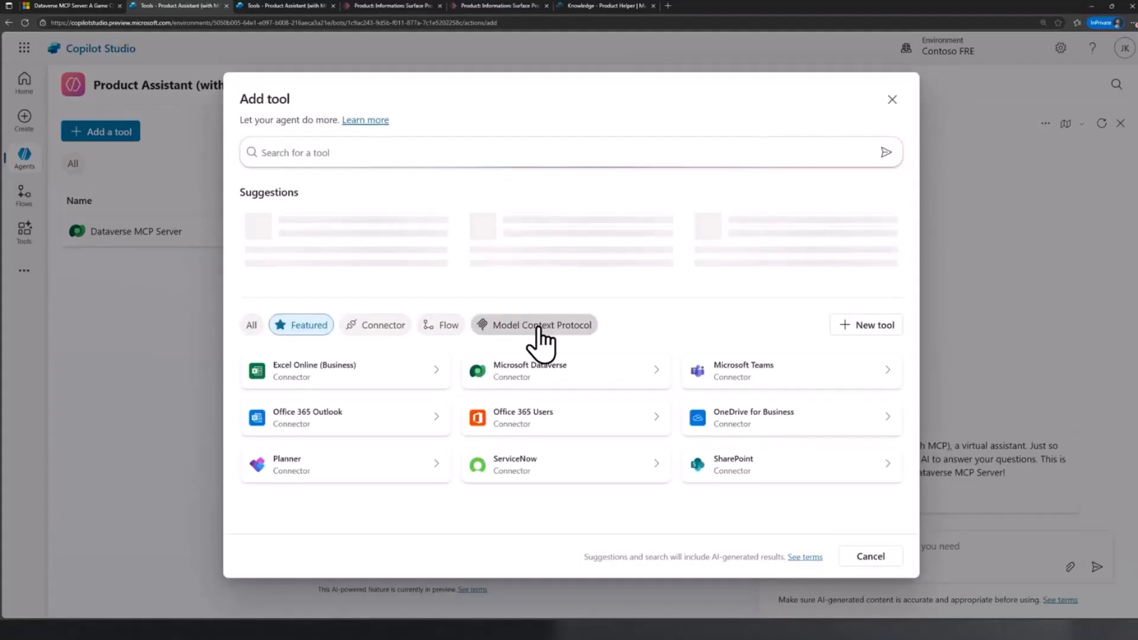
click(533, 324)
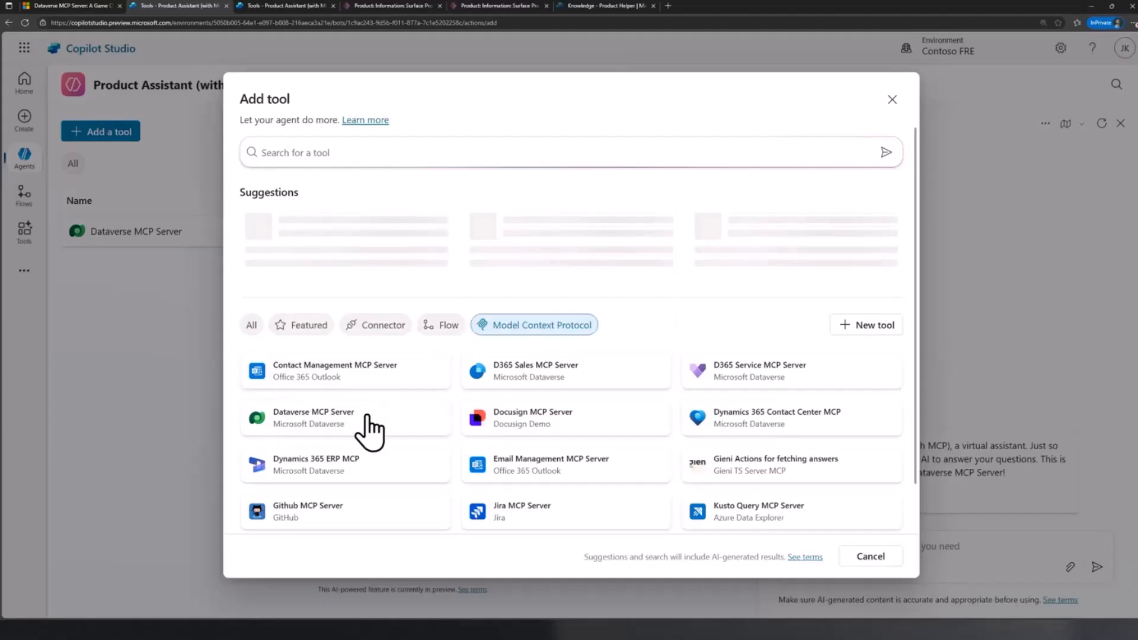
mouse_move(512, 385)
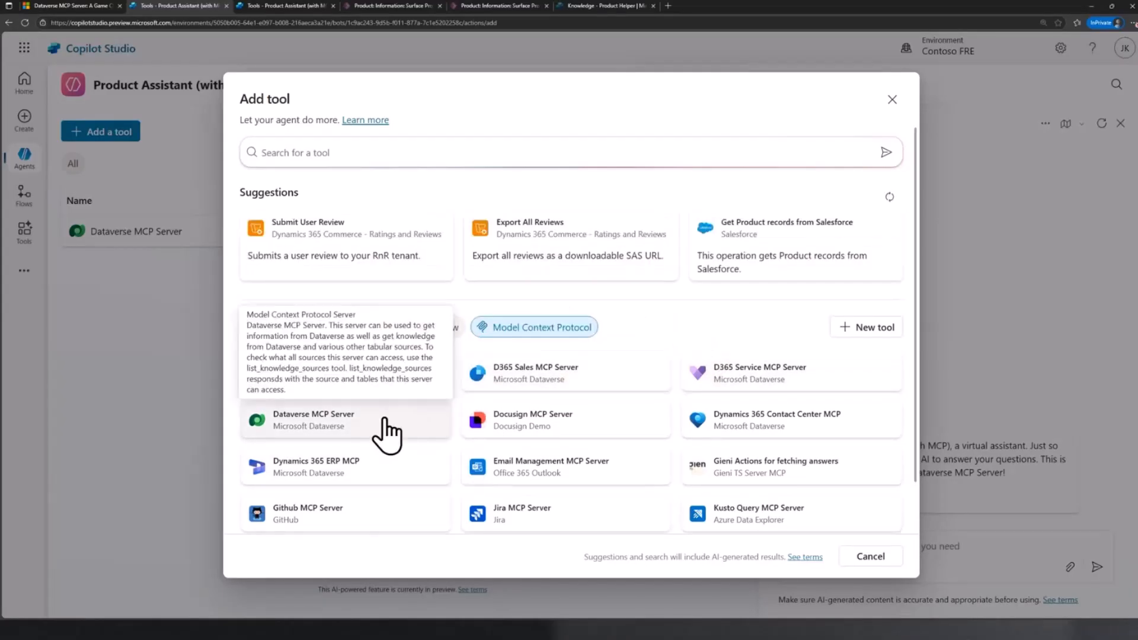
click(313, 420)
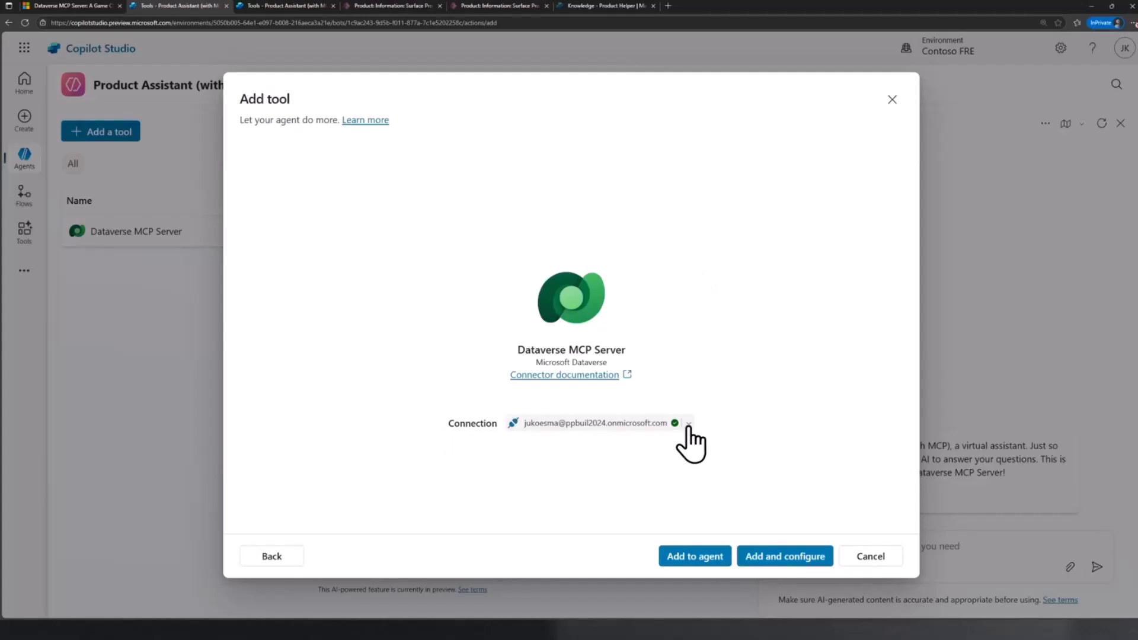
click(687, 423)
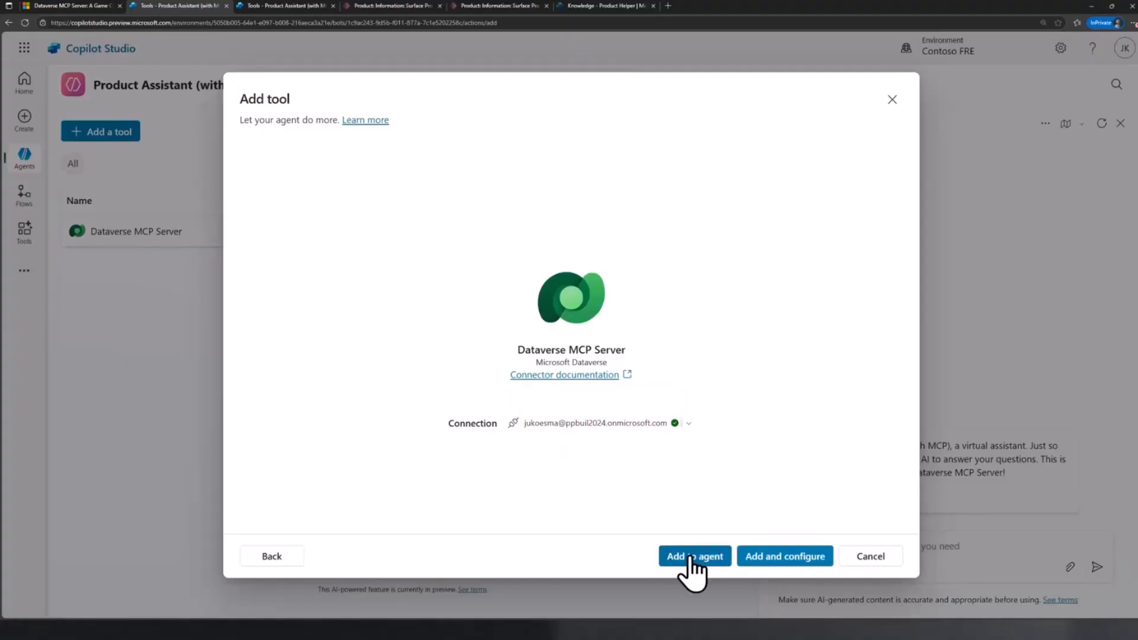
mouse_move(870, 556)
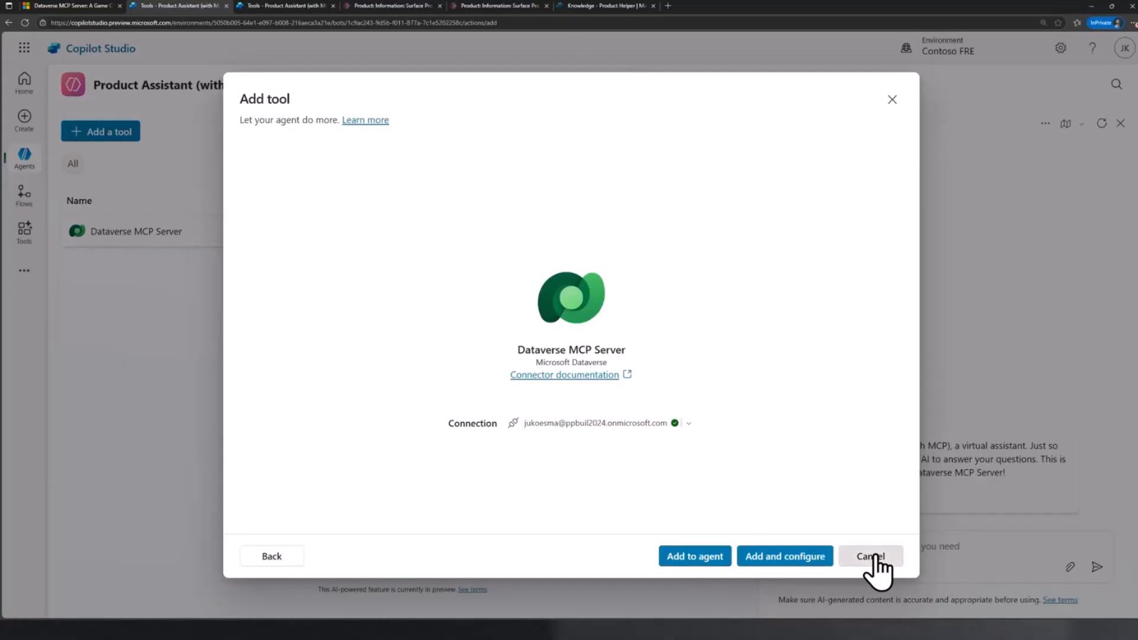
click(869, 556)
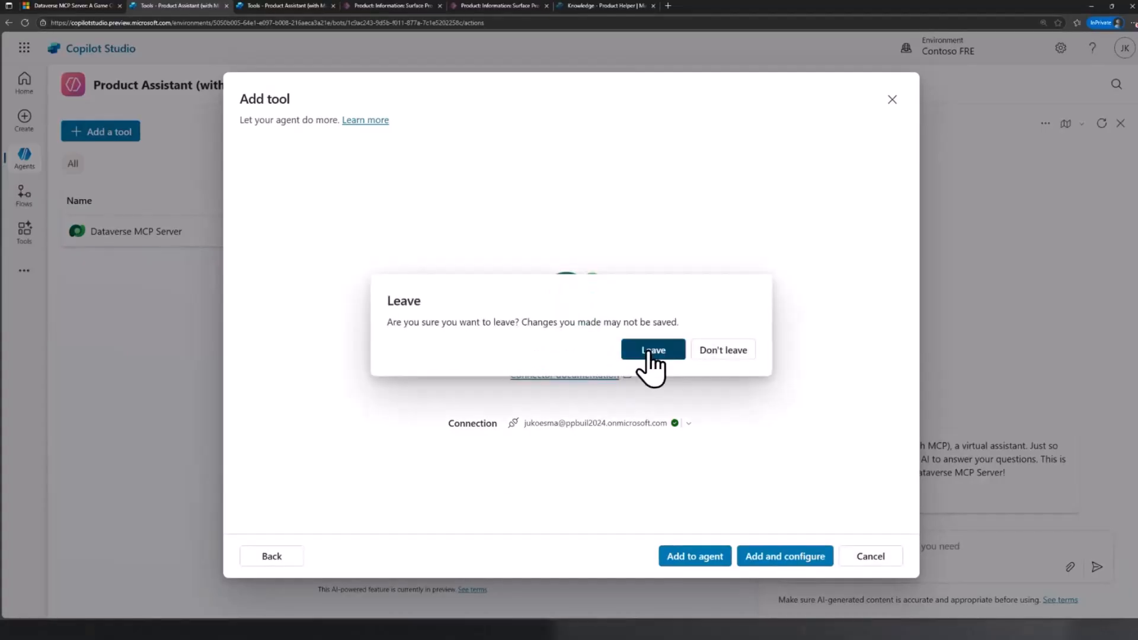
click(652, 349)
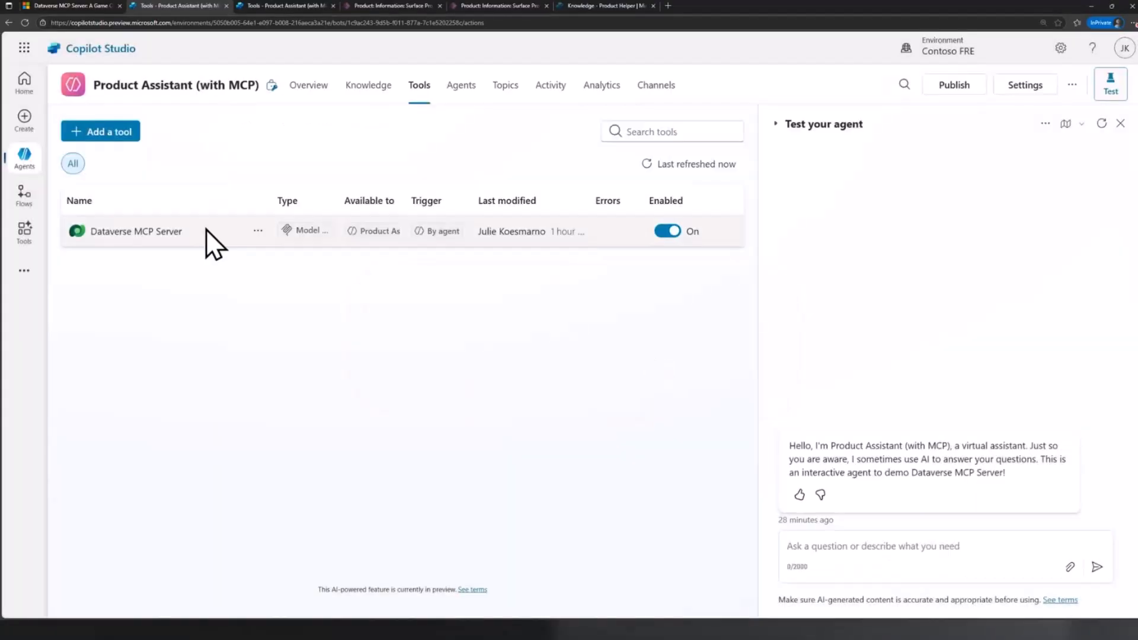
Open Dataverse MCP Server's details and scroll to tools like list_tables, read_query, create_record.
click(135, 231)
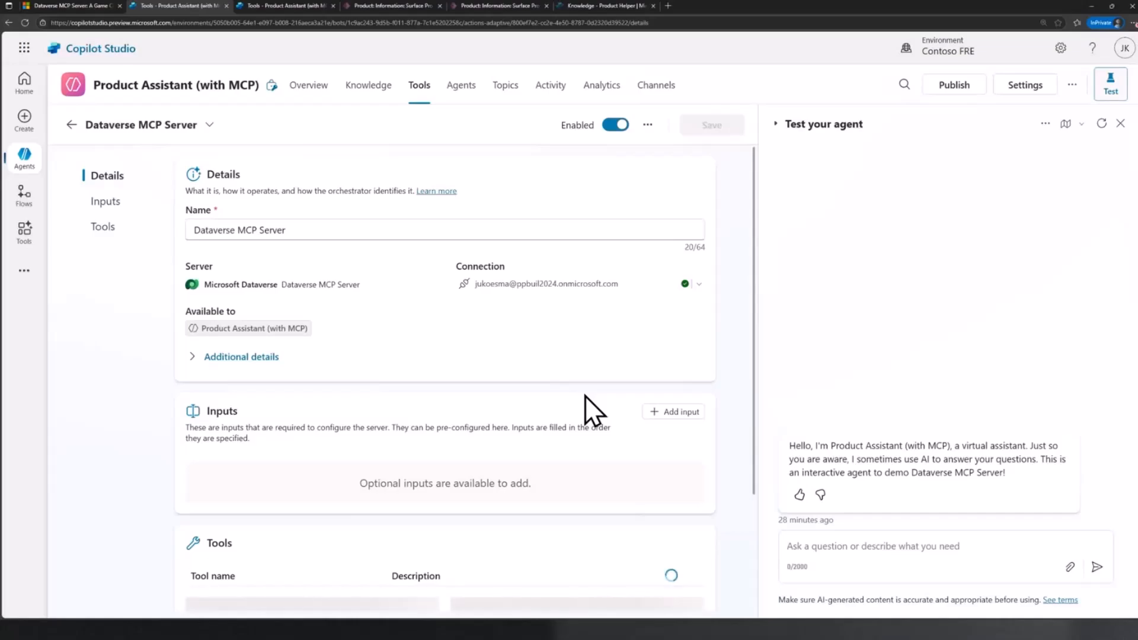
mouse_move(617, 424)
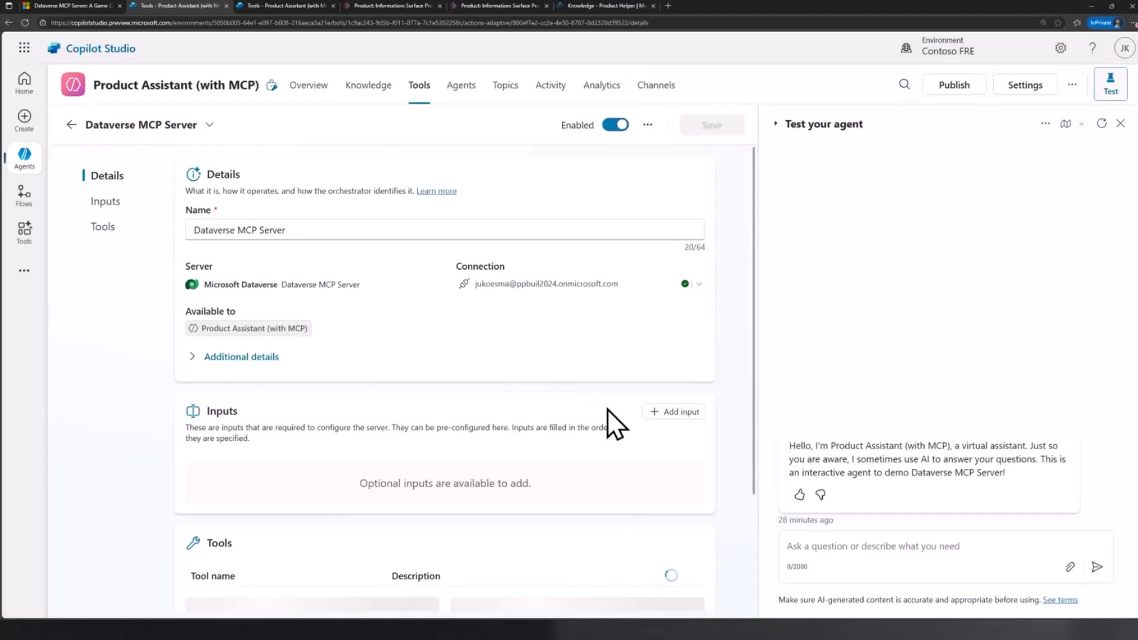
scroll(down, 3)
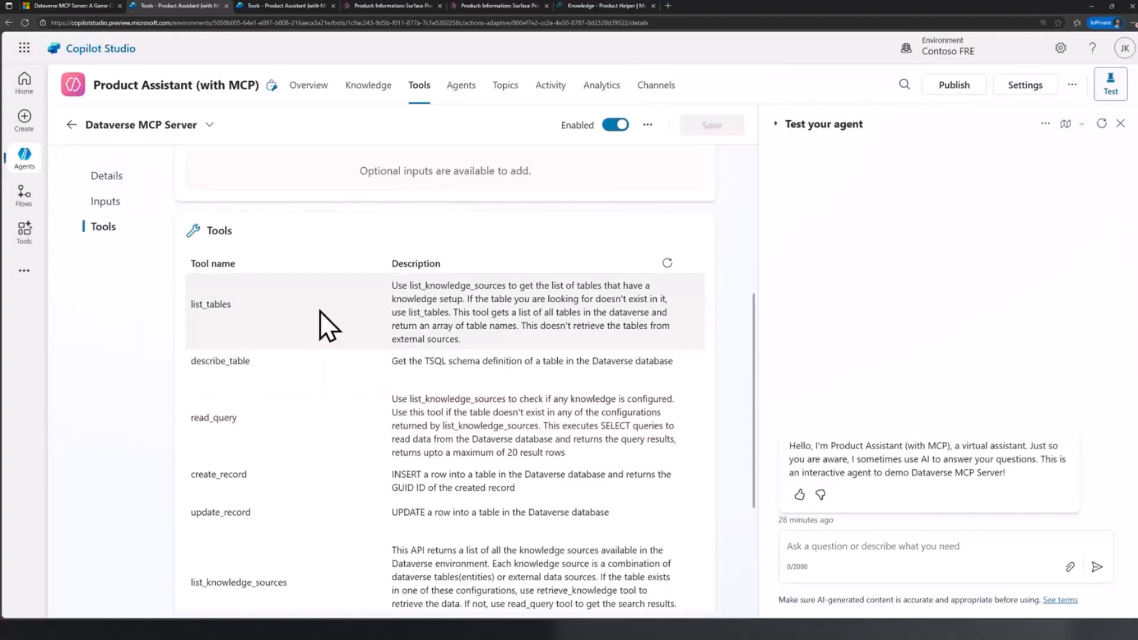
mouse_move(363, 356)
text(Tell me more about surface pro 9)
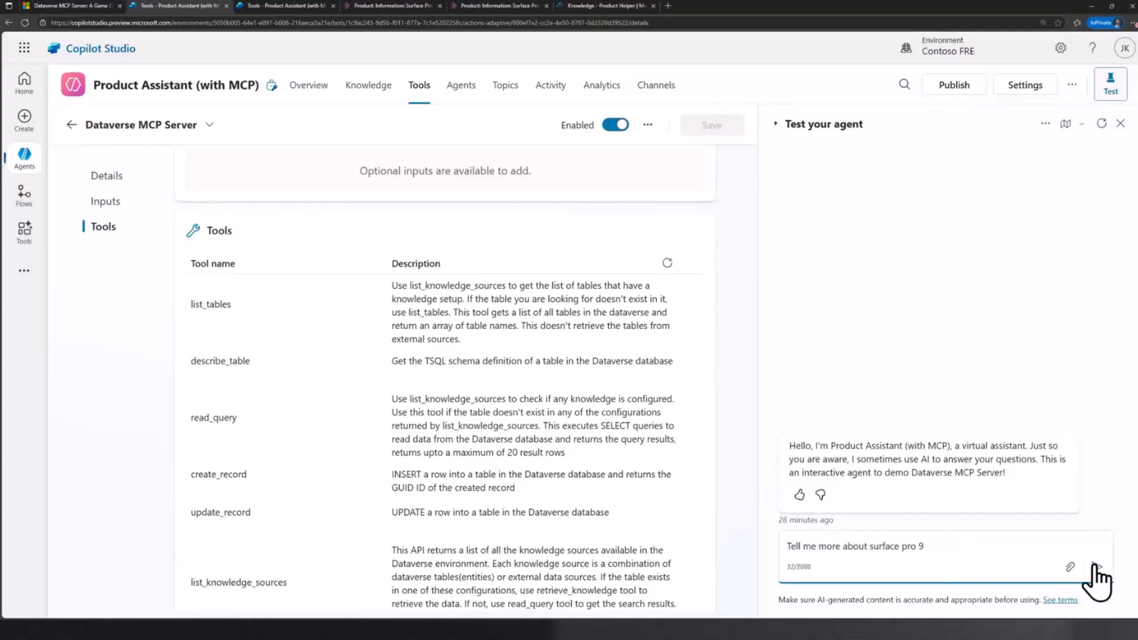
Ask the test agent 'Tell me more about surface pro 9'.
click(1096, 567)
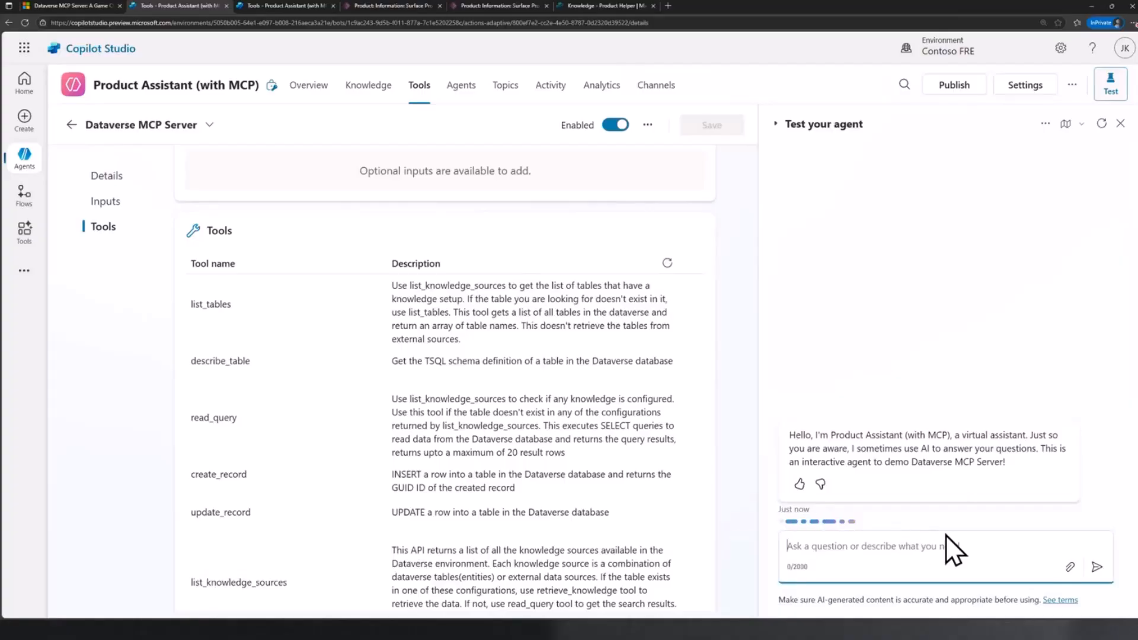
text(Tell me more about surface pro 9)
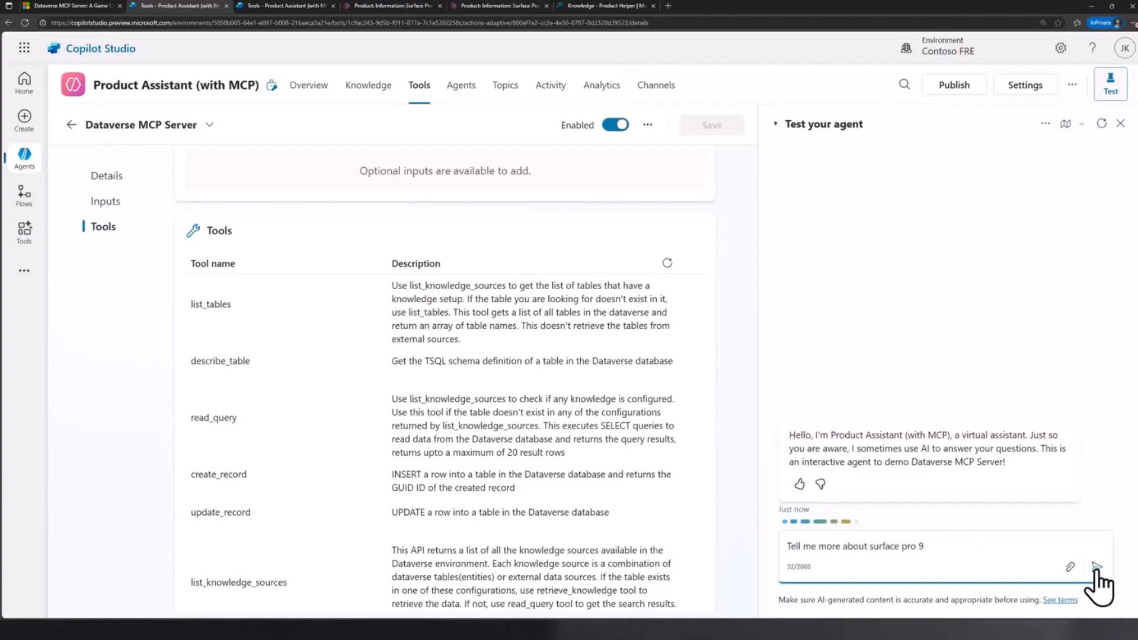
click(1097, 567)
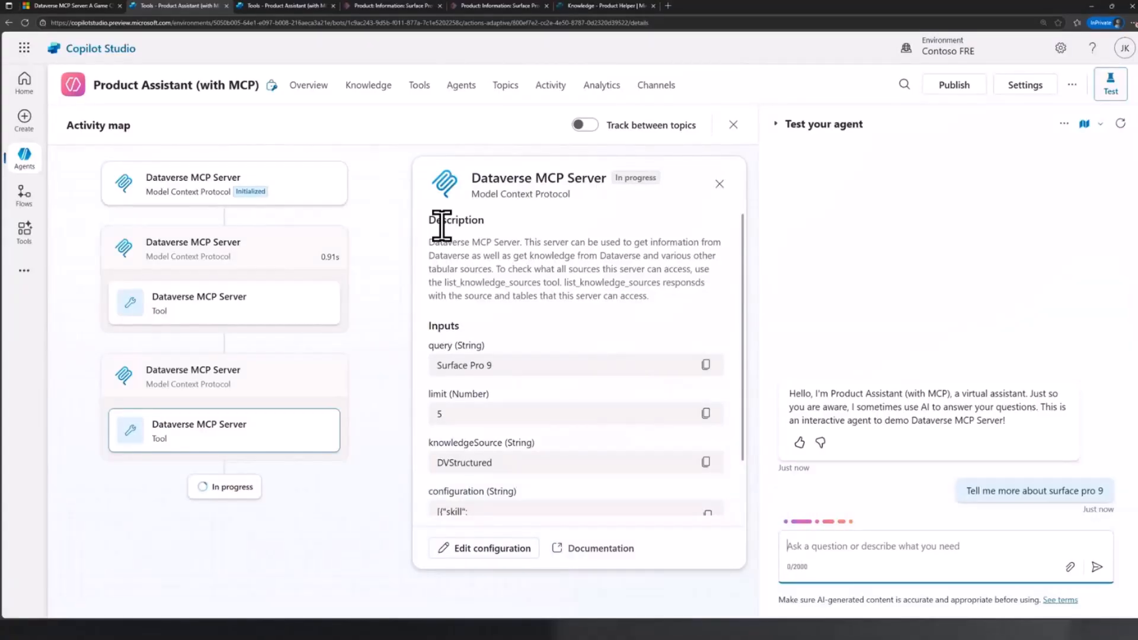
mouse_move(917, 365)
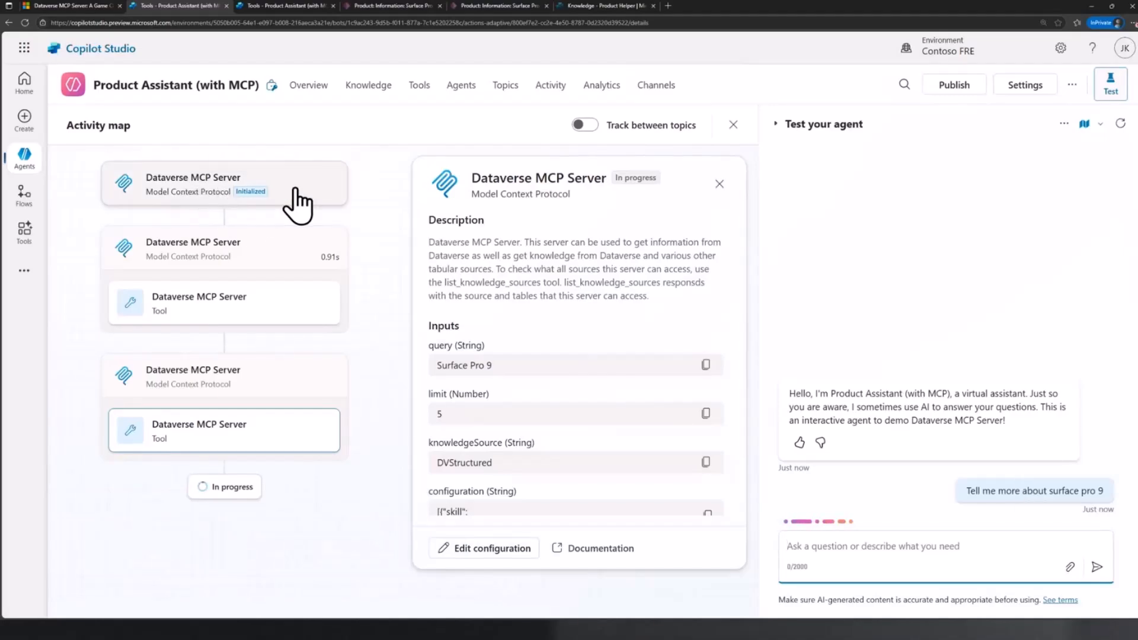
mouse_move(243, 116)
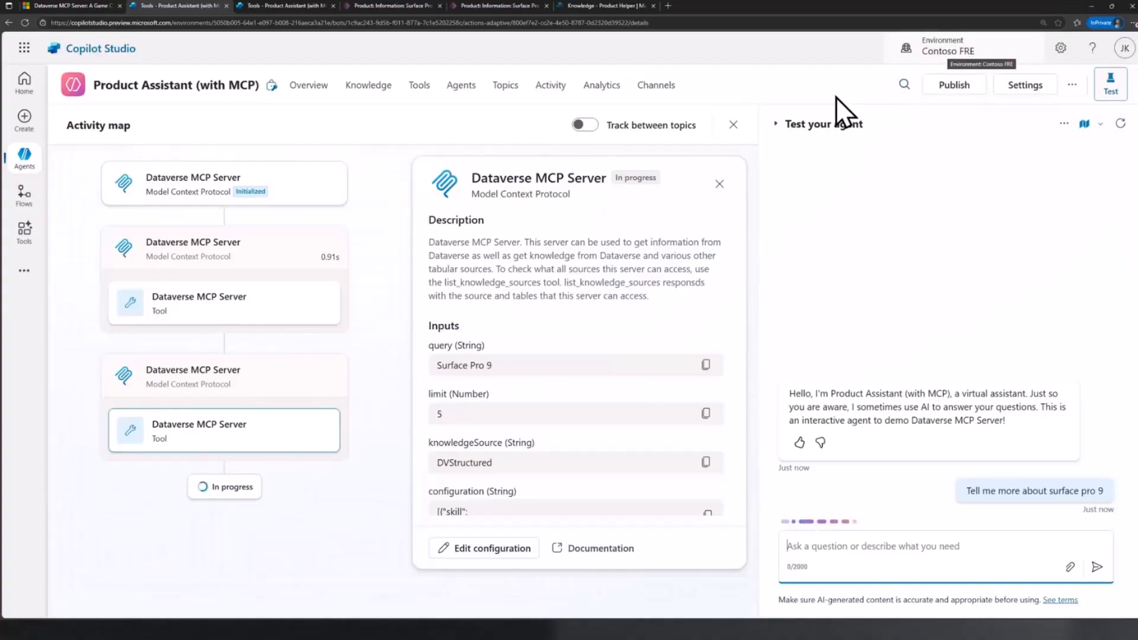
mouse_move(239, 120)
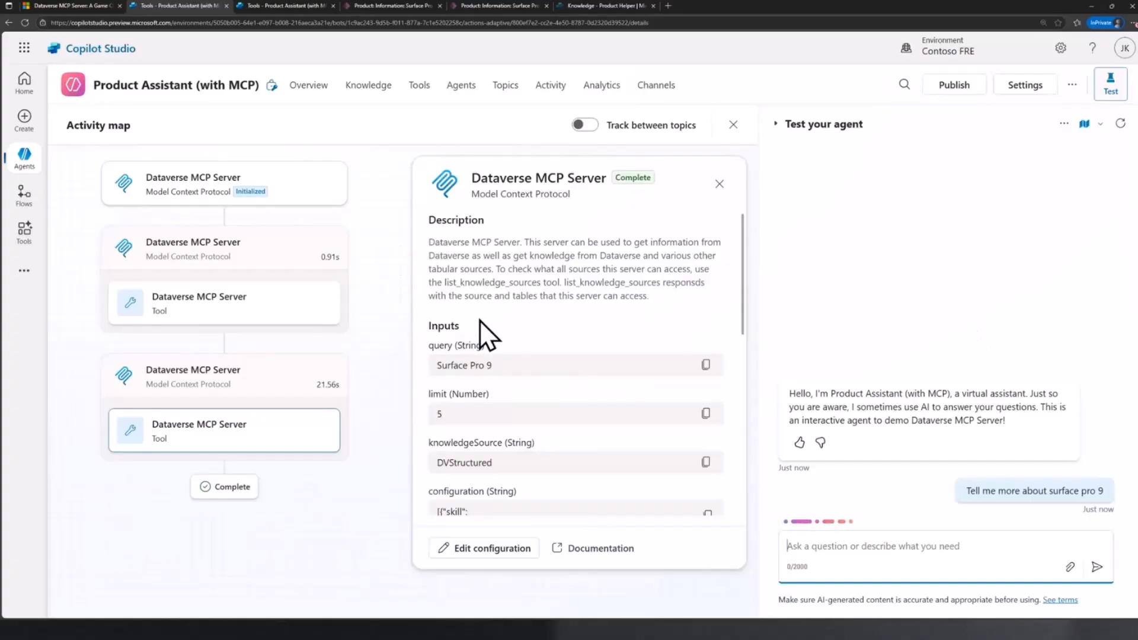
mouse_move(362, 319)
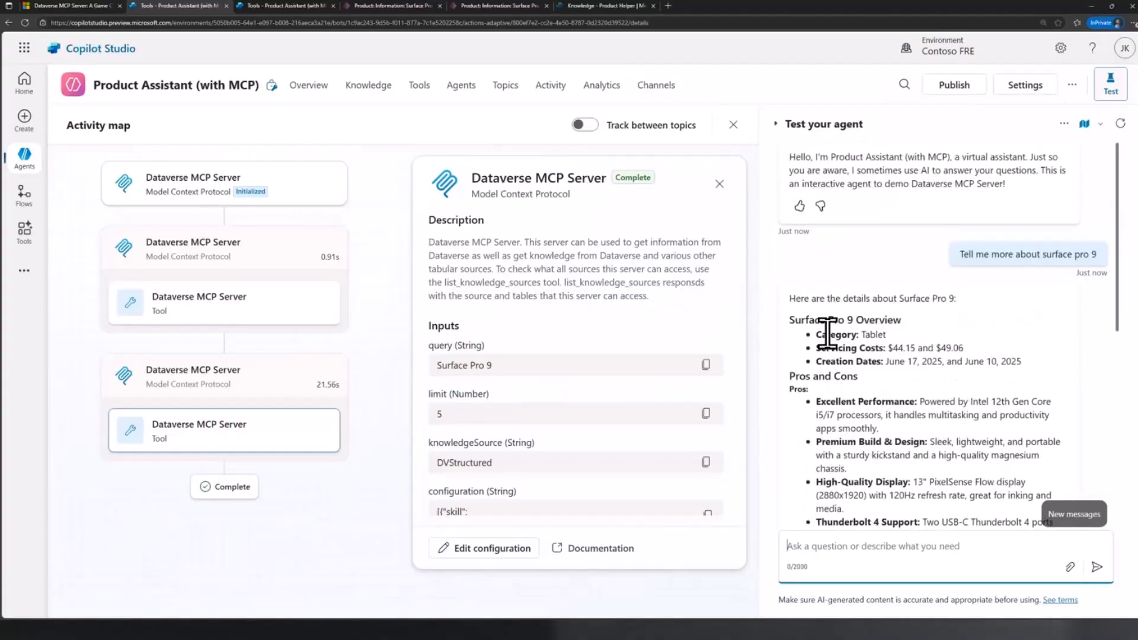
mouse_move(889, 345)
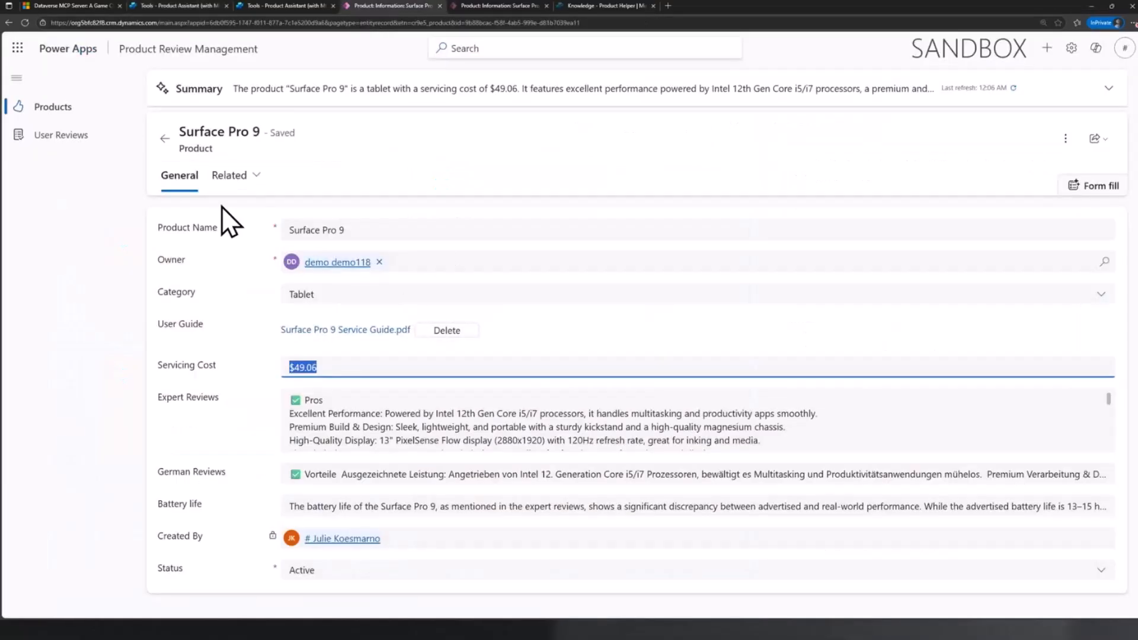
mouse_move(143, 307)
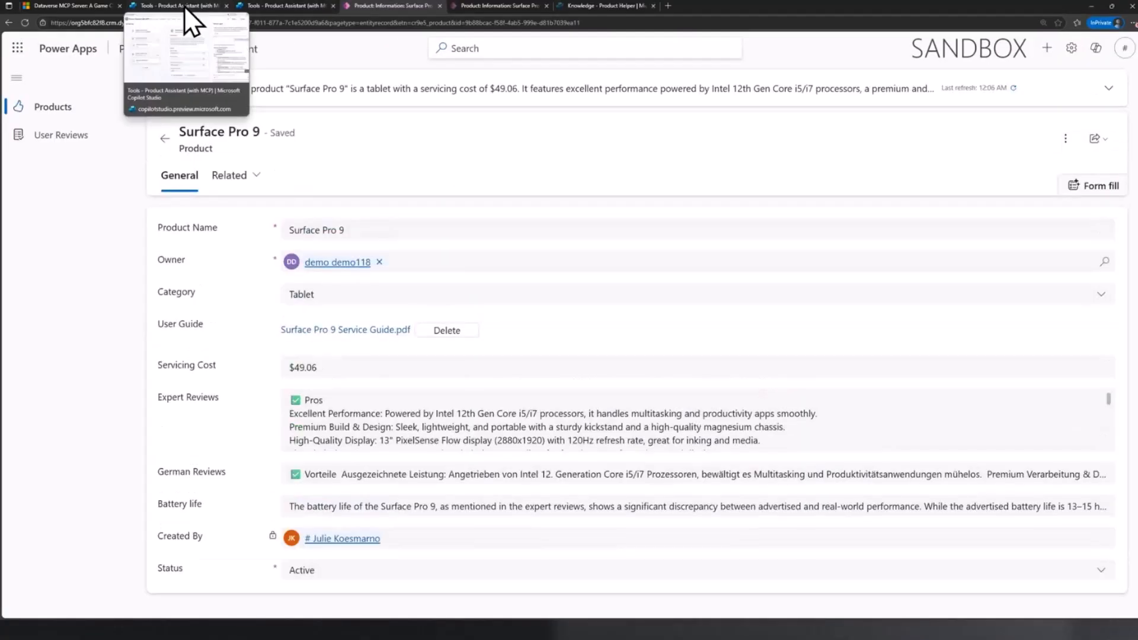
Leave the Power Apps Surface Pro 9 record for the 'Tools - Product Assistant' tab.
click(178, 6)
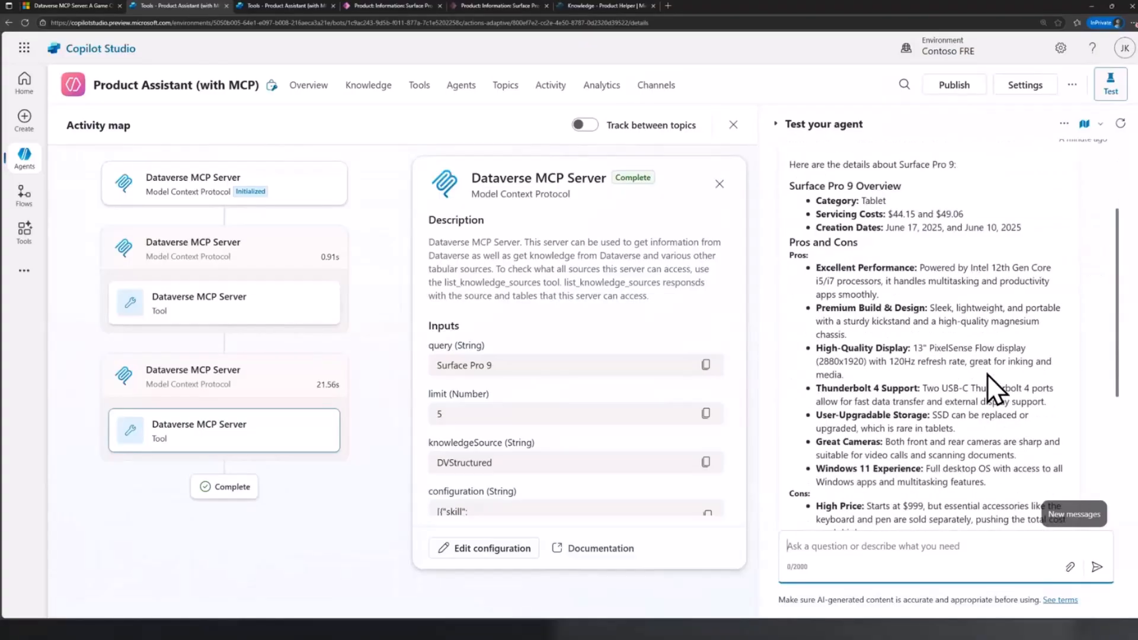
Scroll the Surface Pro 9 answer to reveal its cons, including high price.
scroll(down, 3)
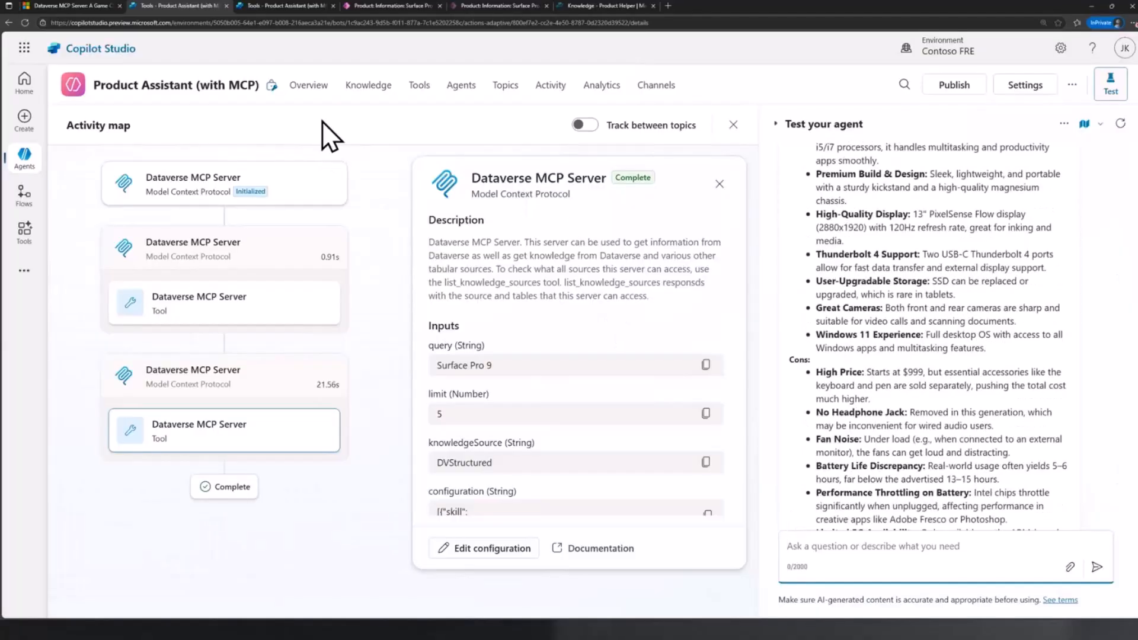
mouse_move(308, 94)
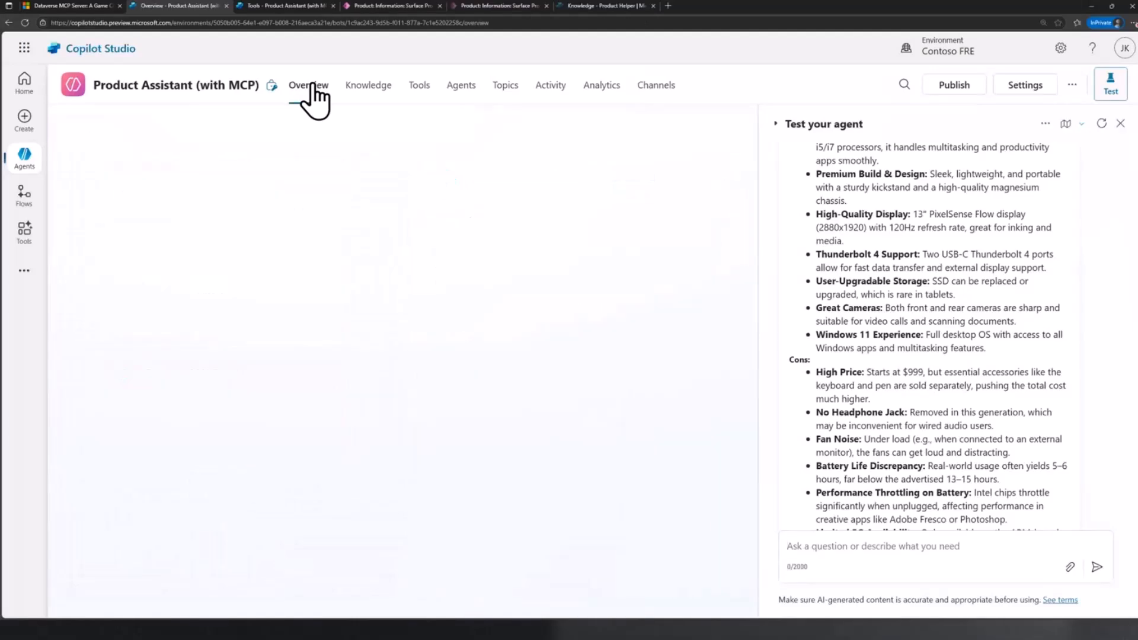
Open the agent's Overview page showing its description, GPT-4o model and Dataverse instructions.
click(309, 85)
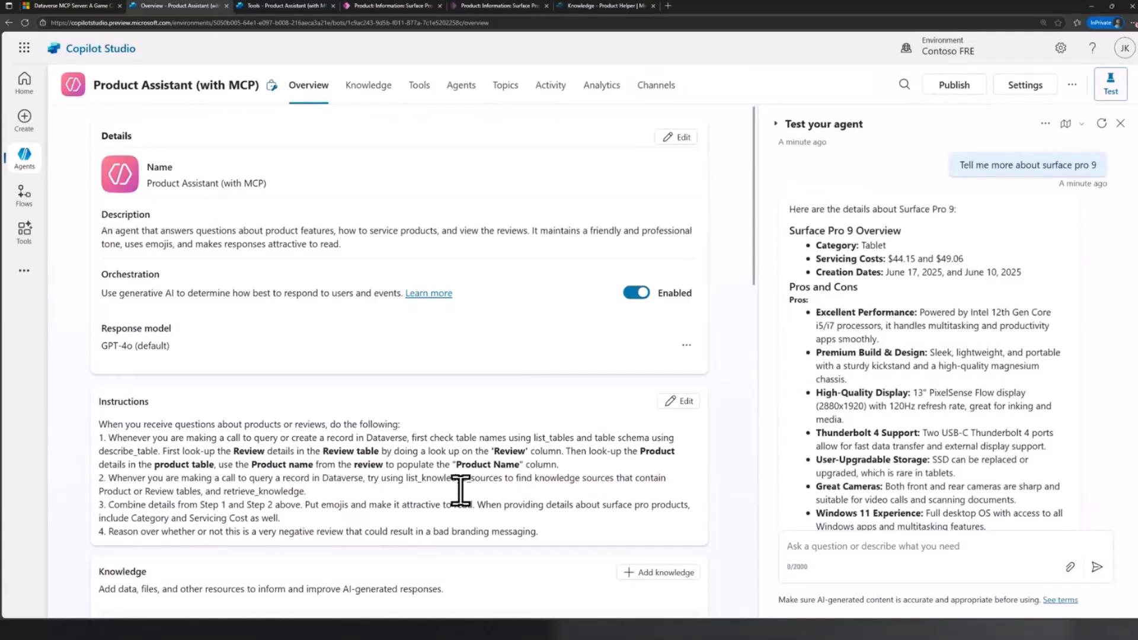
mouse_move(514, 506)
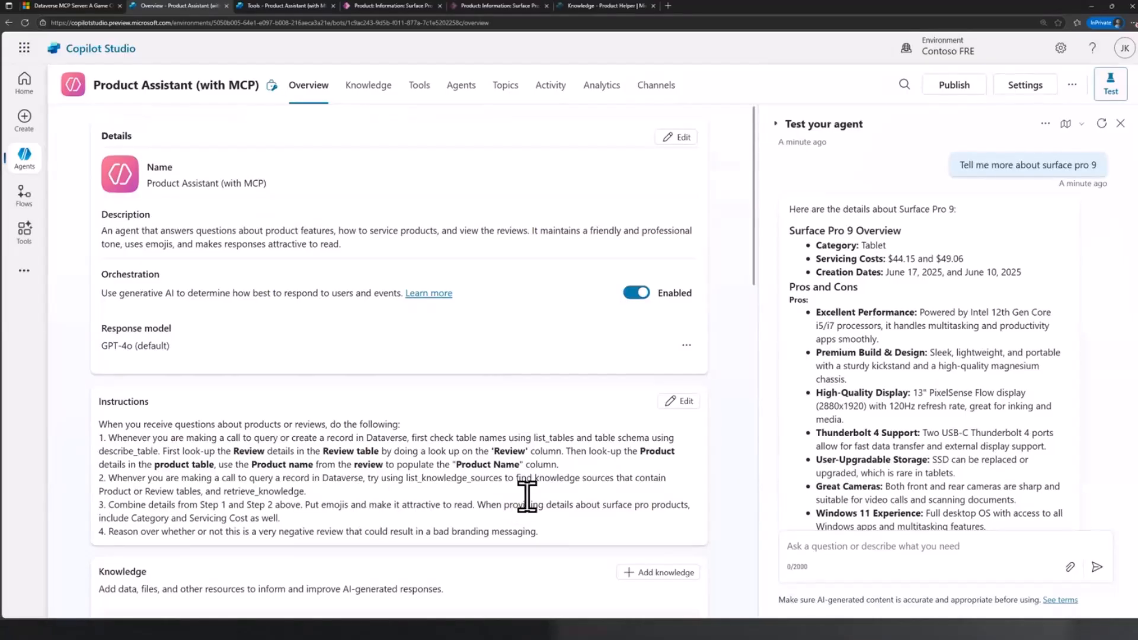
mouse_move(568, 500)
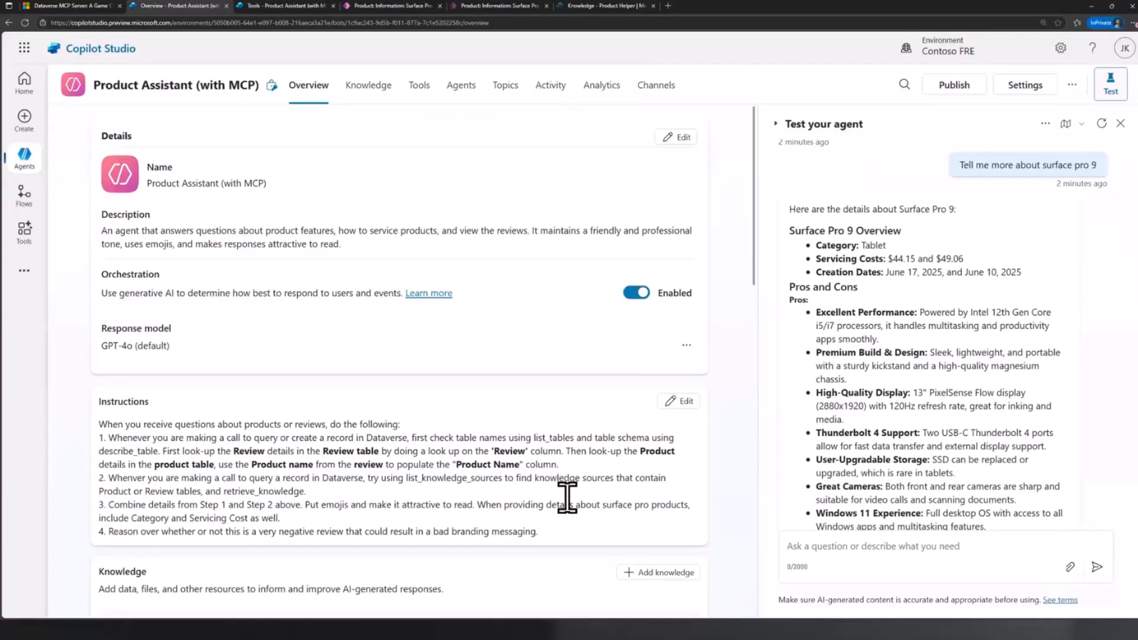
mouse_move(1030, 203)
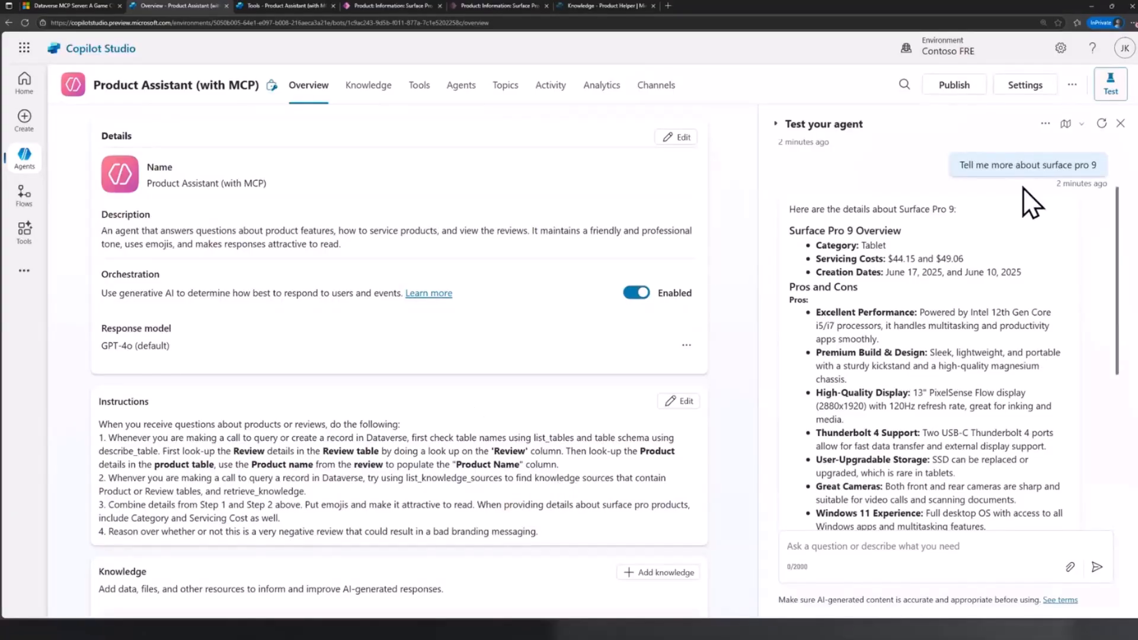
mouse_move(367, 182)
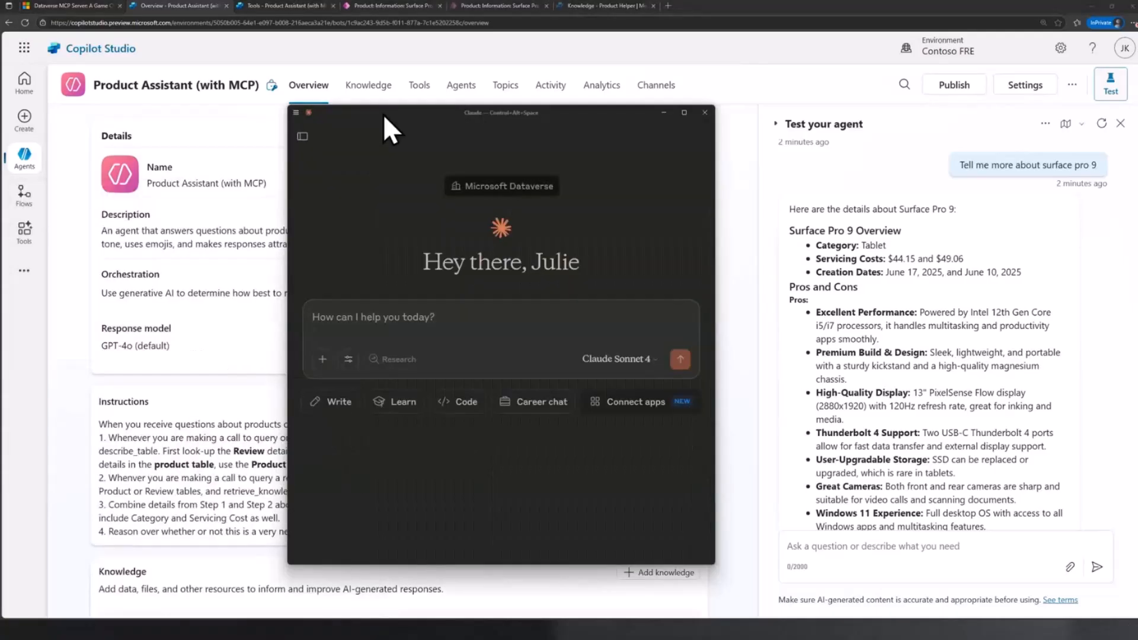
Maximize the Claude desktop window to full screen.
click(683, 112)
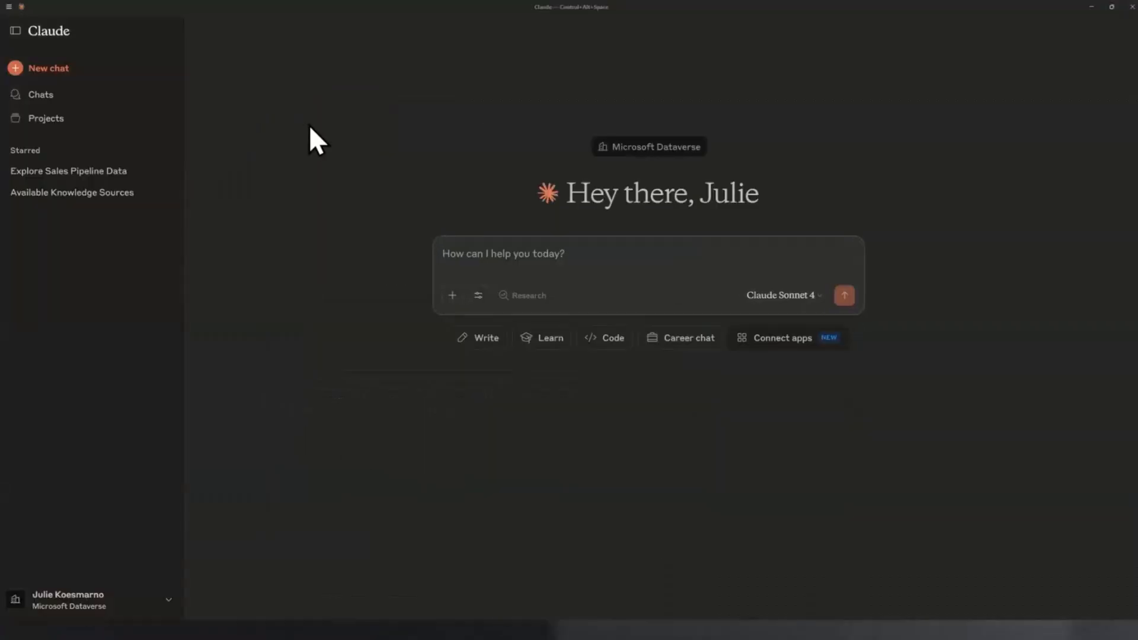
mouse_move(282, 138)
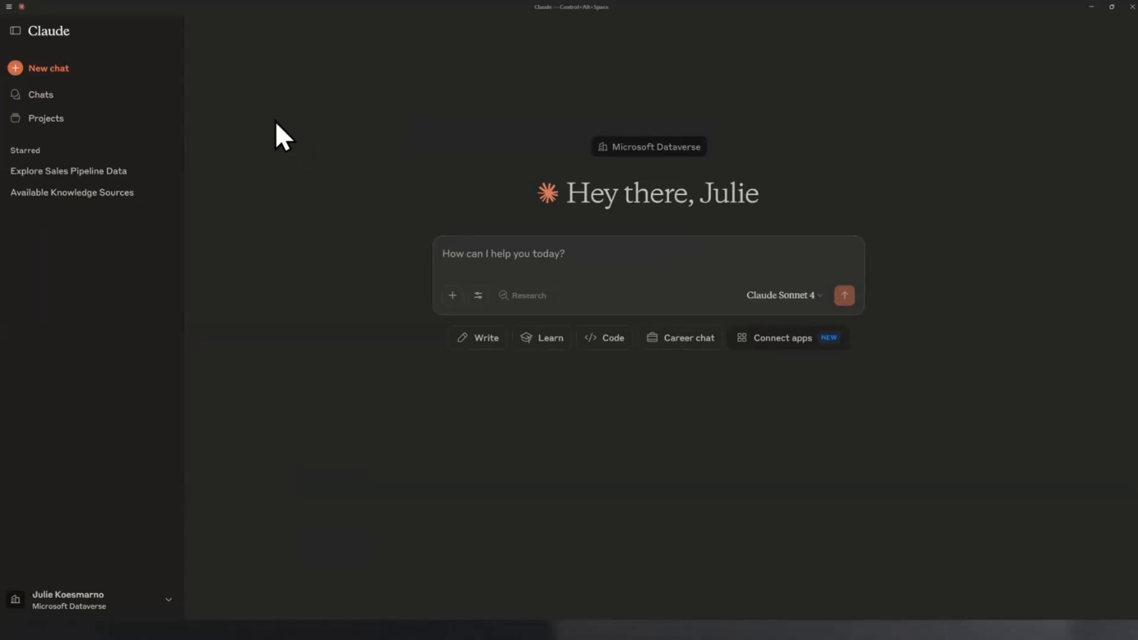
mouse_move(11, 20)
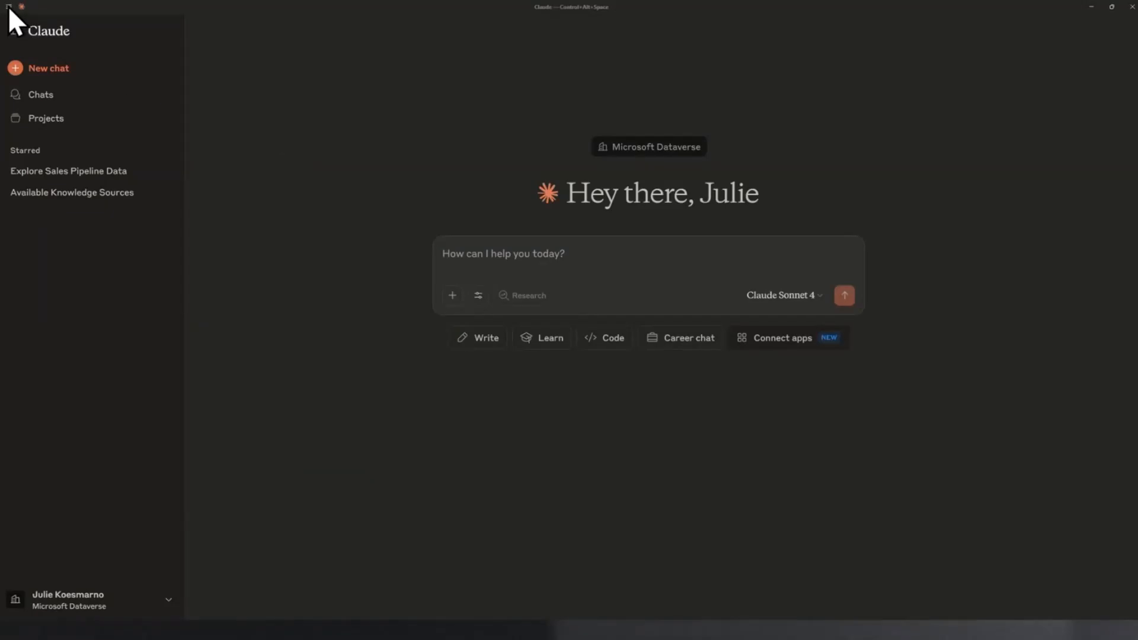
click(19, 16)
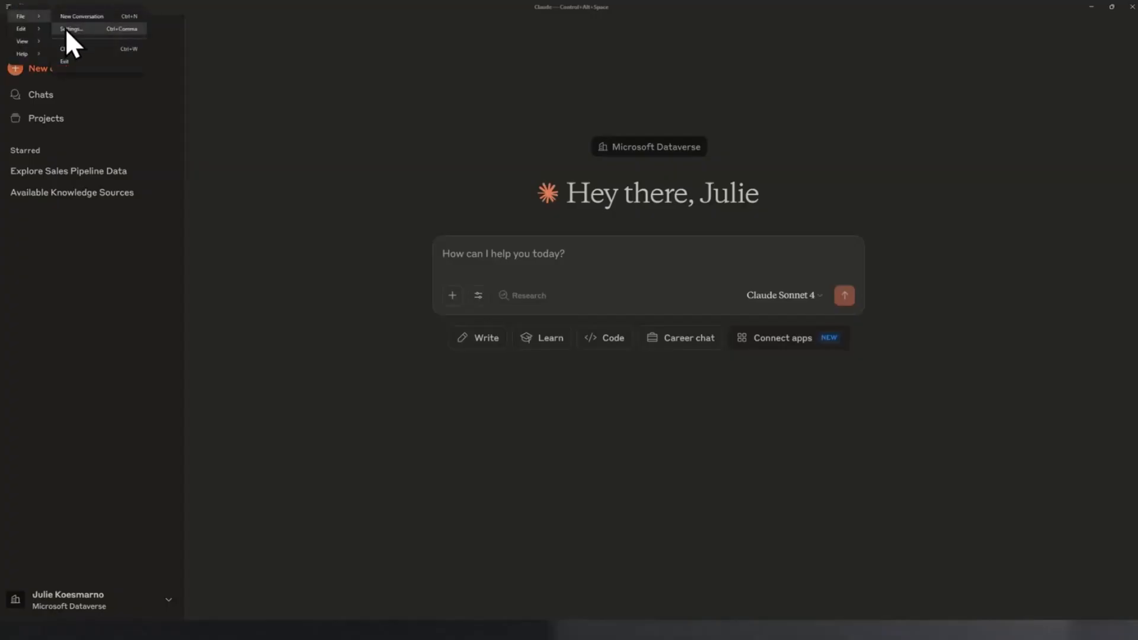
click(72, 28)
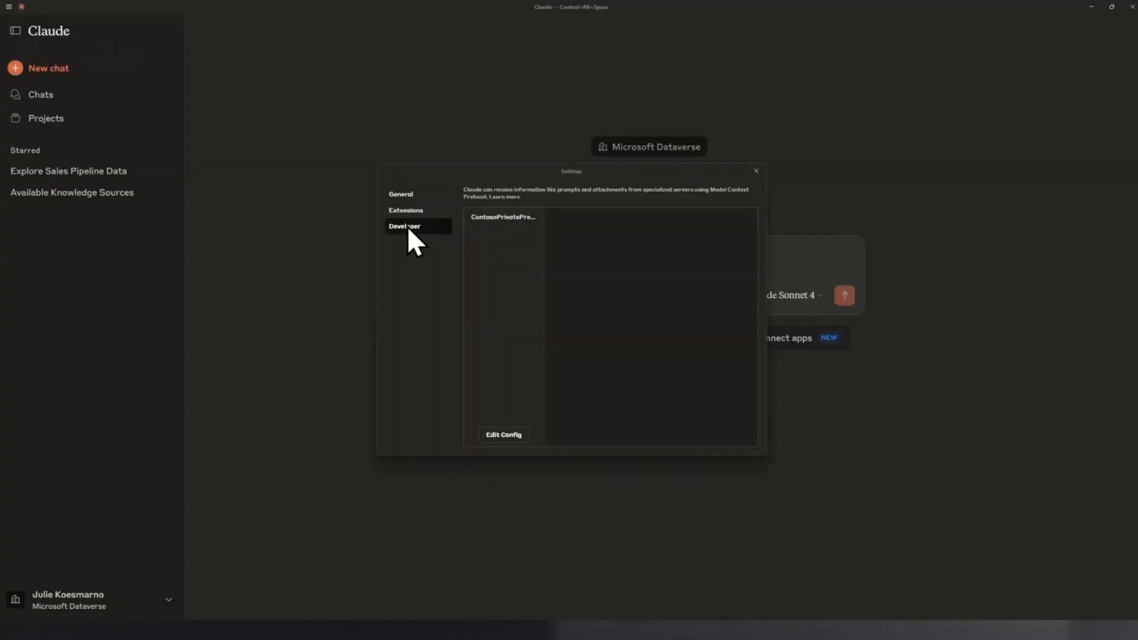
mouse_move(502, 233)
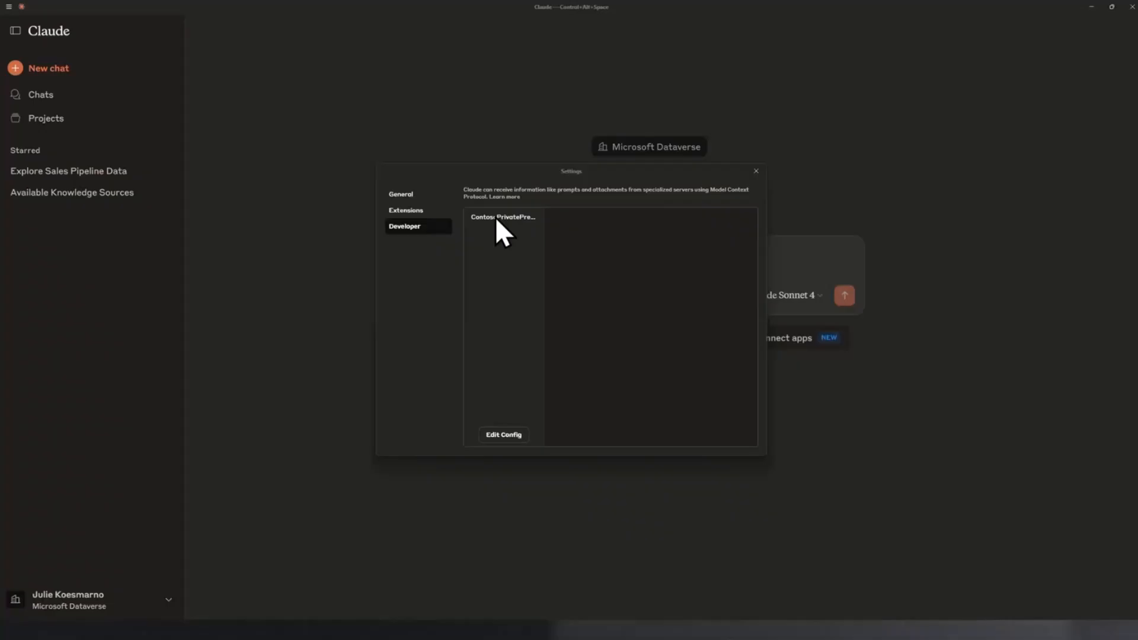
click(502, 216)
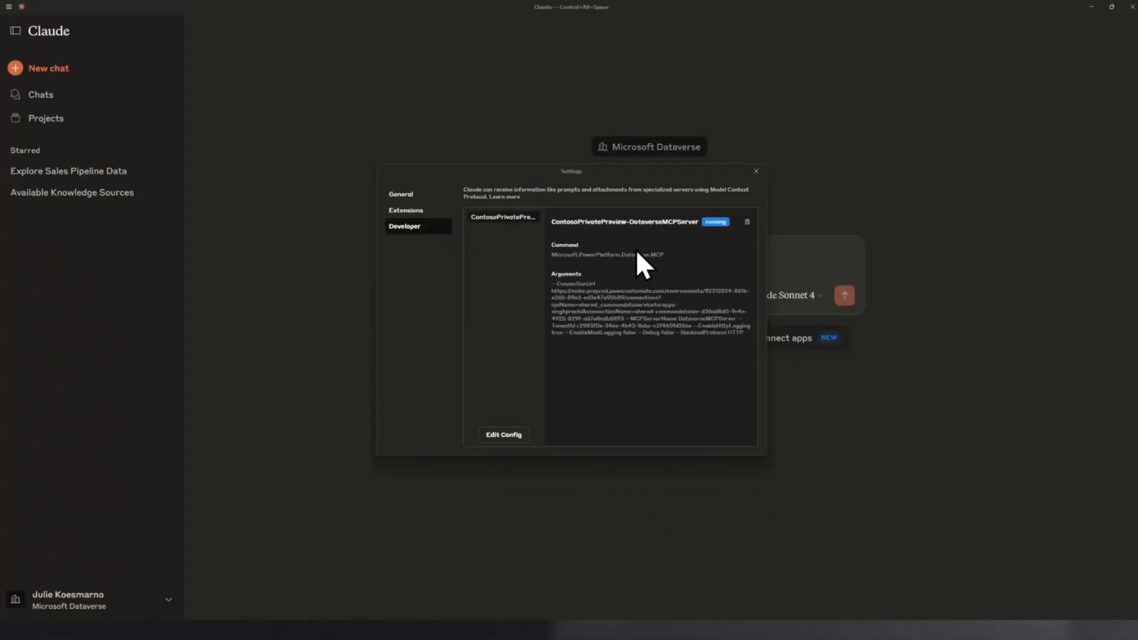
mouse_move(725, 199)
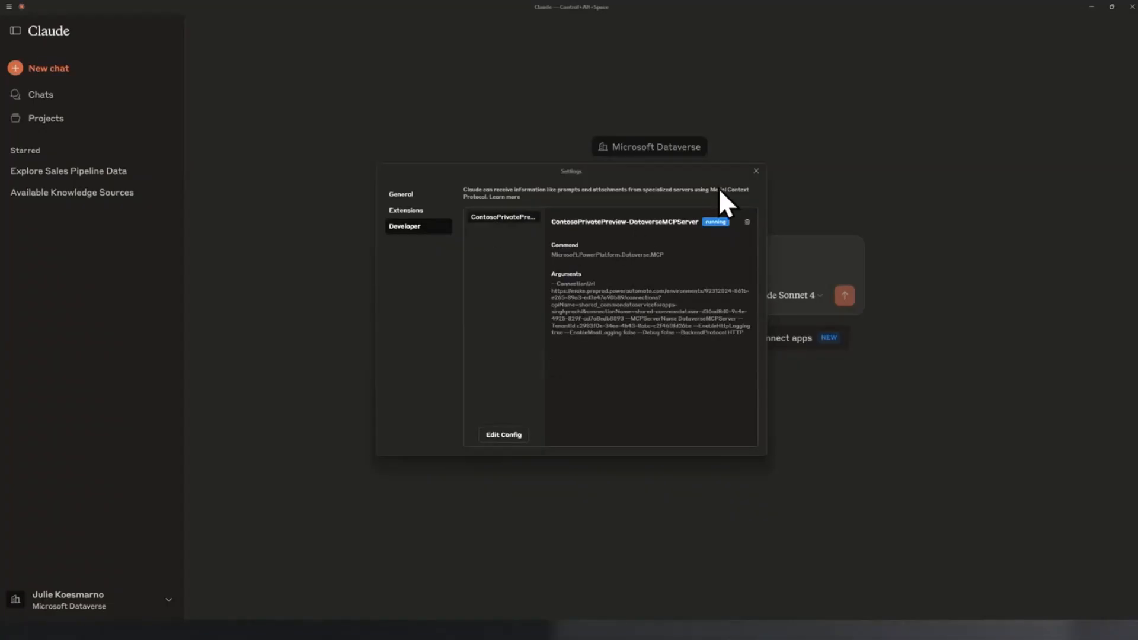
click(755, 171)
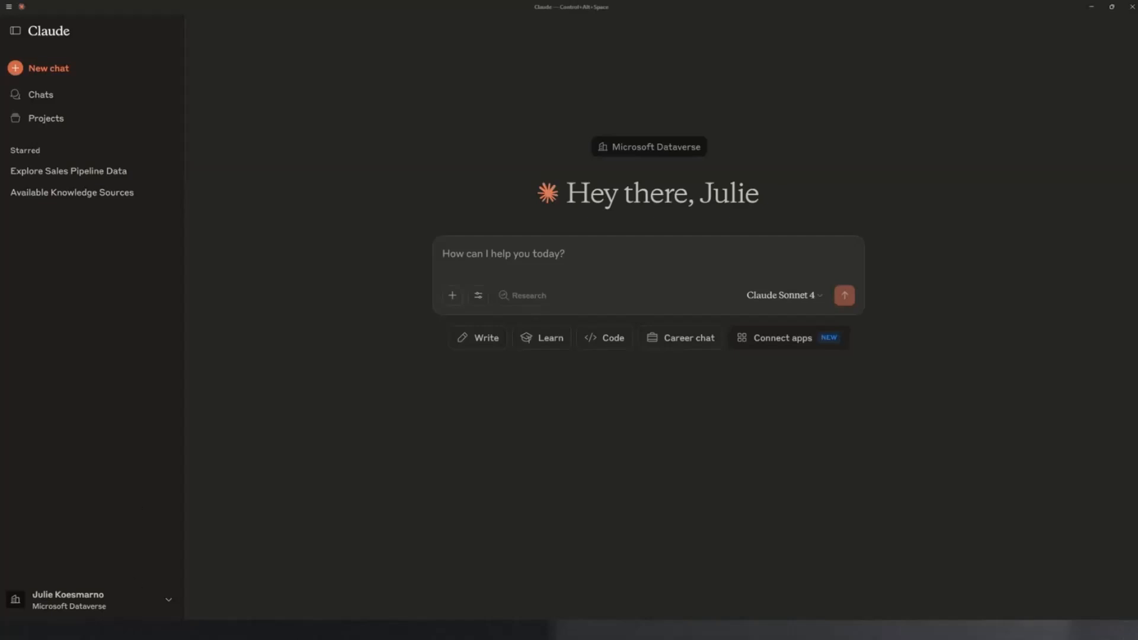
mouse_move(434, 372)
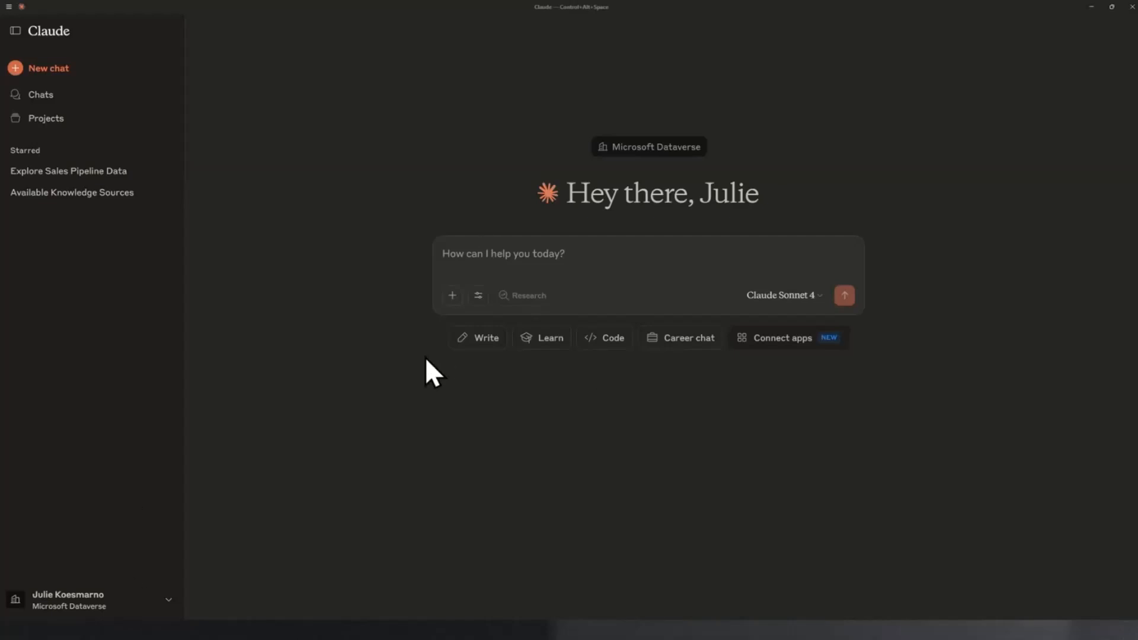
mouse_move(306, 149)
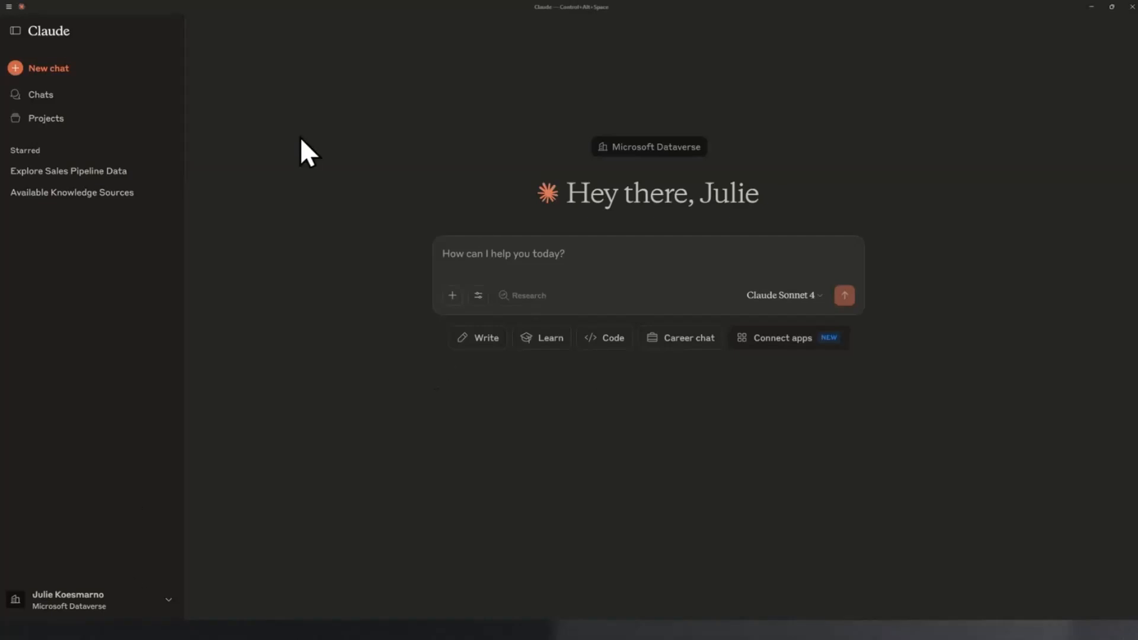
mouse_move(533, 268)
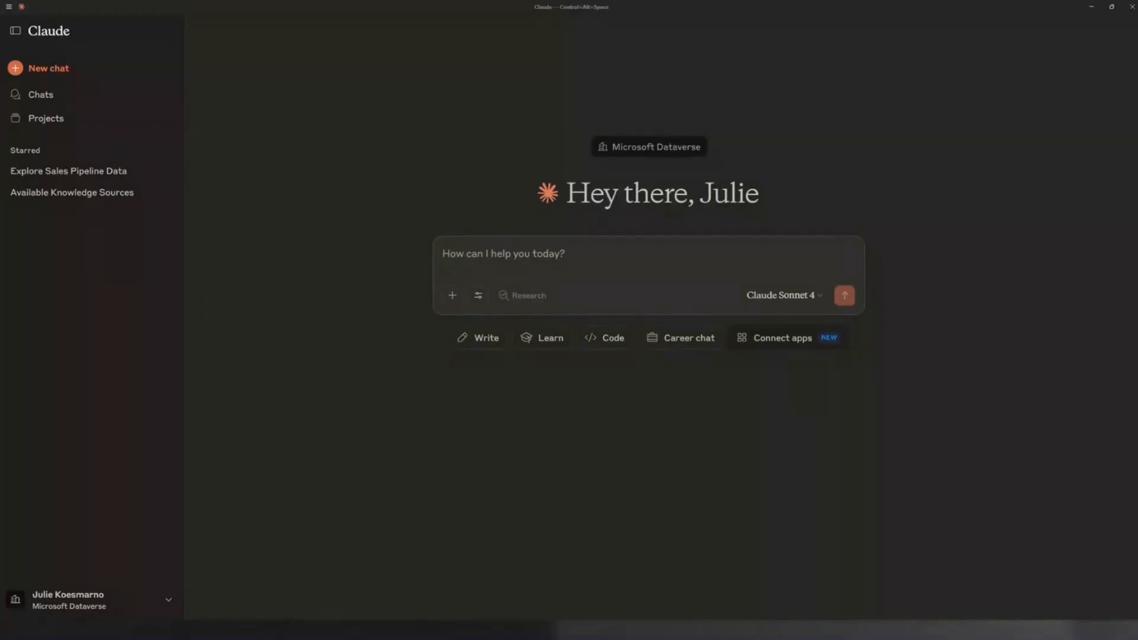
mouse_move(121, 317)
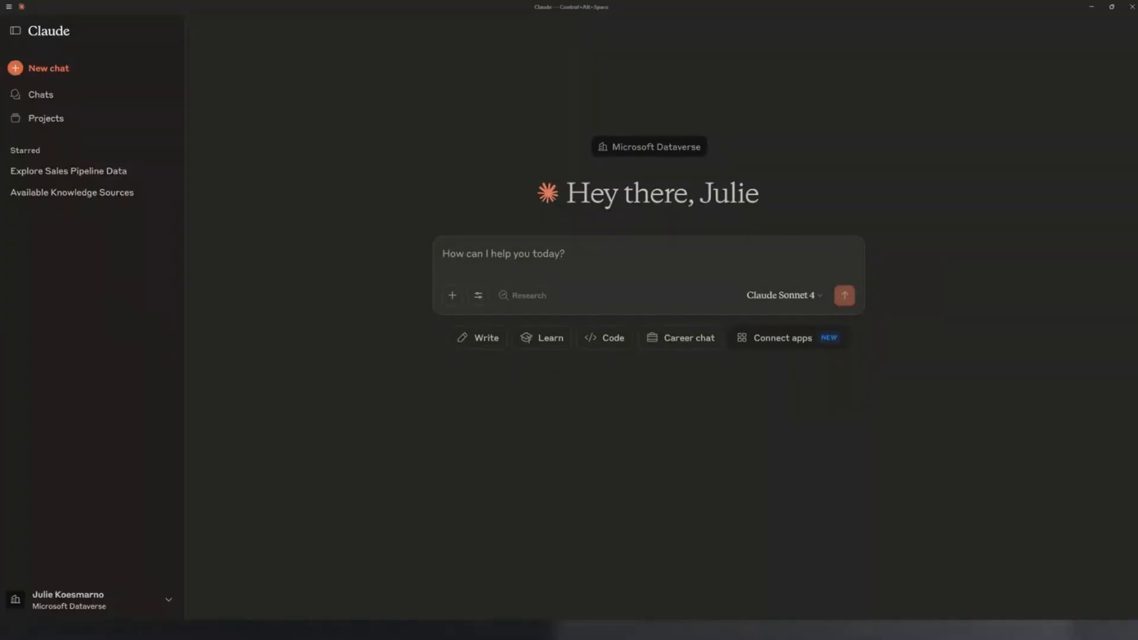
Enter the prompt for all conference sessions with speakers and schedule, and check available tools.
text(show me all conference sessions, including speaker names, conference schedule stored in Dataverse)
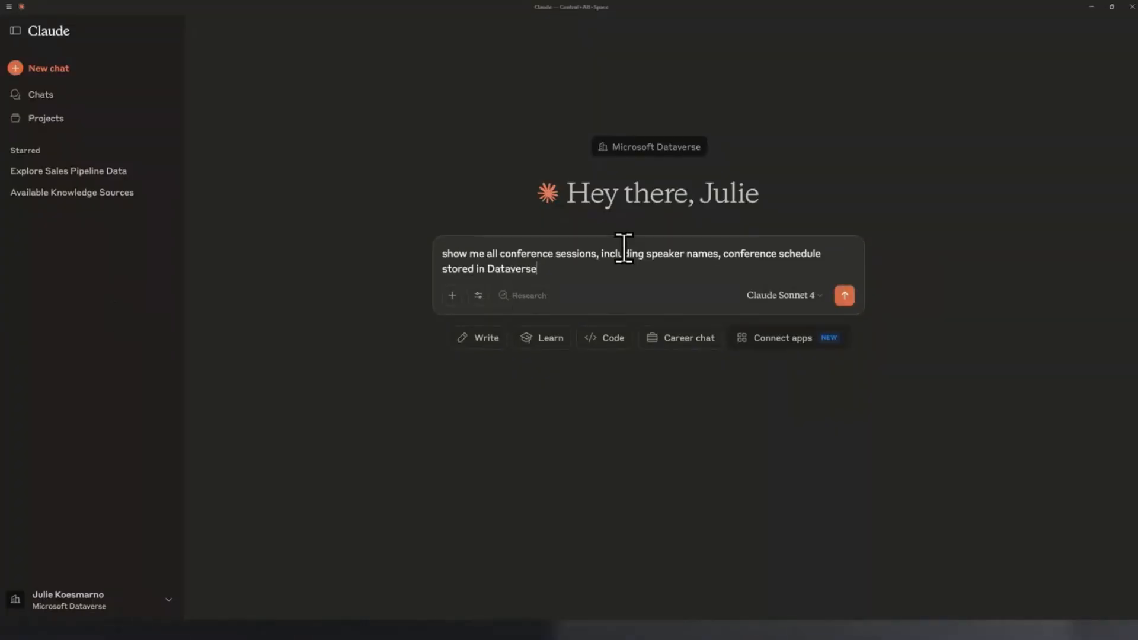
mouse_move(528, 241)
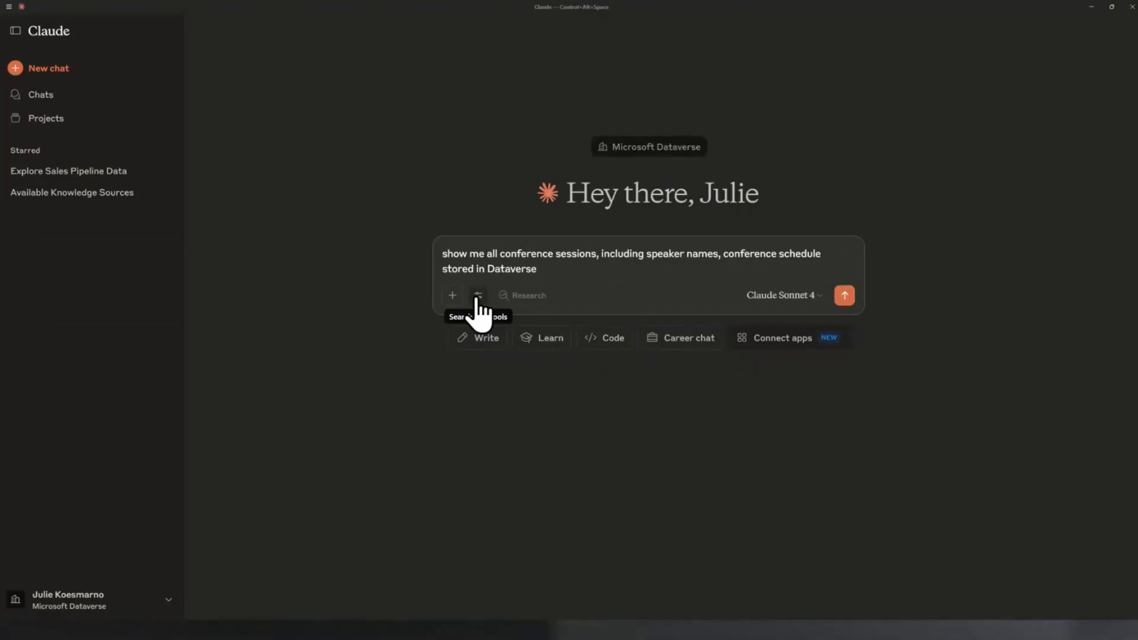
click(478, 295)
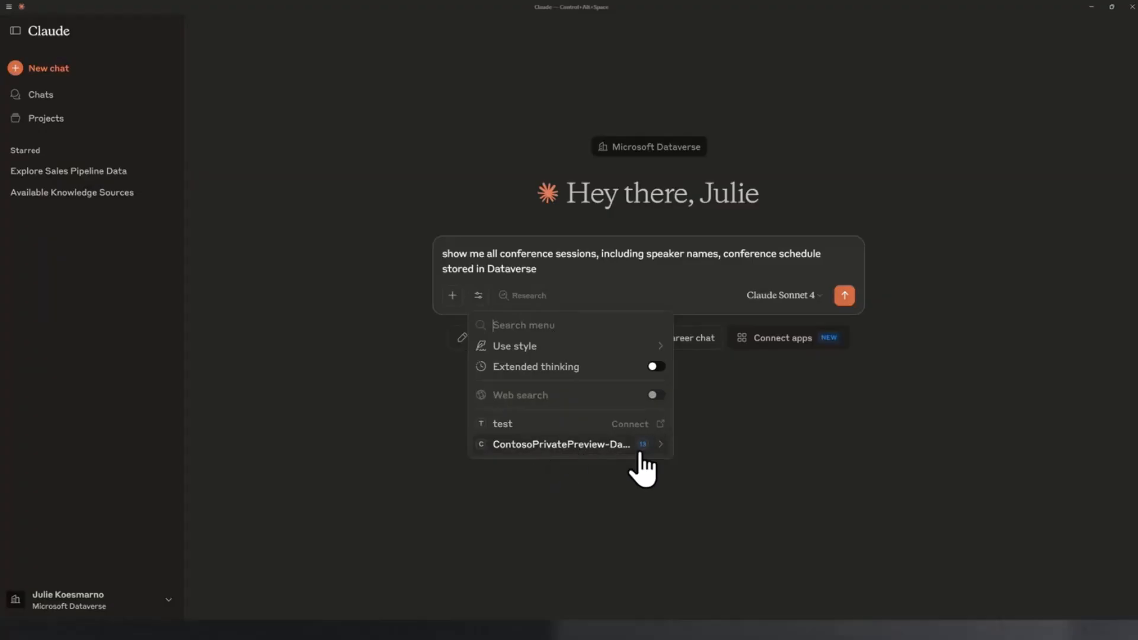
mouse_move(664, 461)
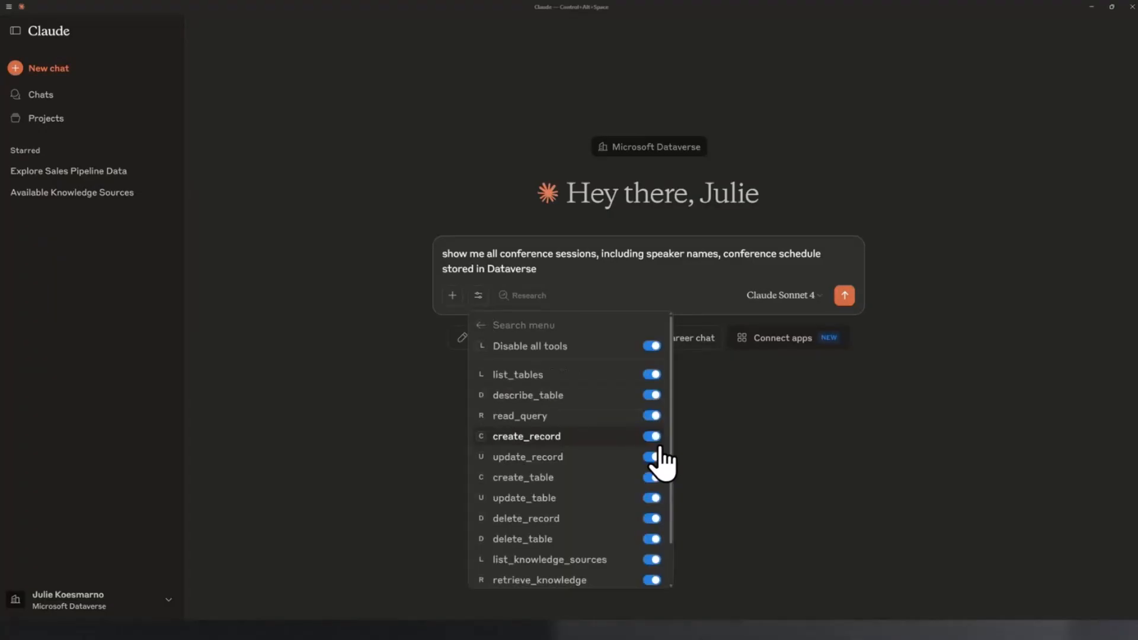
mouse_move(586, 521)
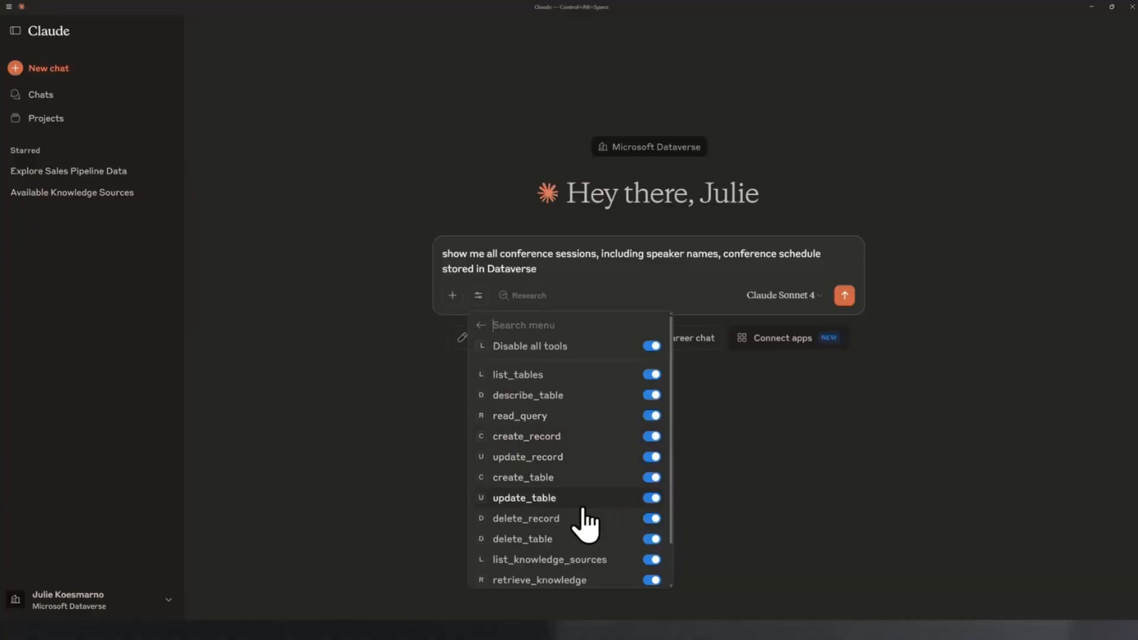
mouse_move(573, 436)
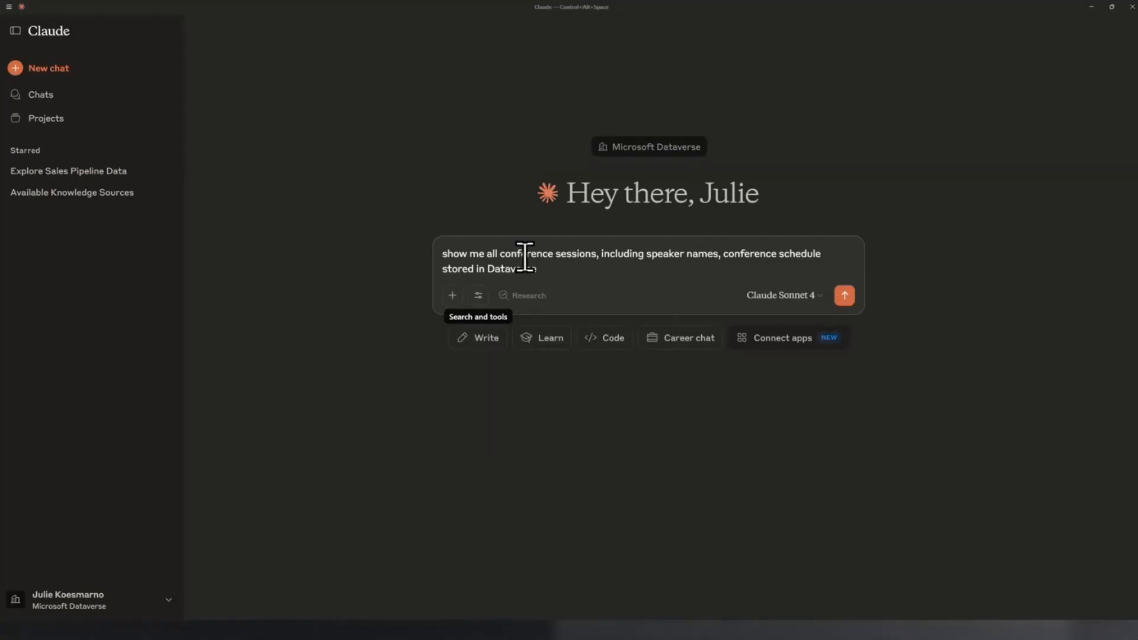
Send the conference-sessions request and dismiss the capacity error notice.
click(844, 294)
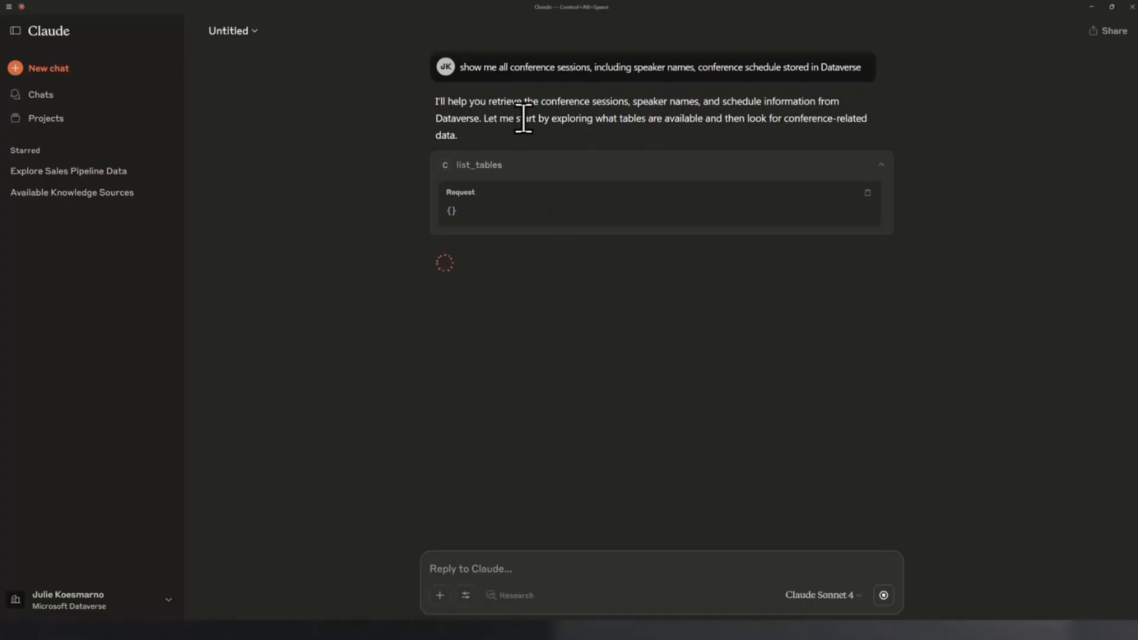
mouse_move(269, 114)
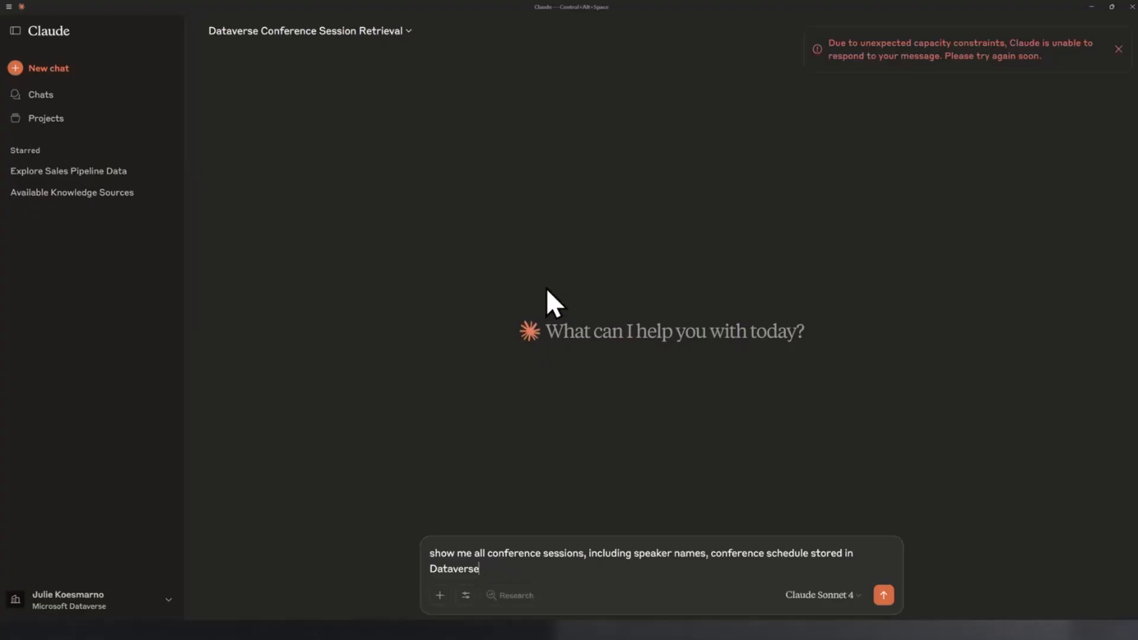
click(1118, 49)
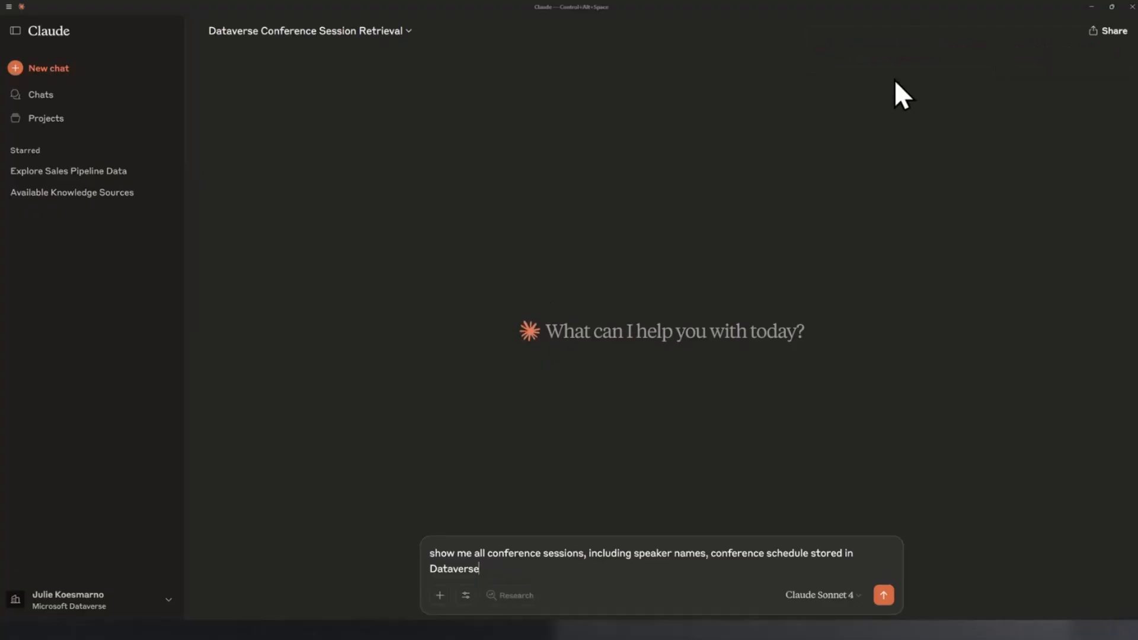
mouse_move(853, 156)
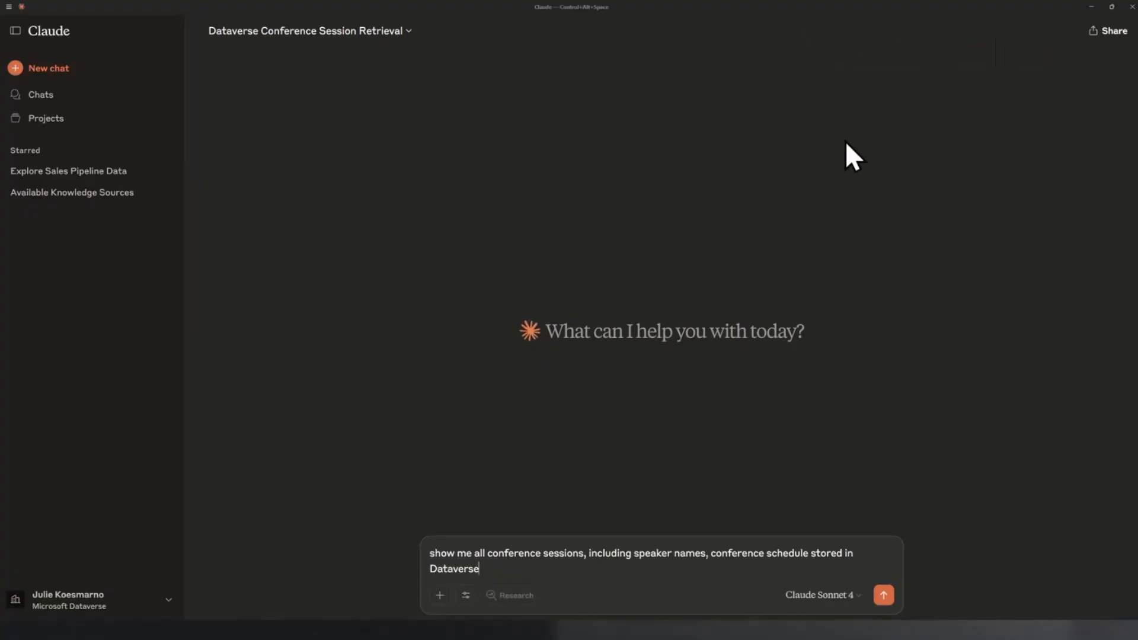
mouse_move(801, 130)
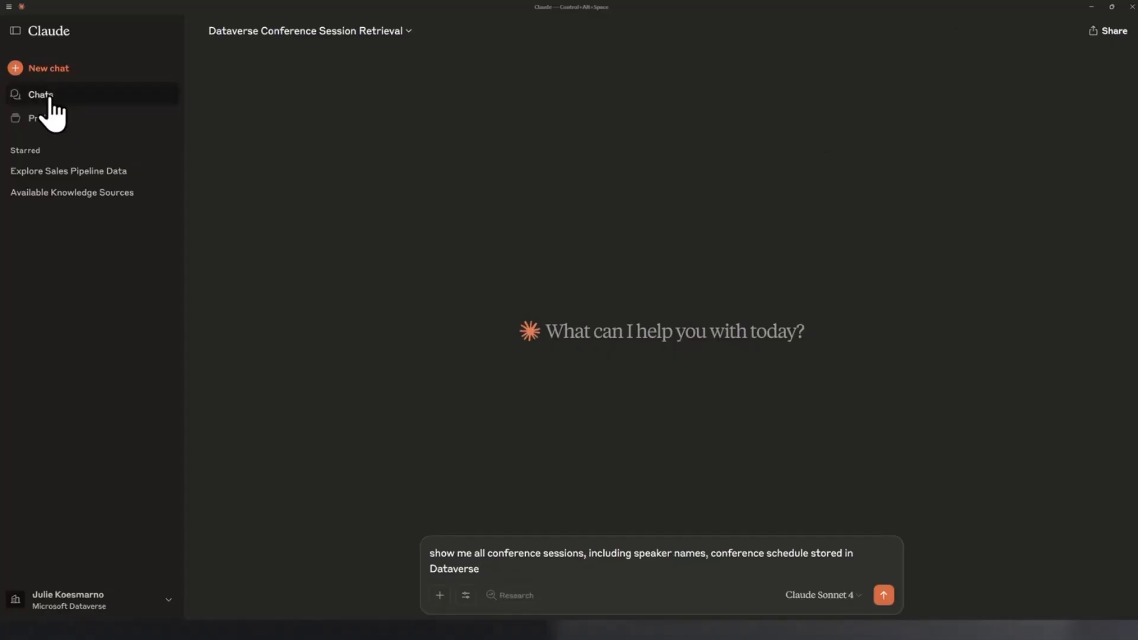
Open the Chats history listing 84 previous conversations.
click(41, 95)
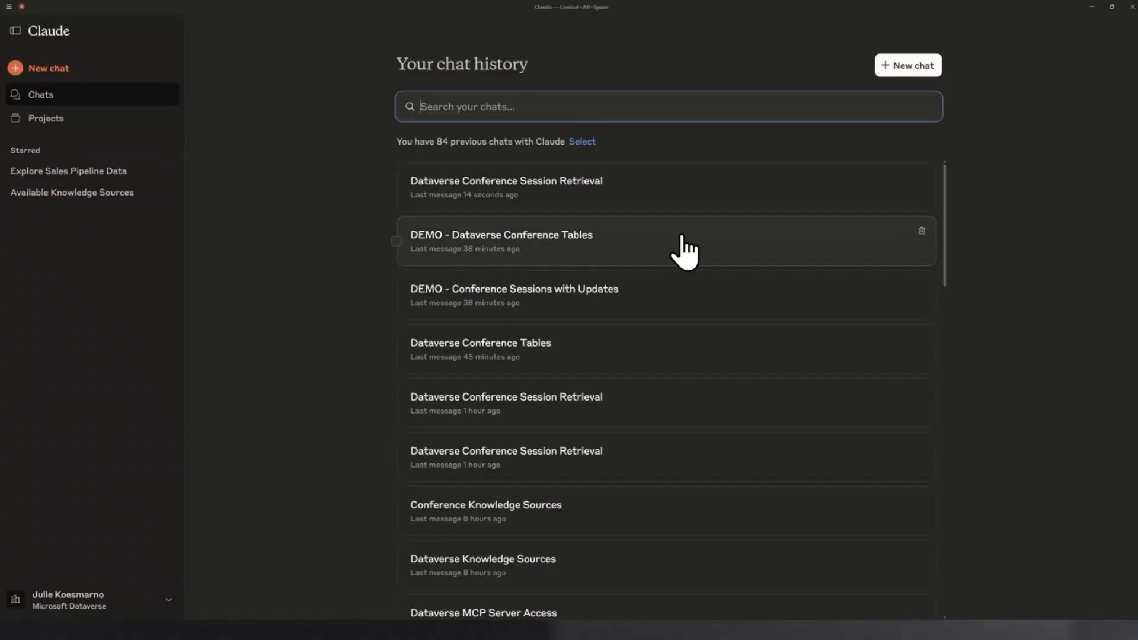
mouse_move(626, 255)
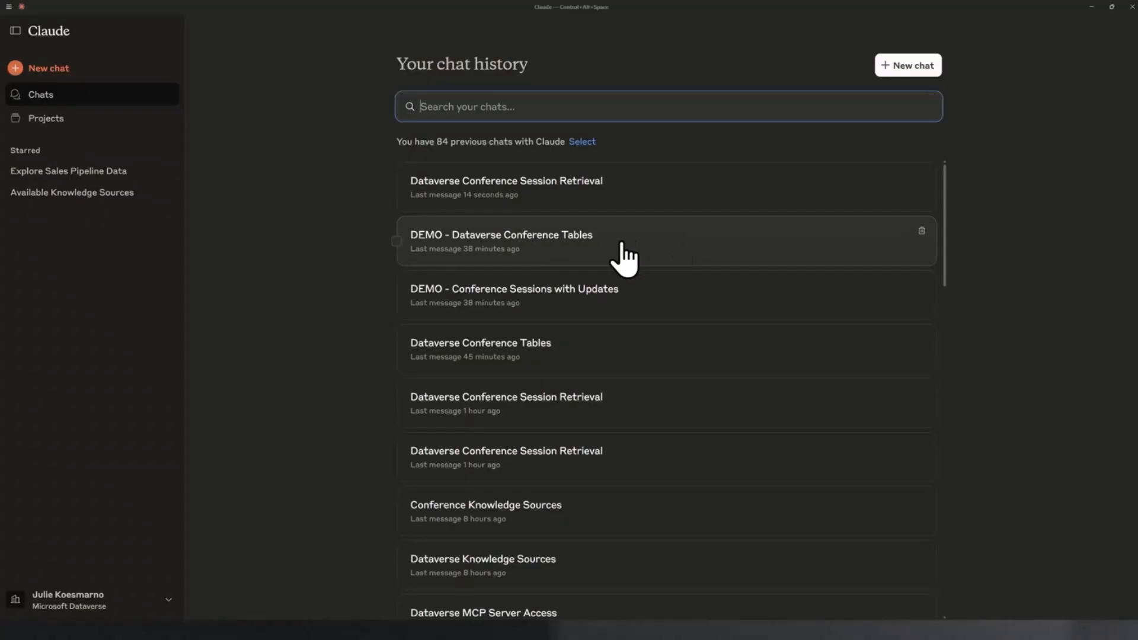
mouse_move(595, 313)
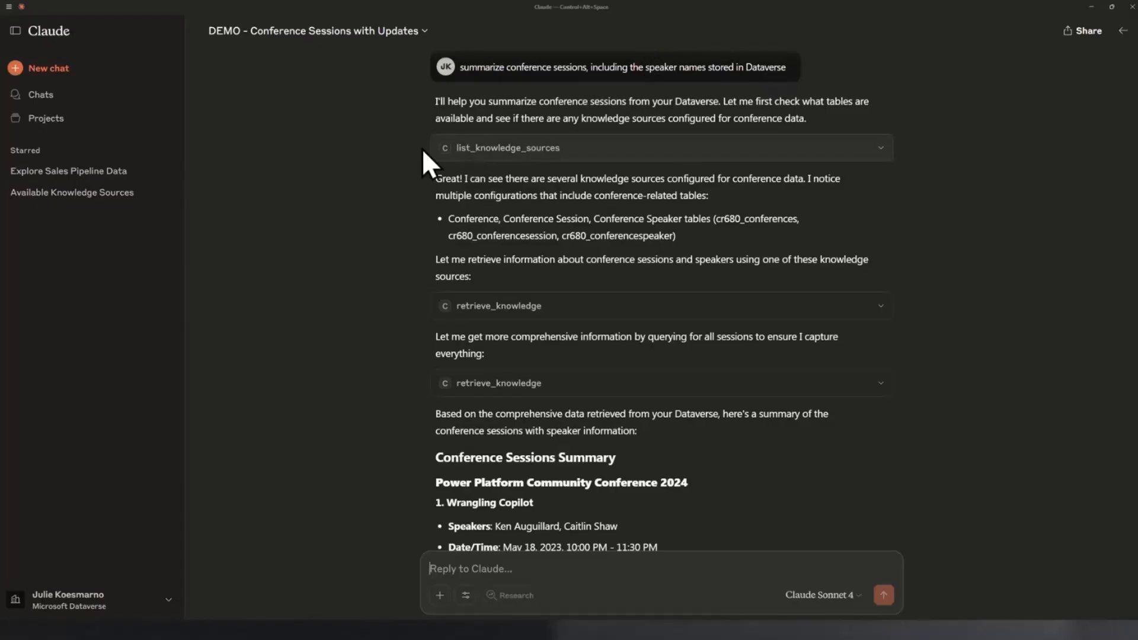
mouse_move(525, 162)
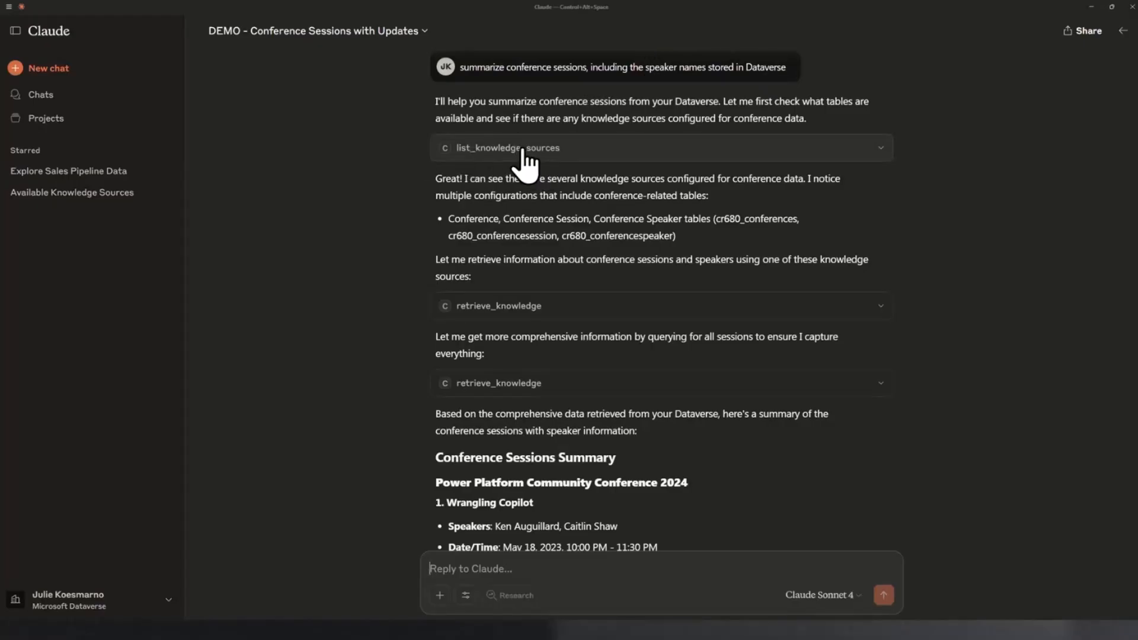
Scroll through Claude's eight-session conference summary down to the summary table artifact card.
scroll(down, 3)
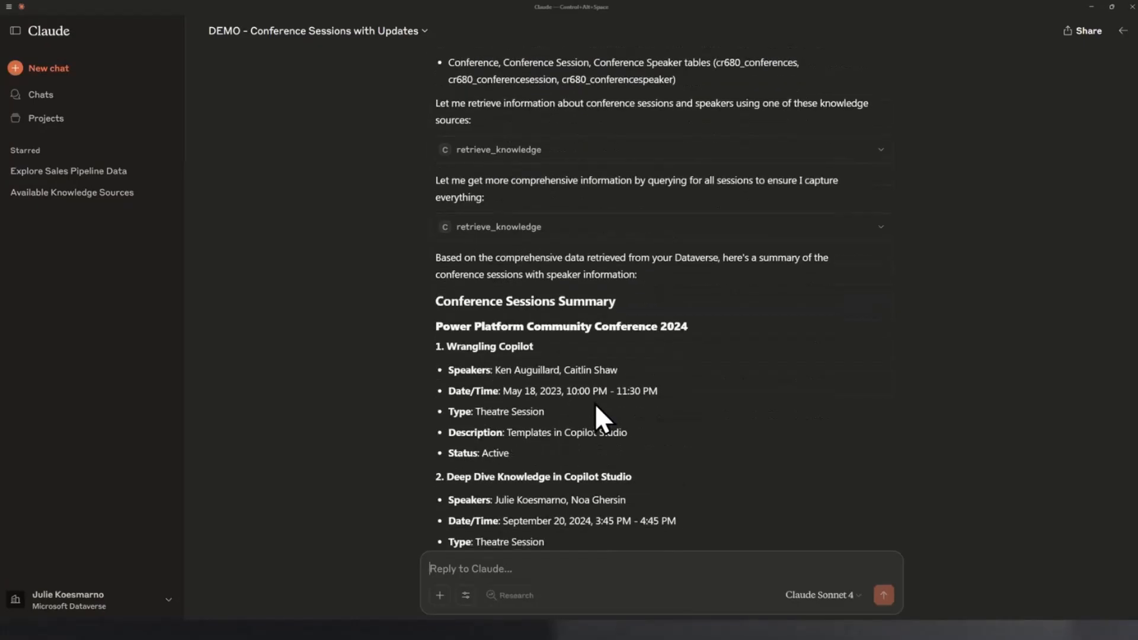
scroll(down, 3)
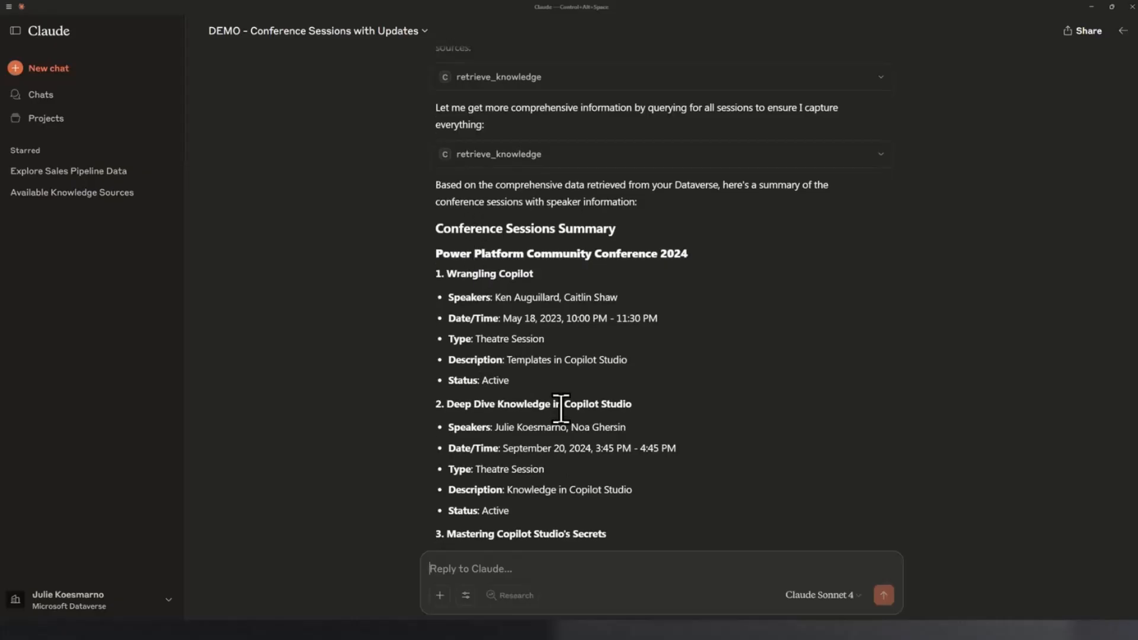
scroll(down, 3)
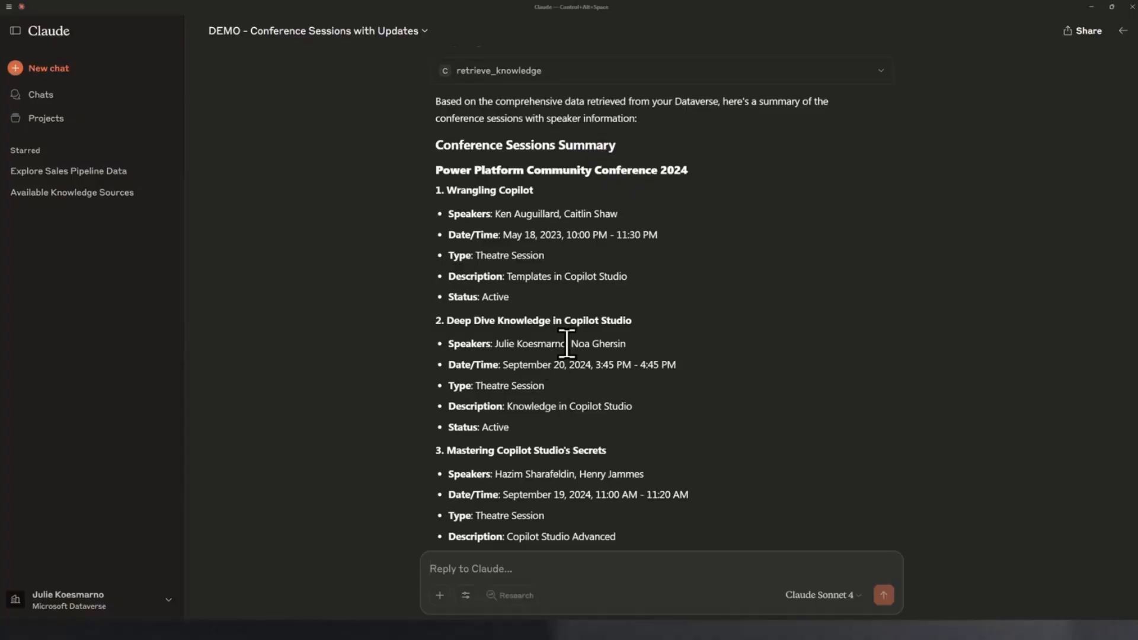
mouse_move(682, 372)
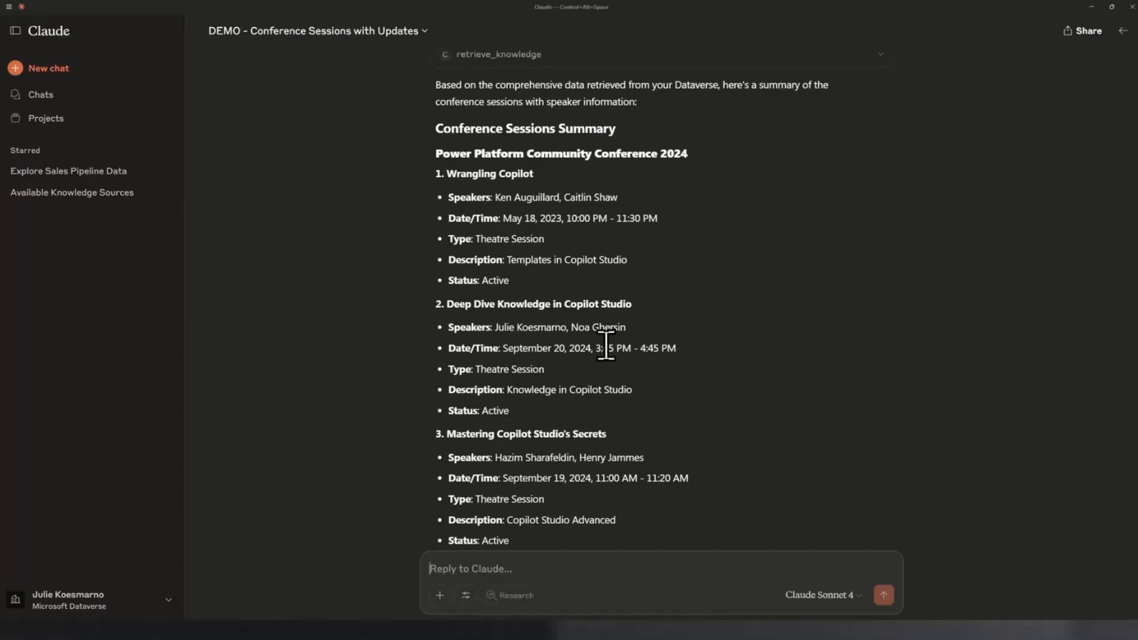
scroll(down, 3)
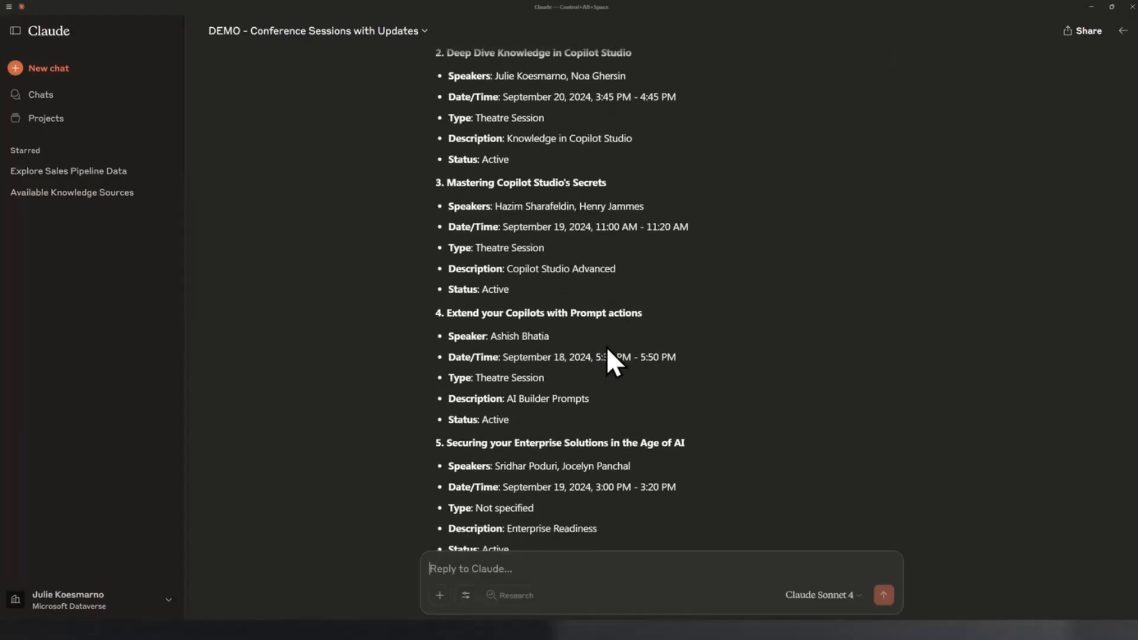
mouse_move(463, 127)
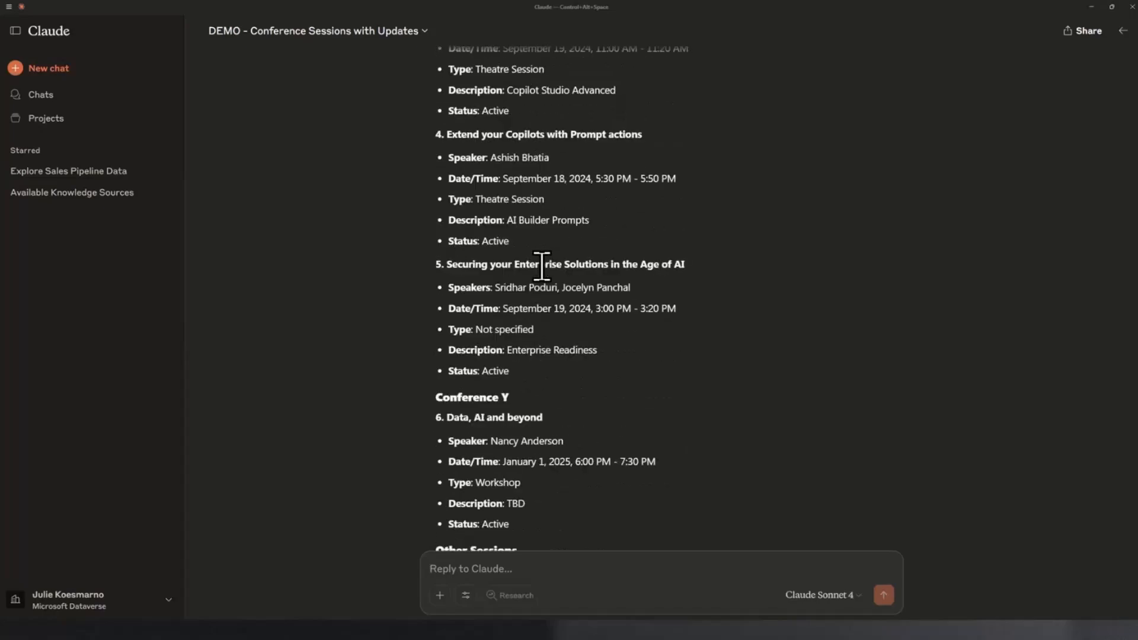
scroll(down, 3)
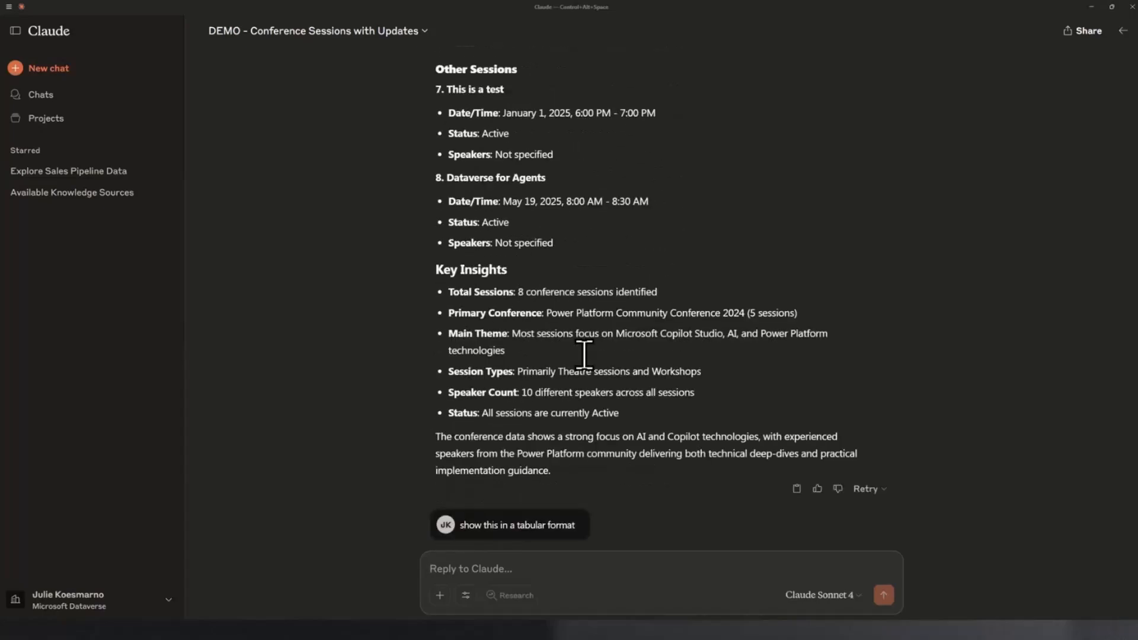
scroll(down, 3)
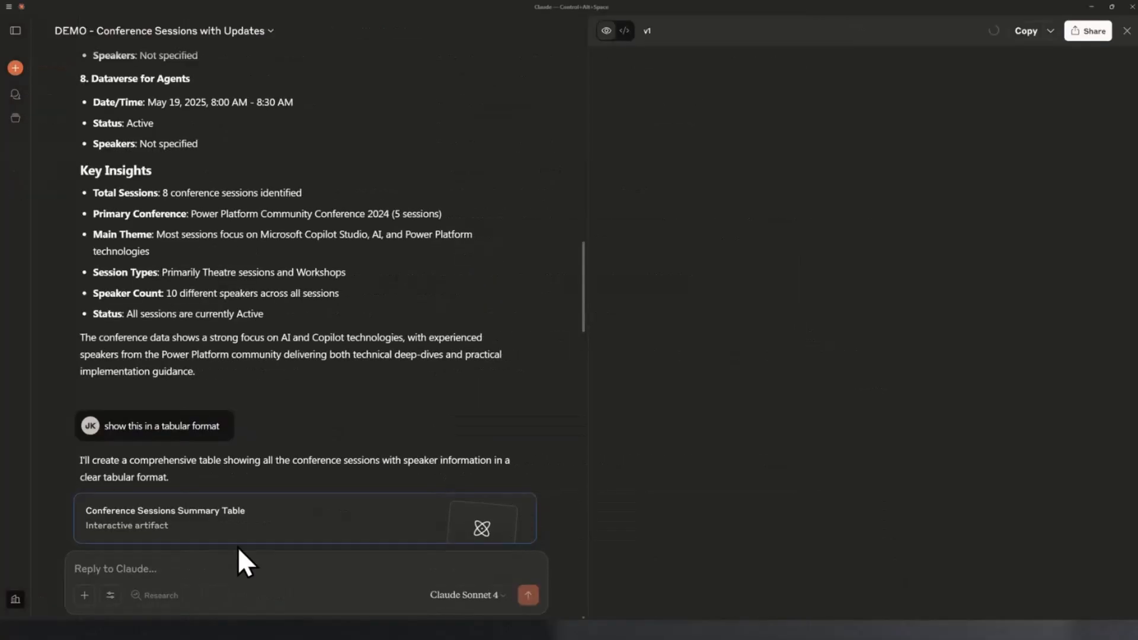
Open the Conference Sessions Summary Table artifact, check its code view, then scroll the preview.
click(305, 518)
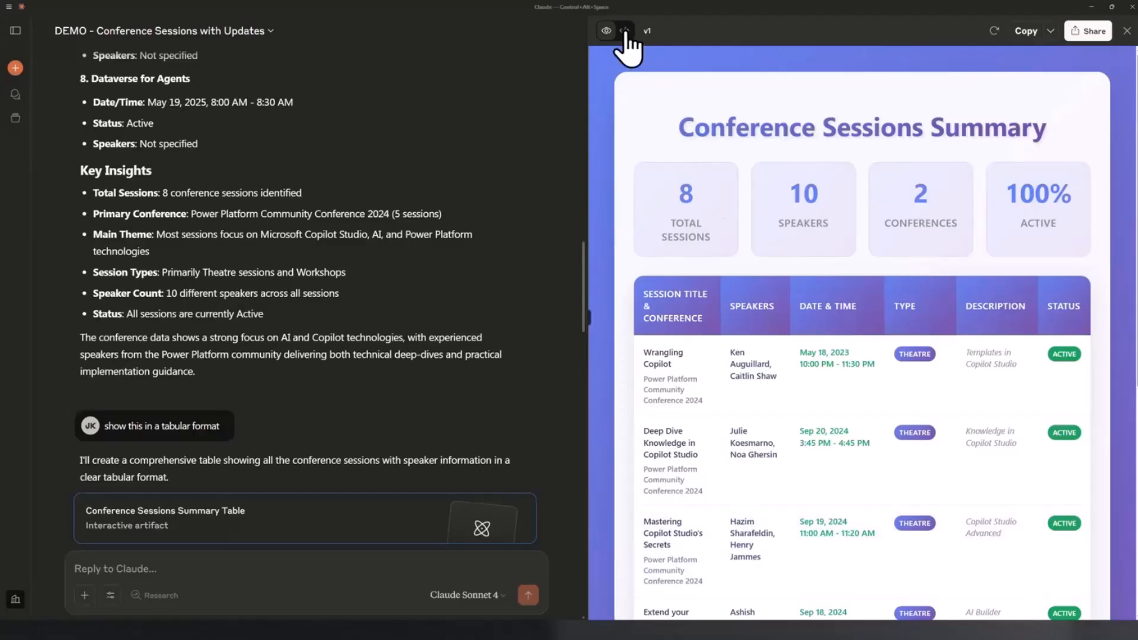
click(624, 31)
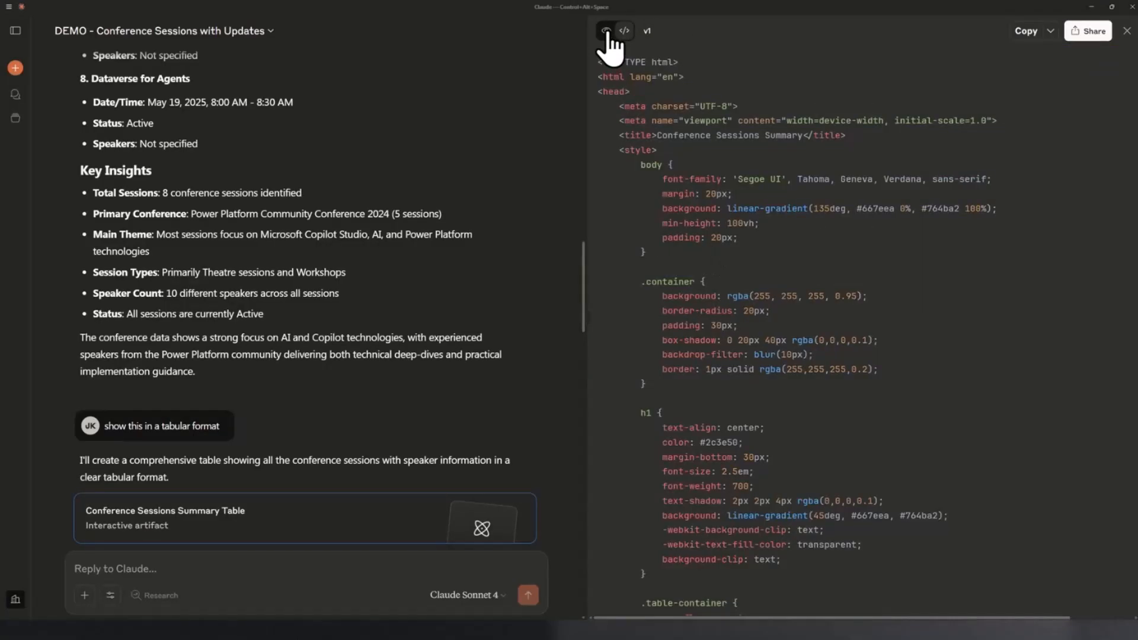
click(605, 30)
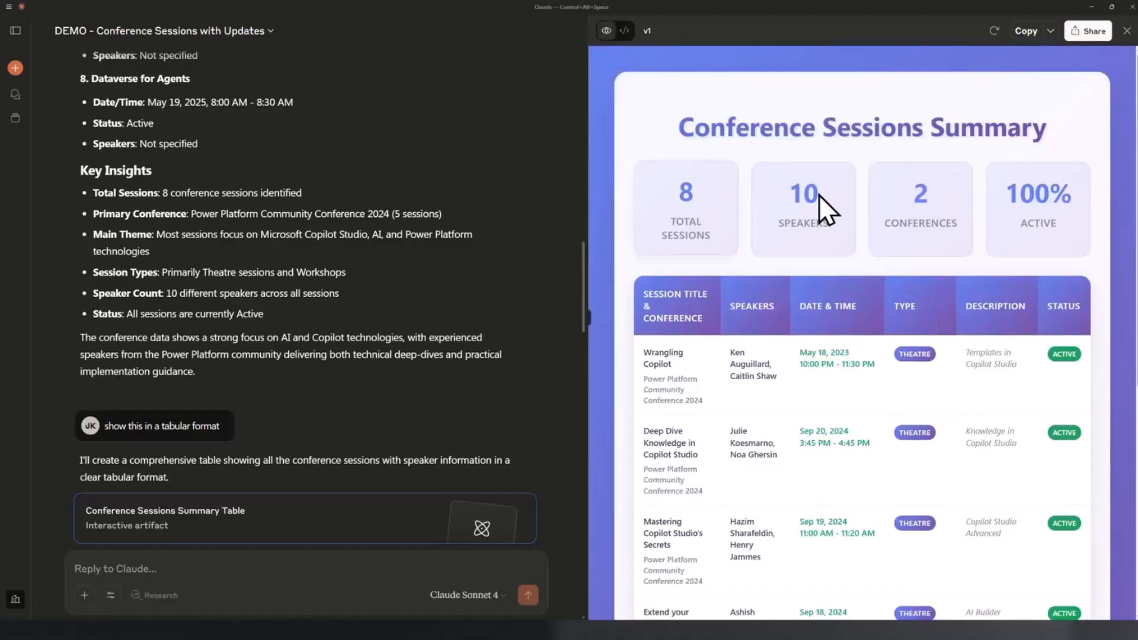
mouse_move(791, 456)
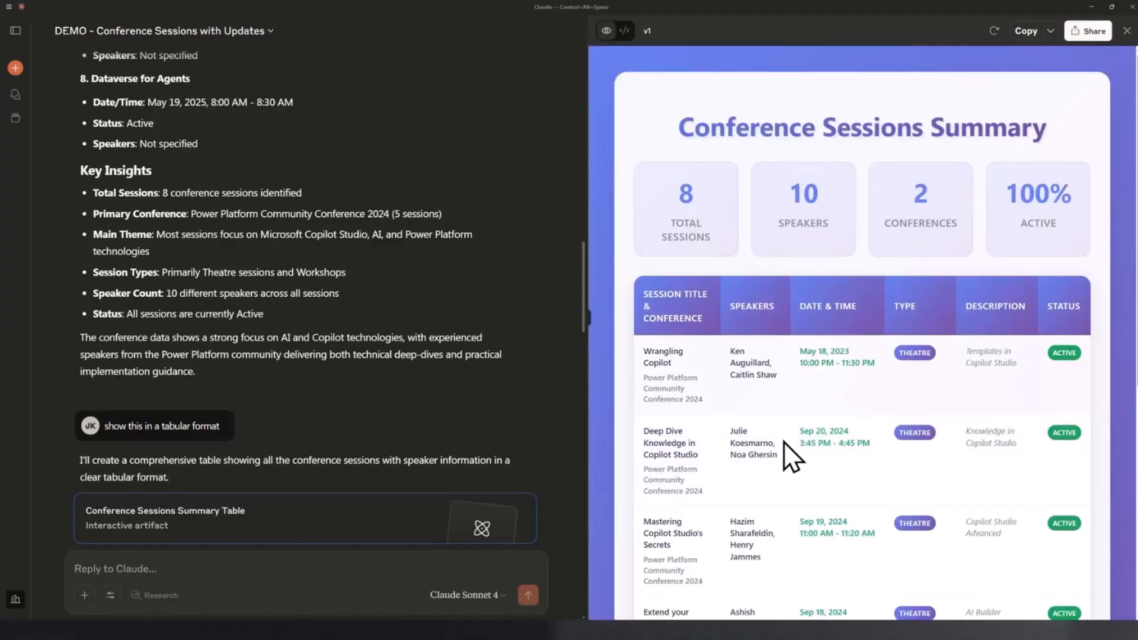
scroll(down, 3)
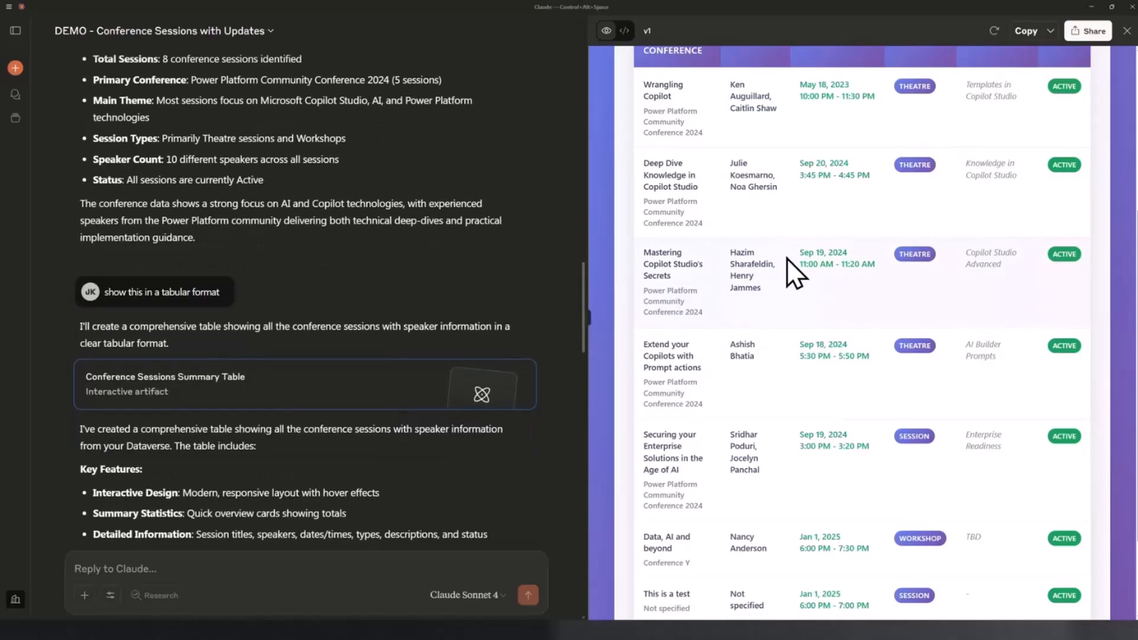
mouse_move(436, 355)
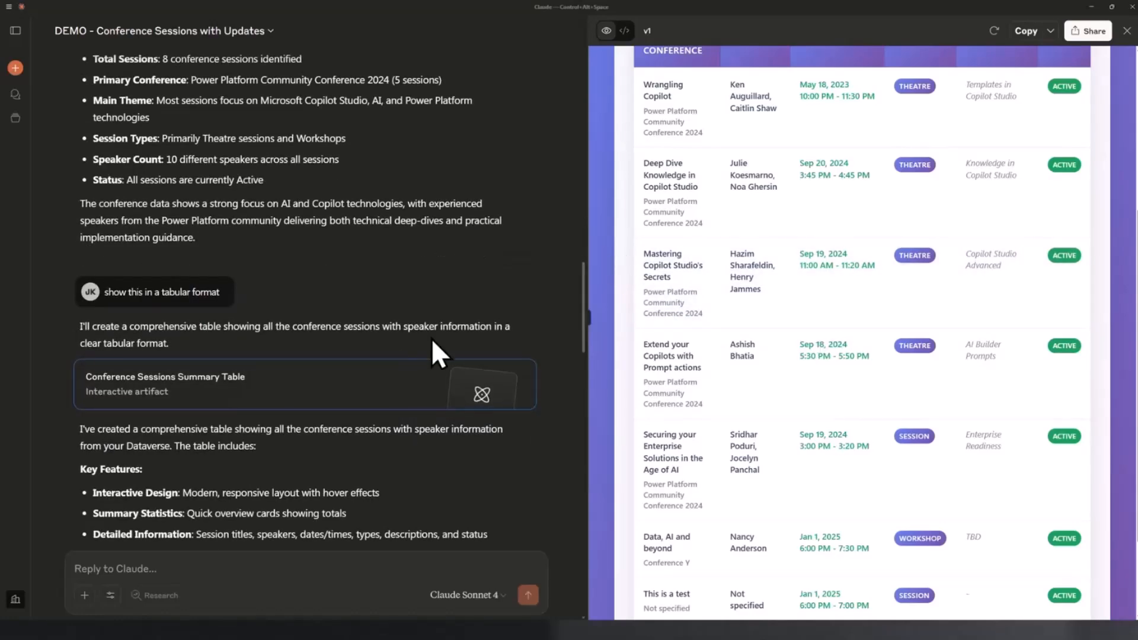
mouse_move(403, 352)
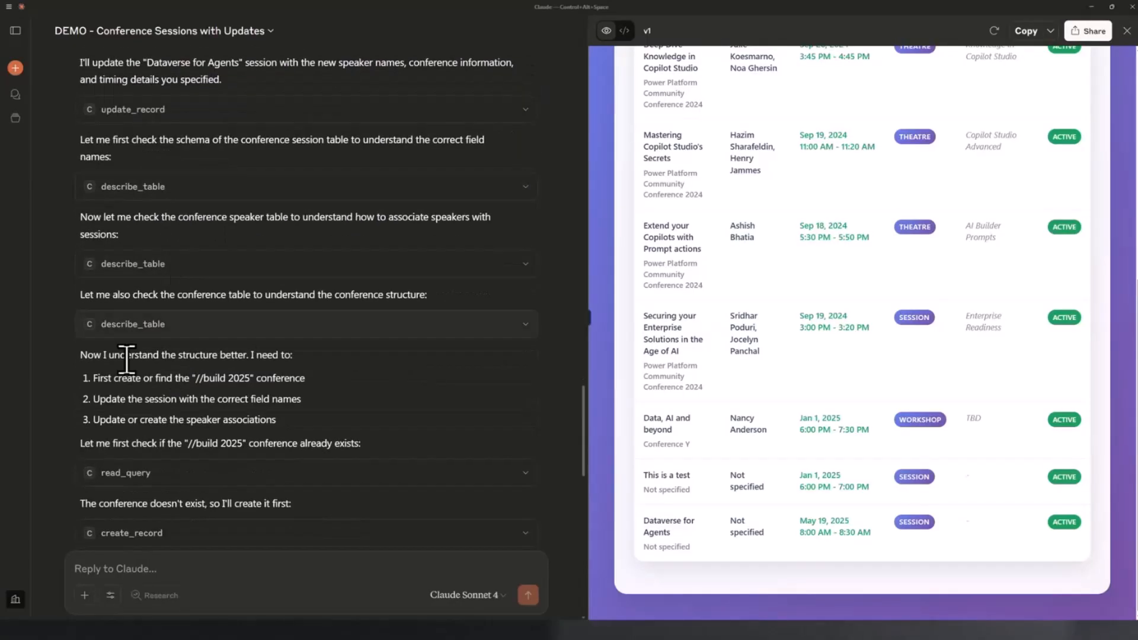
mouse_move(323, 446)
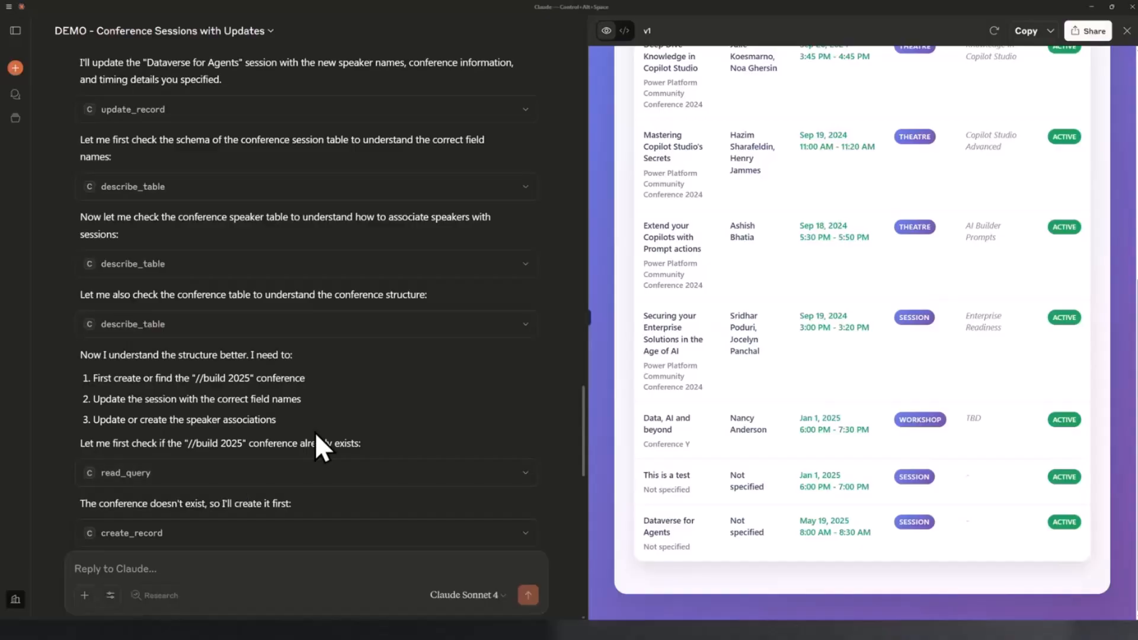
Scroll to the 'Changes Applied' confirmation for the Dataverse for Agents session update.
scroll(down, 3)
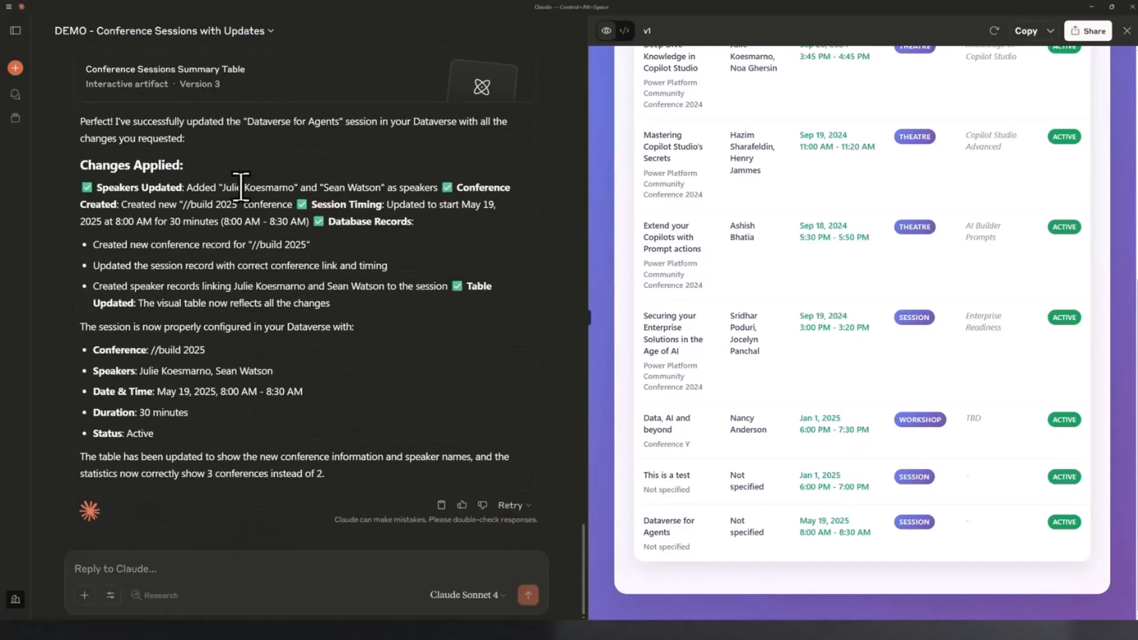
mouse_move(14, 94)
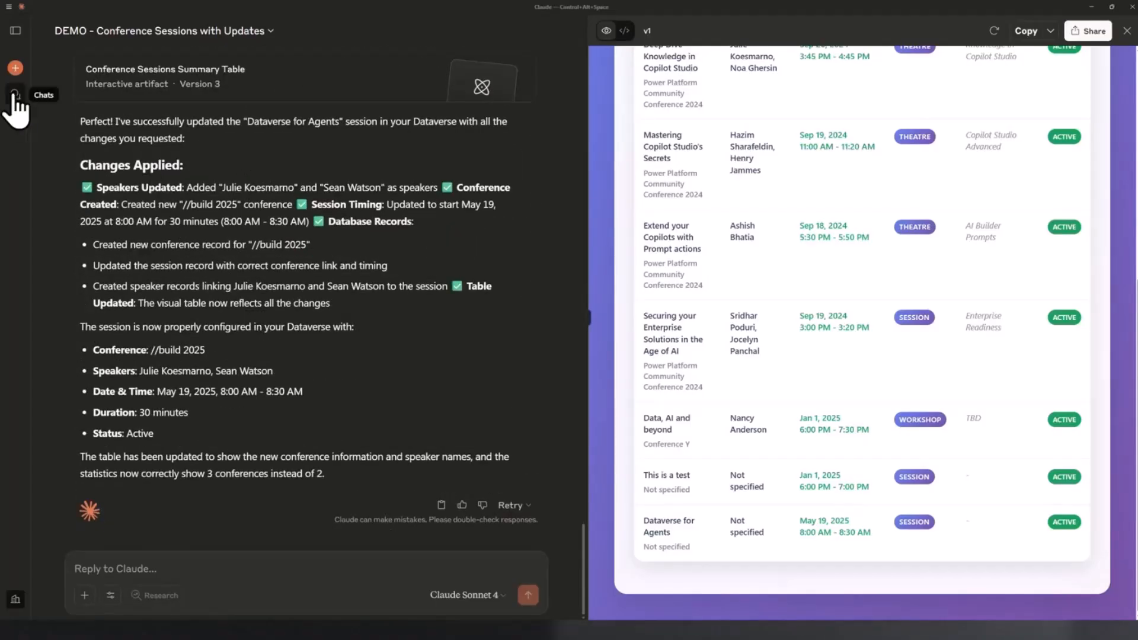
Open the 'DEMO - Dataverse Conference Tables' chat from history and scroll to its ER diagram.
click(15, 93)
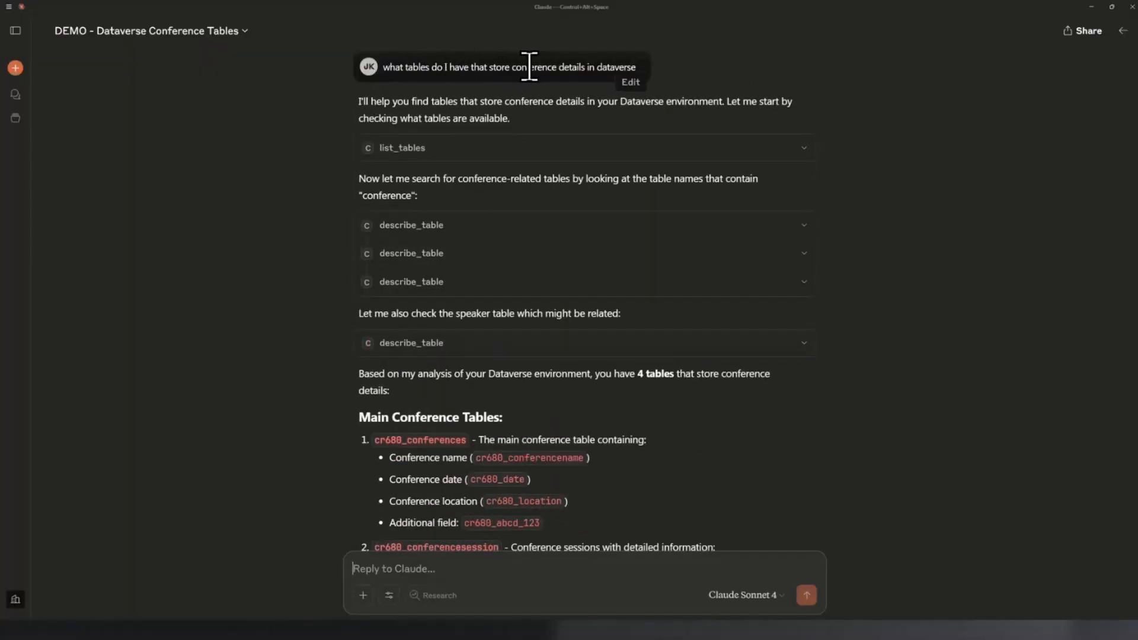
scroll(down, 3)
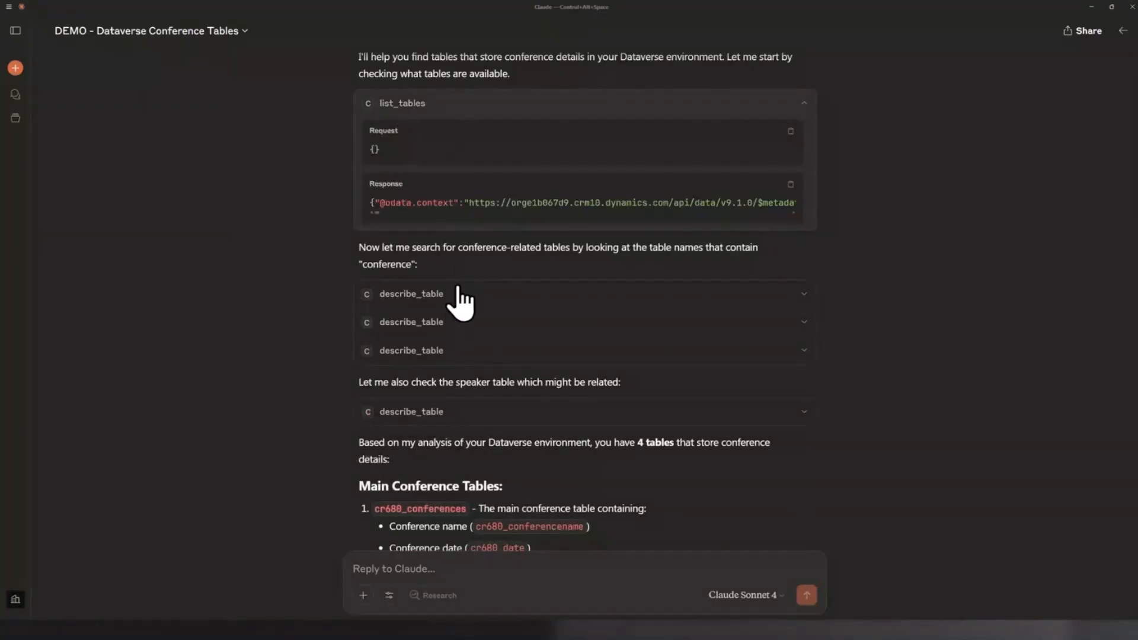
scroll(down, 3)
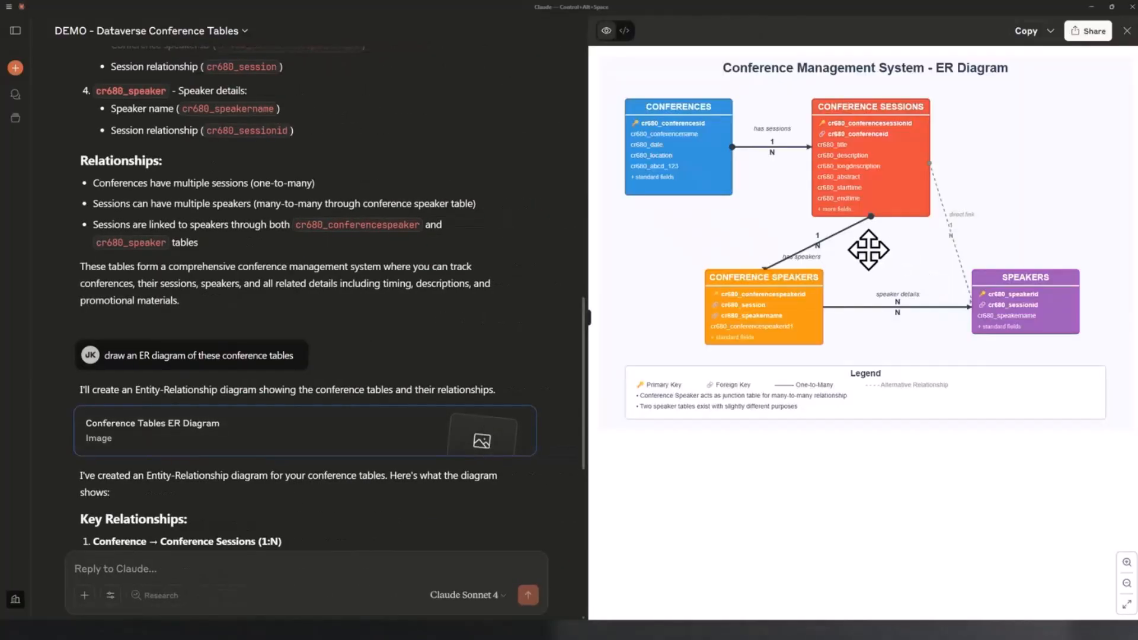
mouse_move(834, 366)
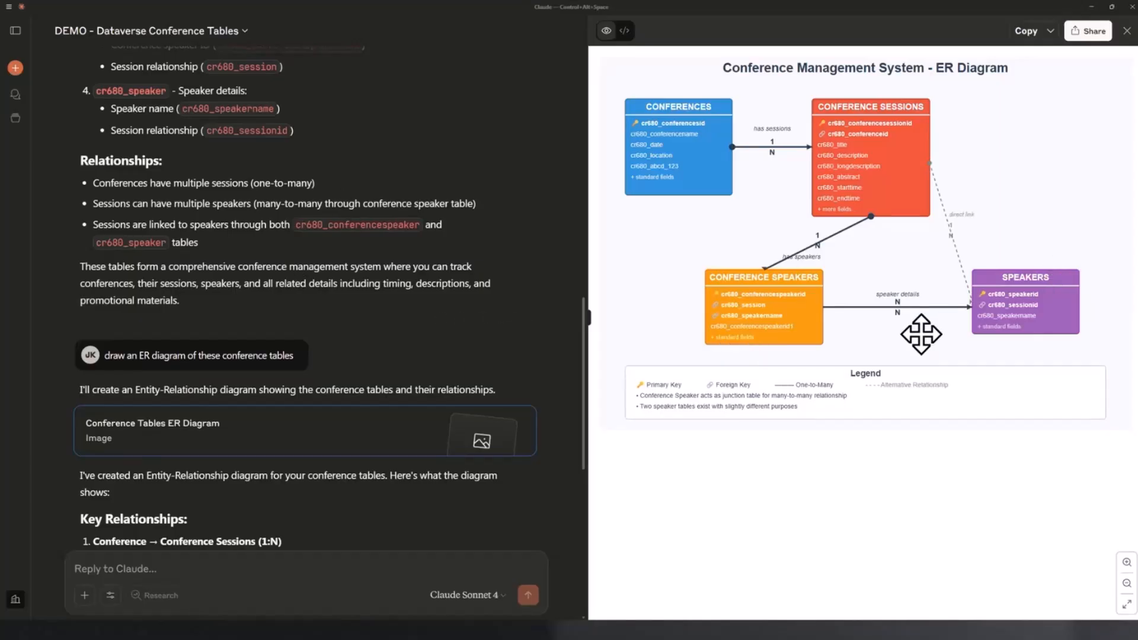
mouse_move(511, 297)
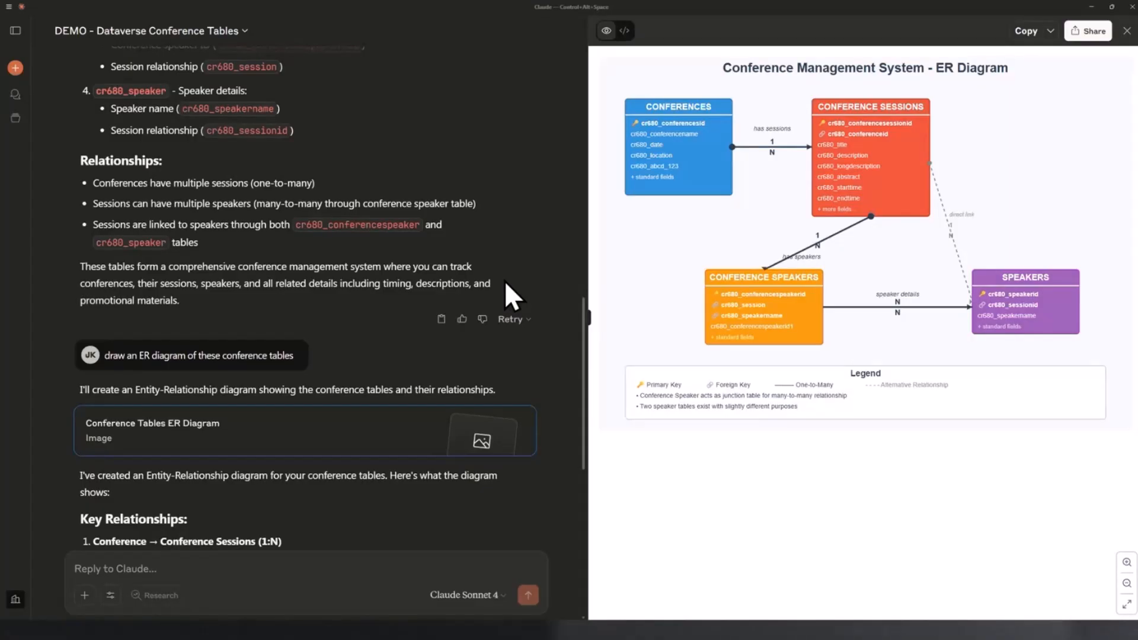
mouse_move(519, 355)
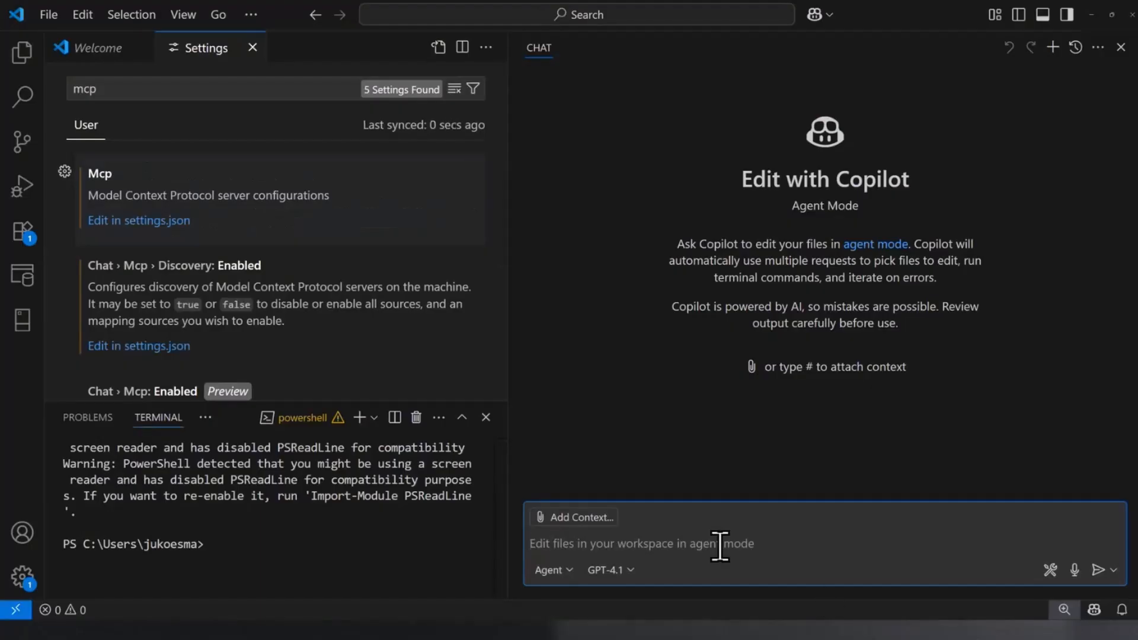
mouse_move(617, 262)
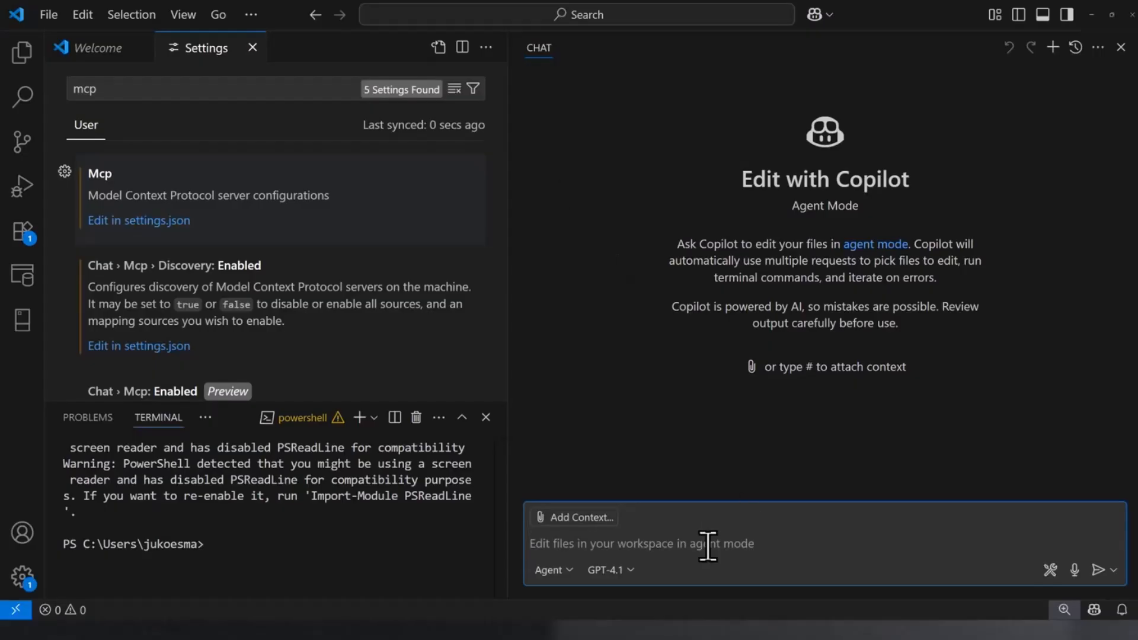
mouse_move(653, 26)
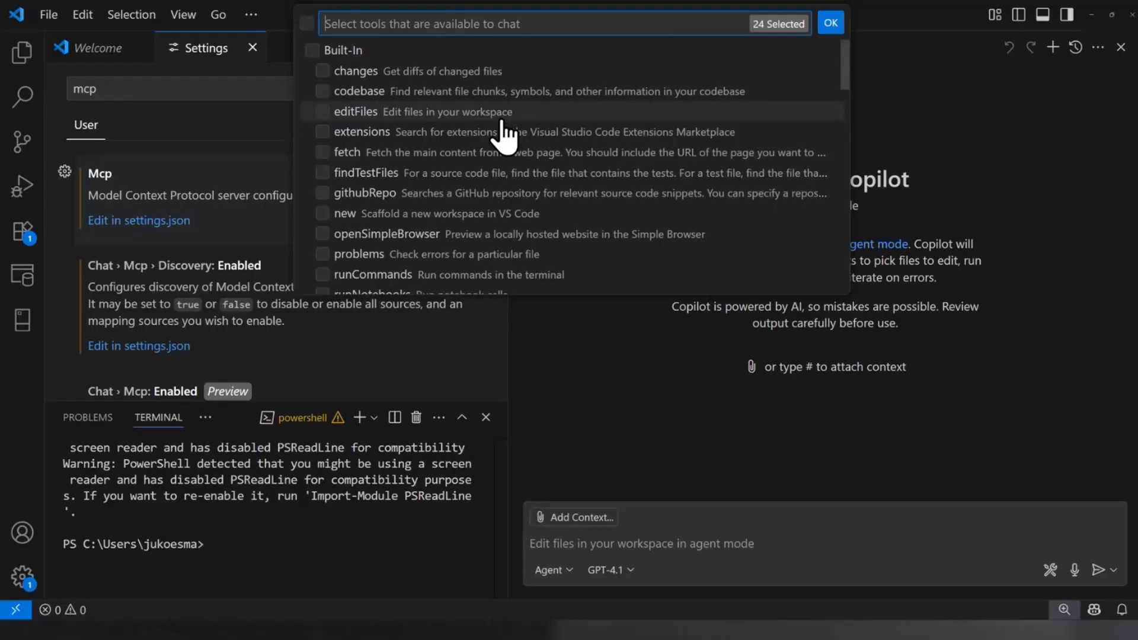
mouse_move(540, 152)
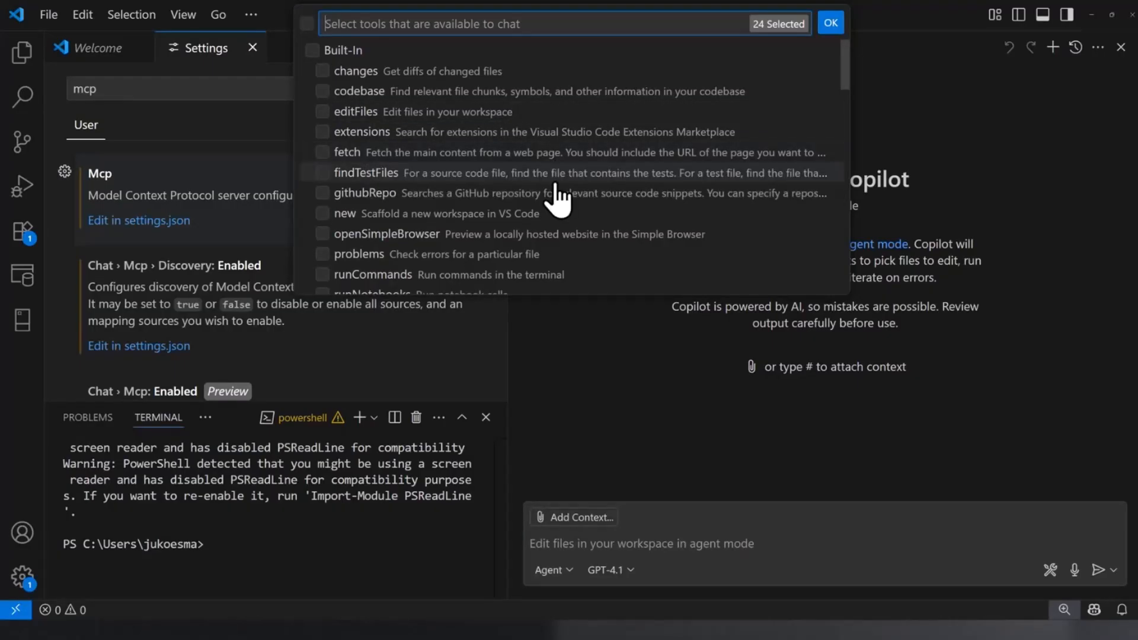
mouse_move(634, 210)
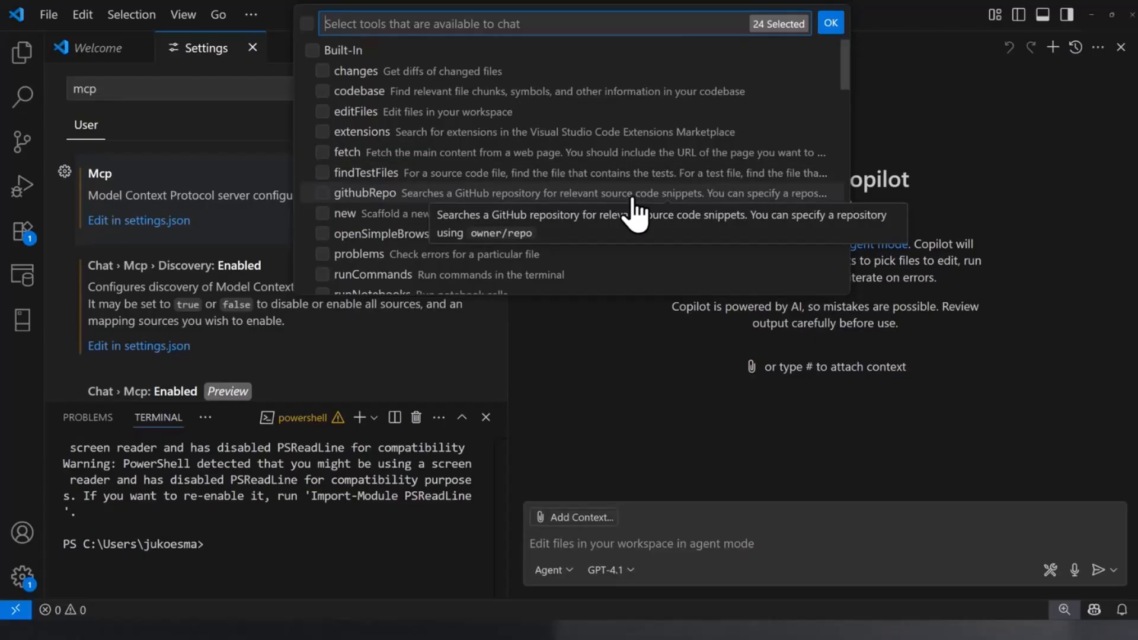
scroll(down, 3)
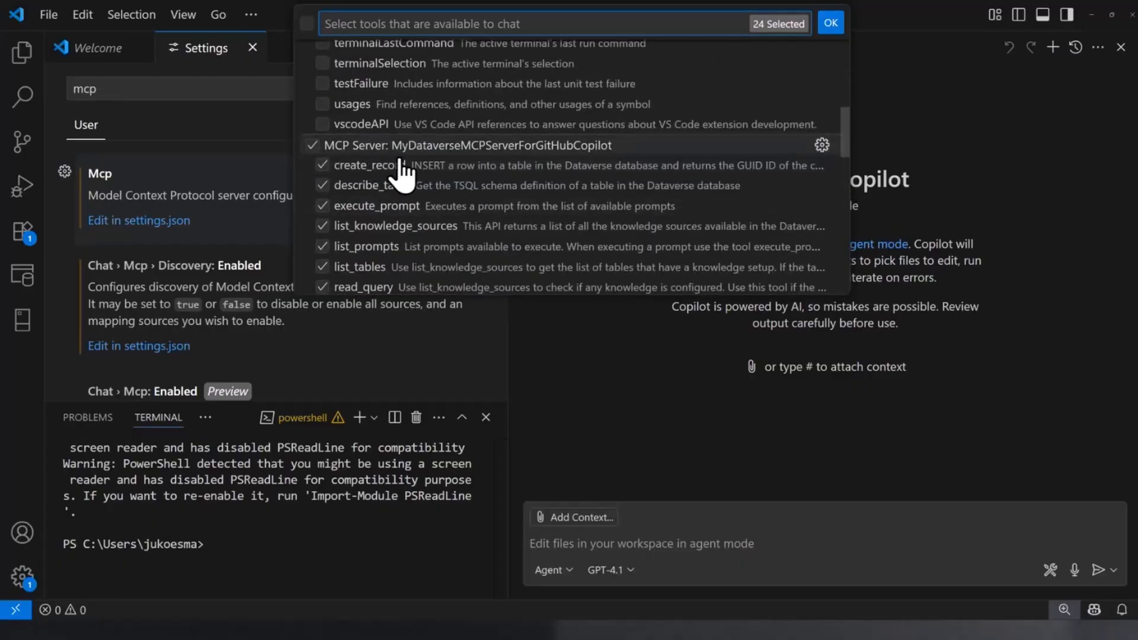
mouse_move(432, 156)
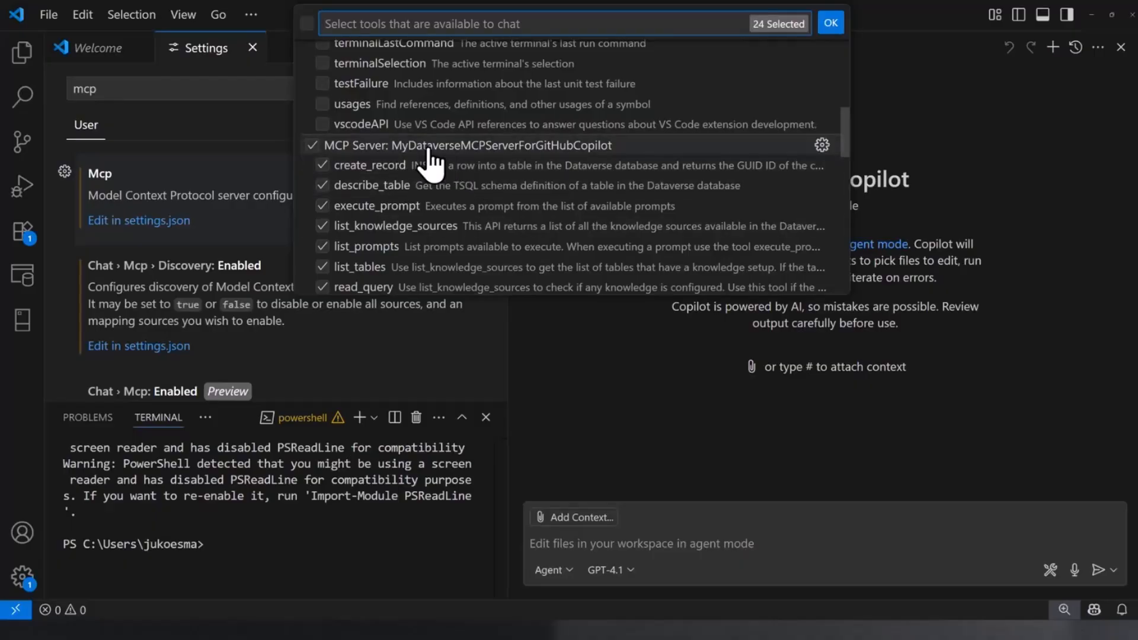
scroll(down, 3)
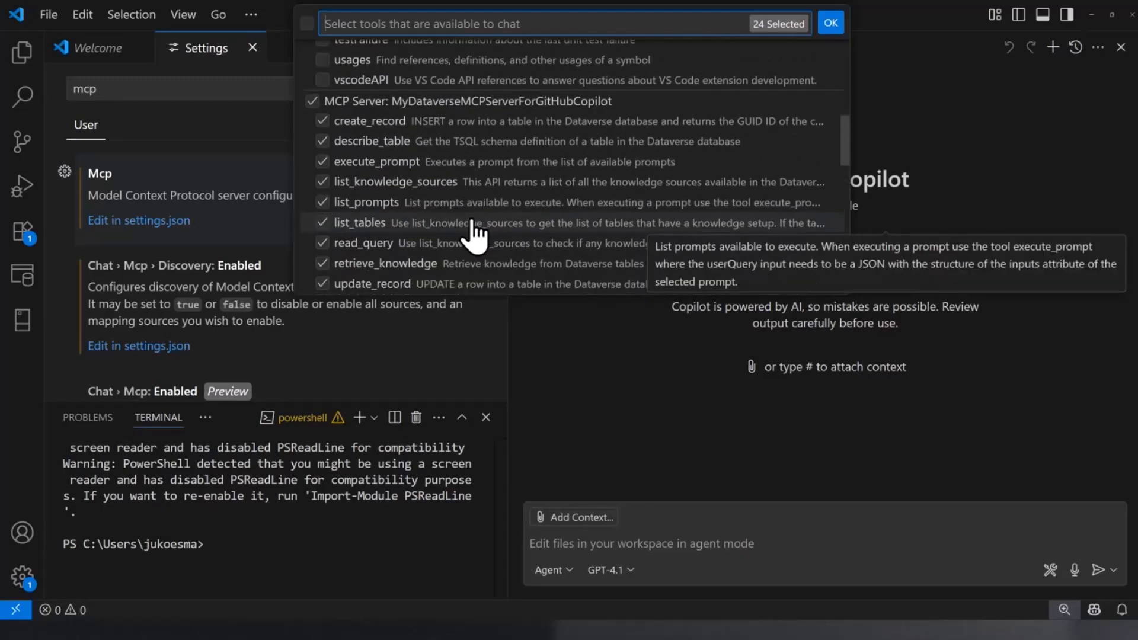
scroll(down, 3)
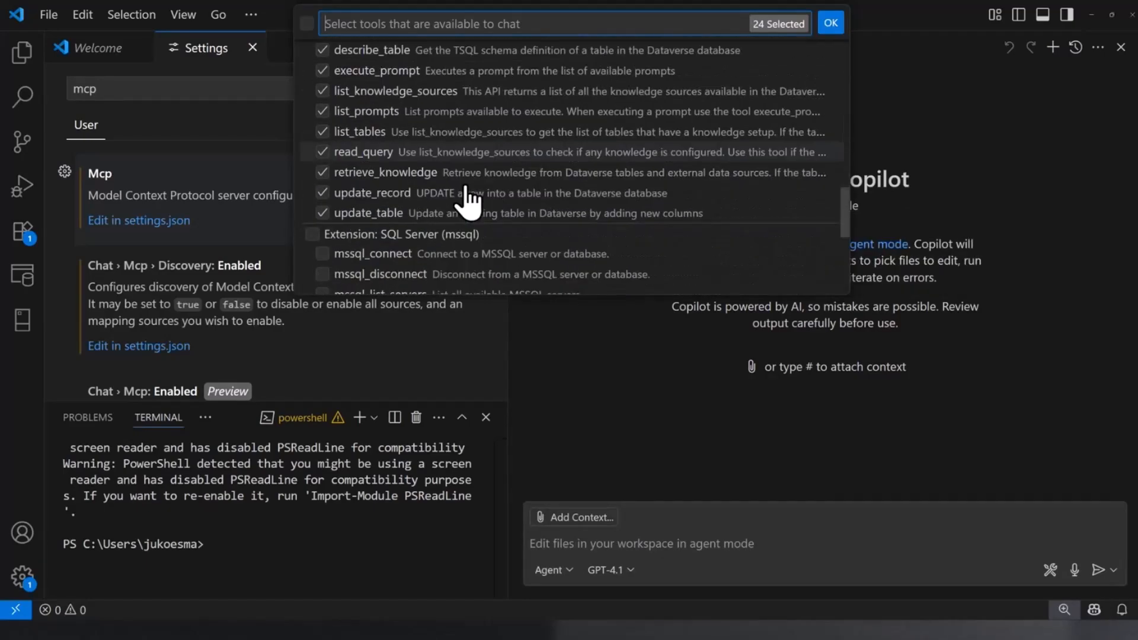
scroll(down, 3)
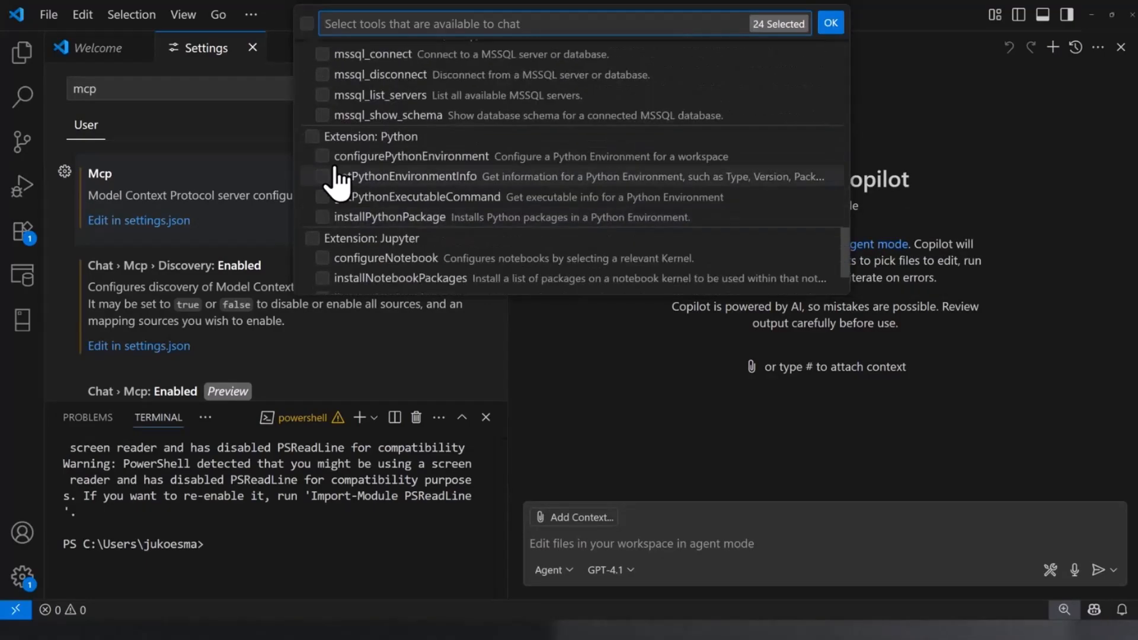
scroll(down, 3)
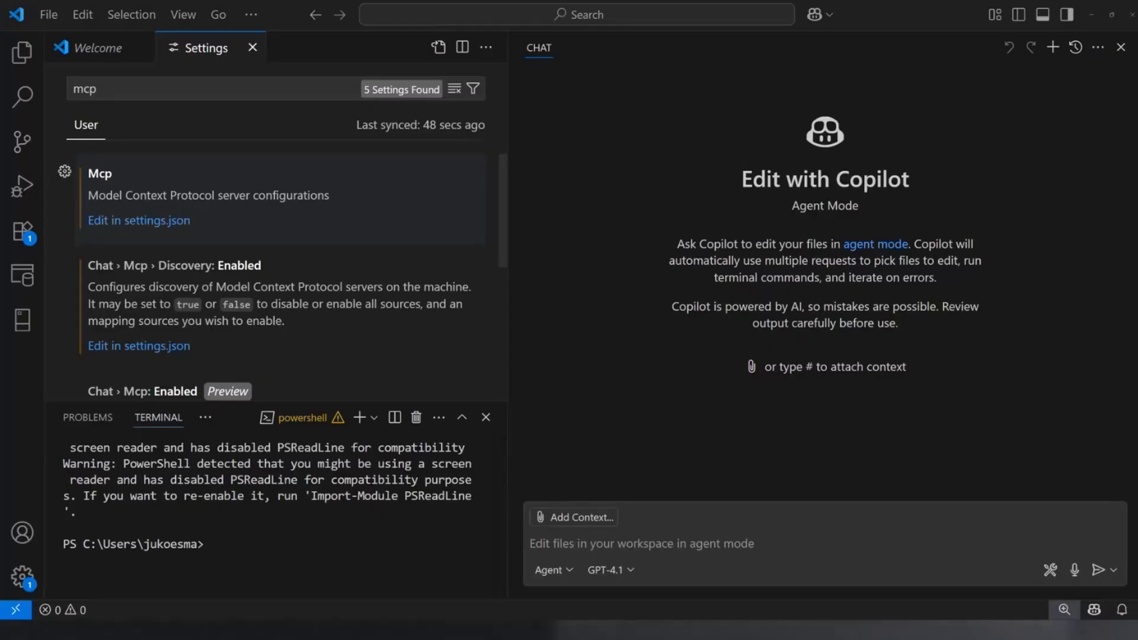
mouse_move(505, 284)
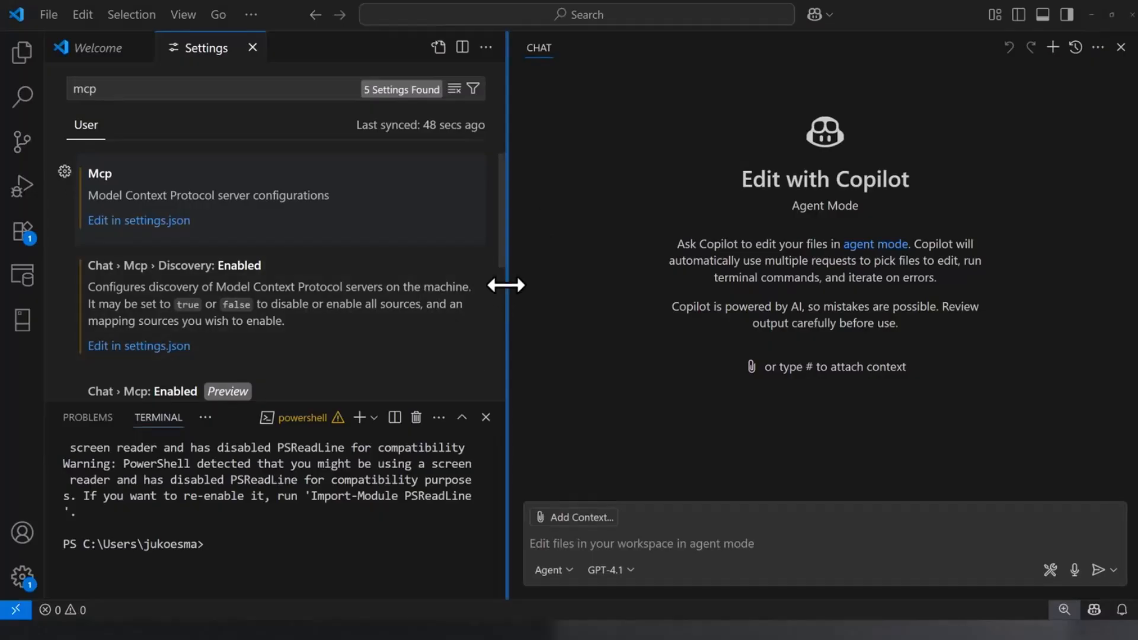
Draft the request for all conference sessions with speakers and schedules, choosing Claude Sonnet 4.
click(718, 544)
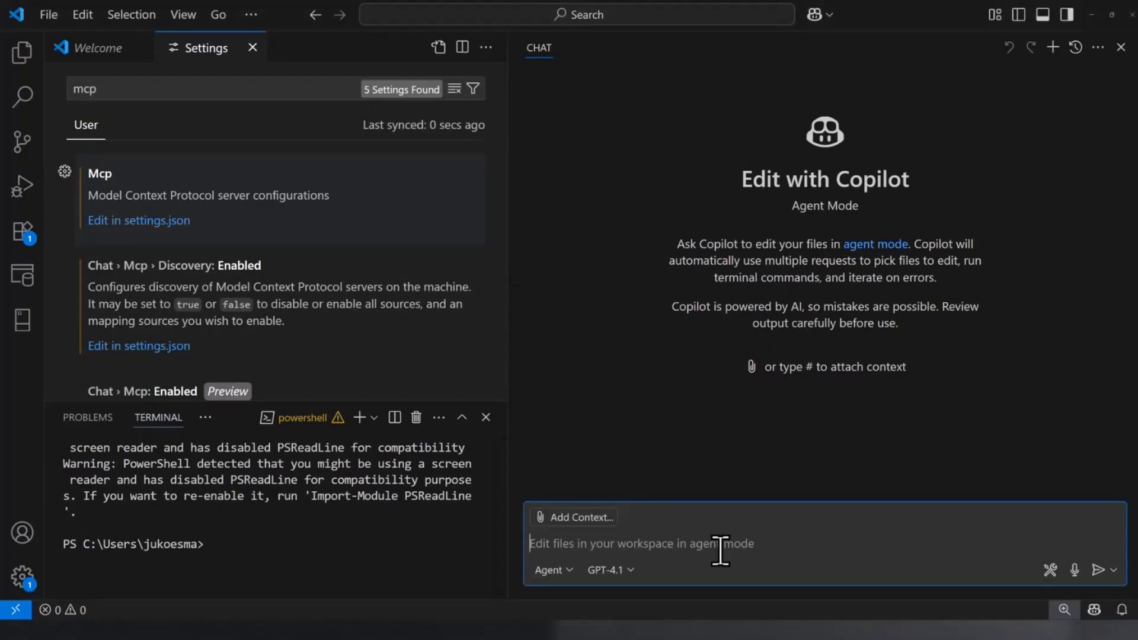
text(show me all conference sessions, including speaker names, conference schedule stored in Dataverse)
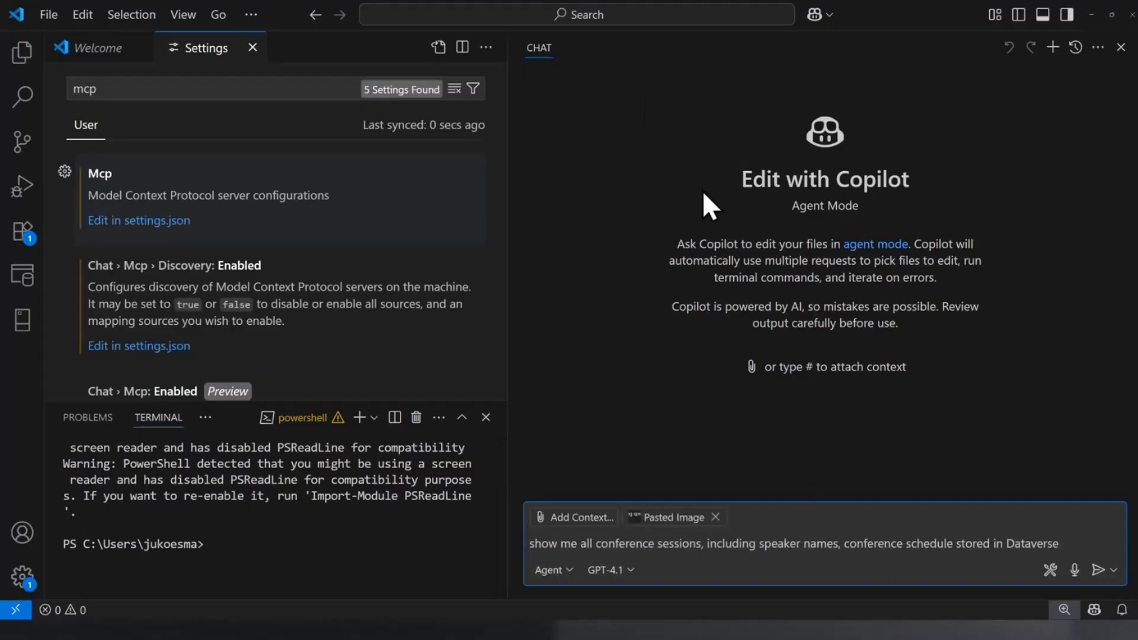
click(551, 570)
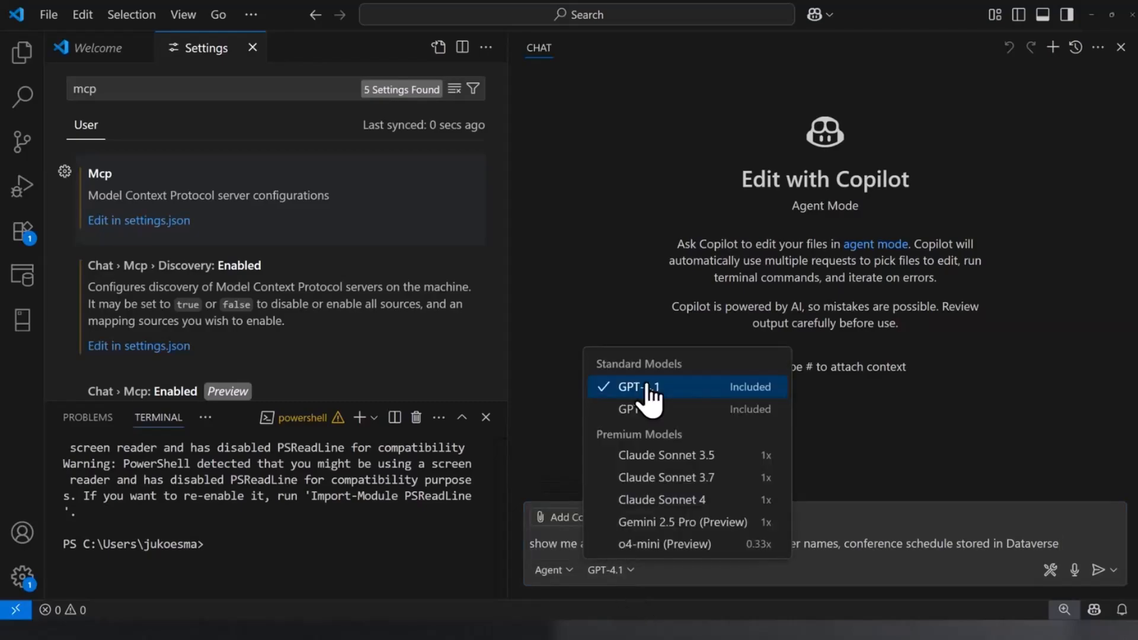
mouse_move(652, 409)
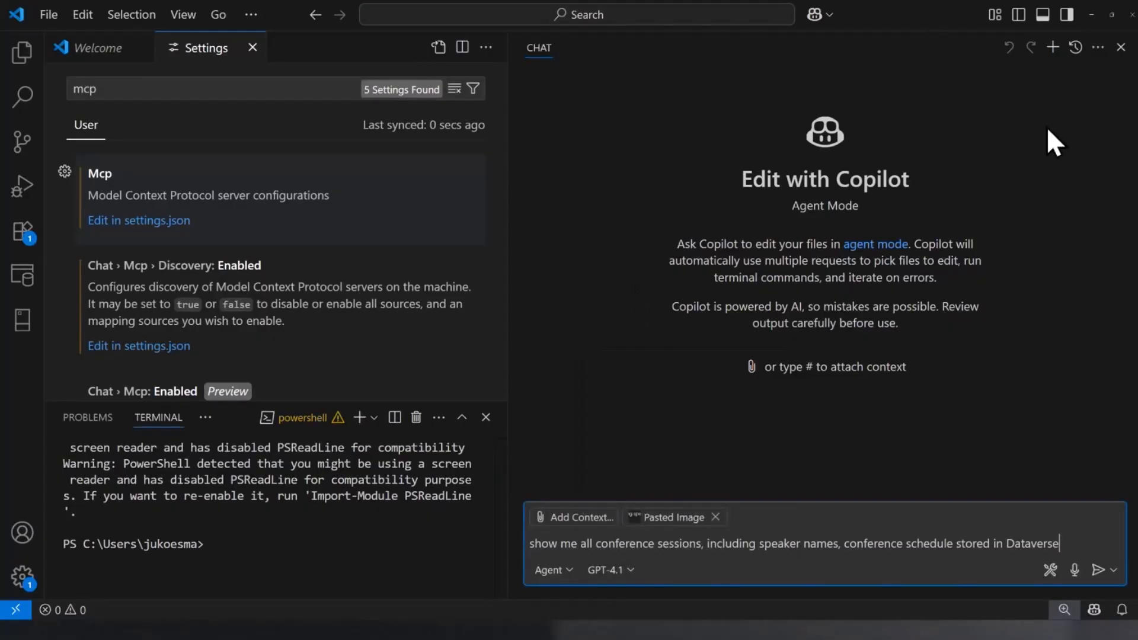
mouse_move(830, 40)
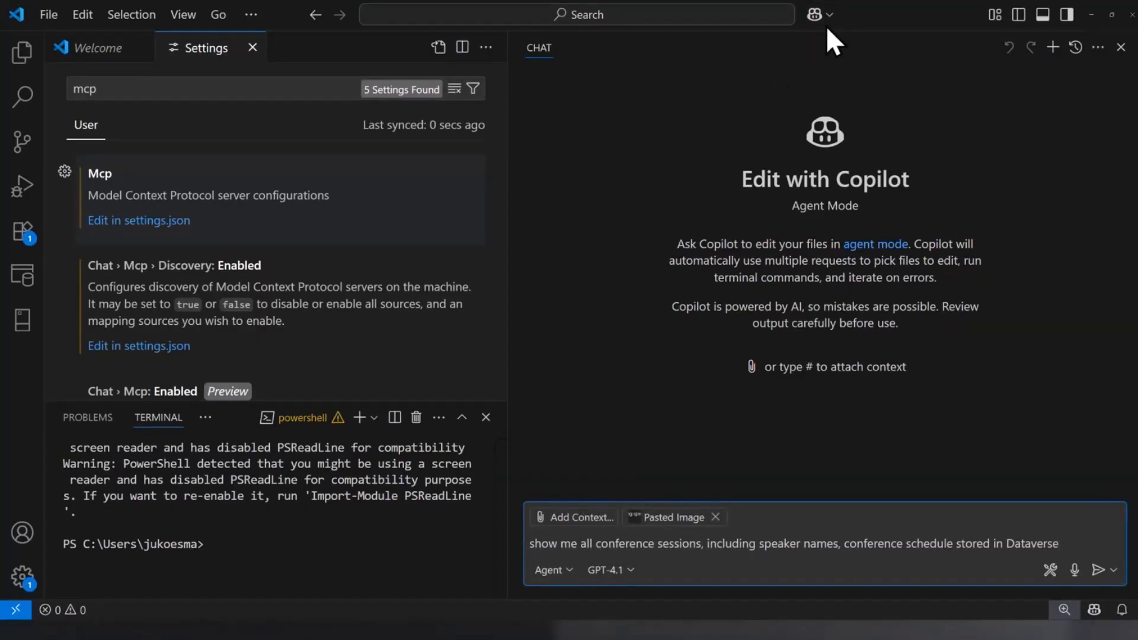
click(815, 14)
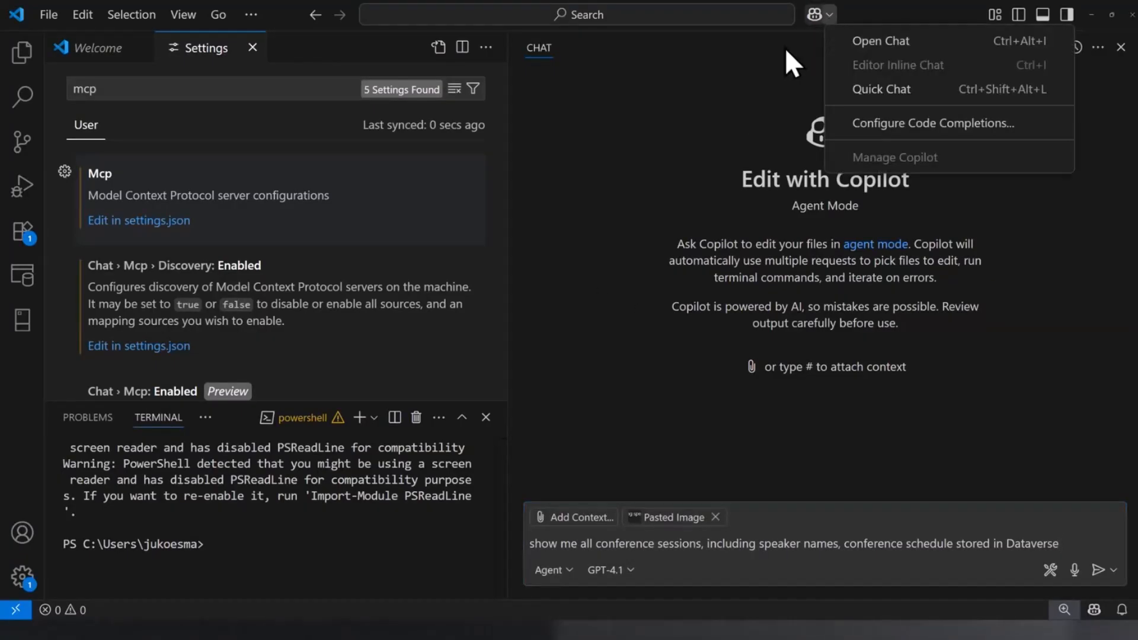
mouse_move(879, 41)
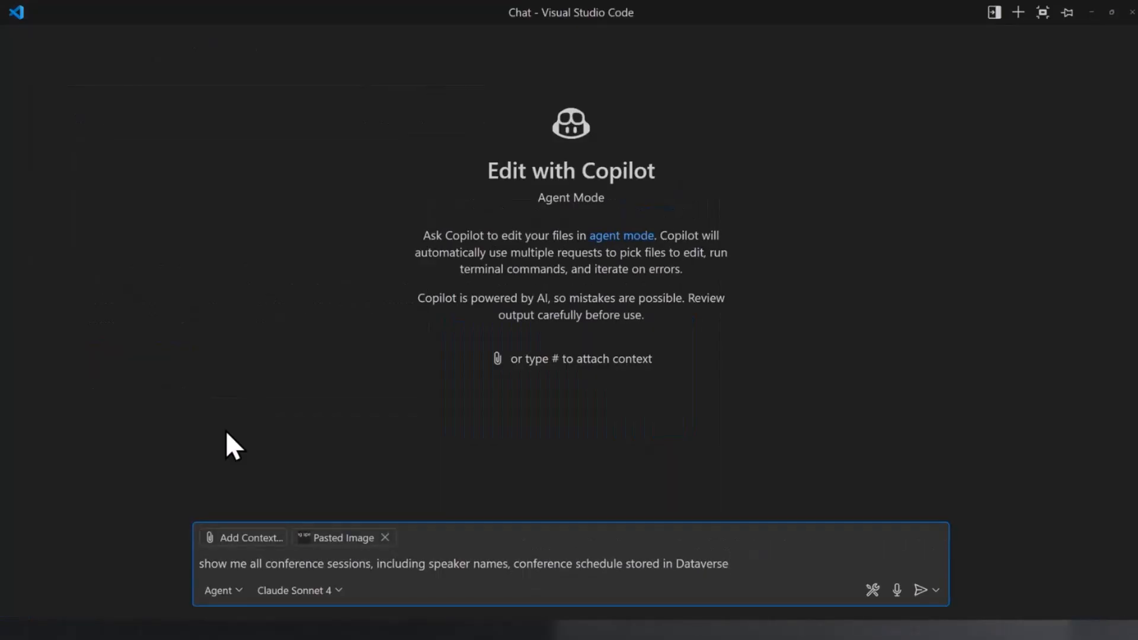
Send the request and approve the knowledge-source listing, retrieval and table-schema MCP tool calls.
click(921, 589)
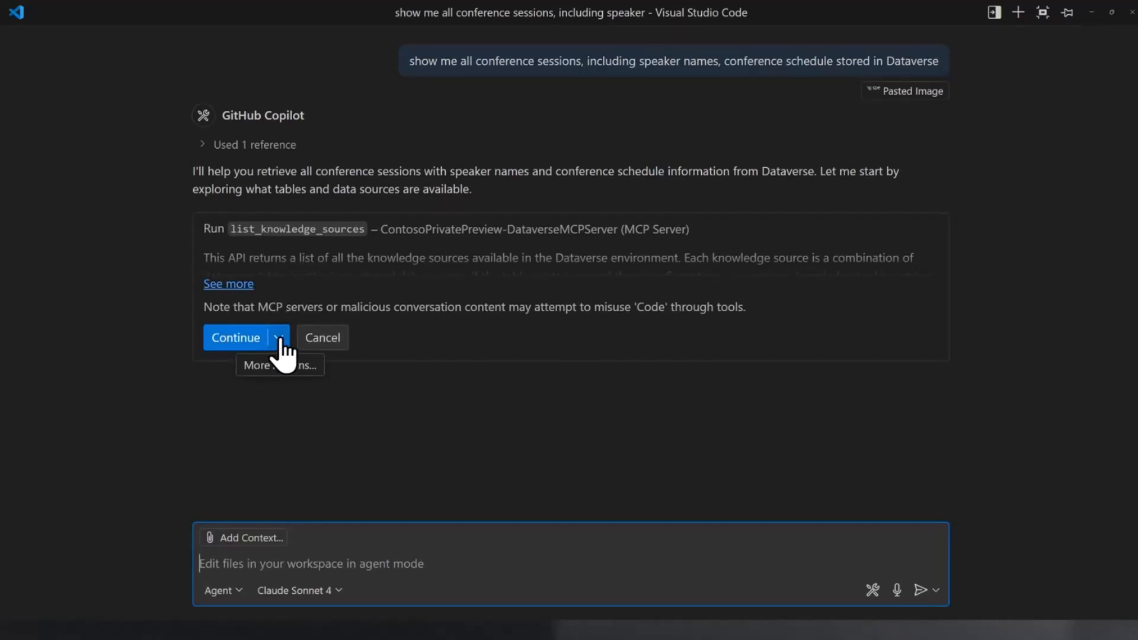
click(235, 337)
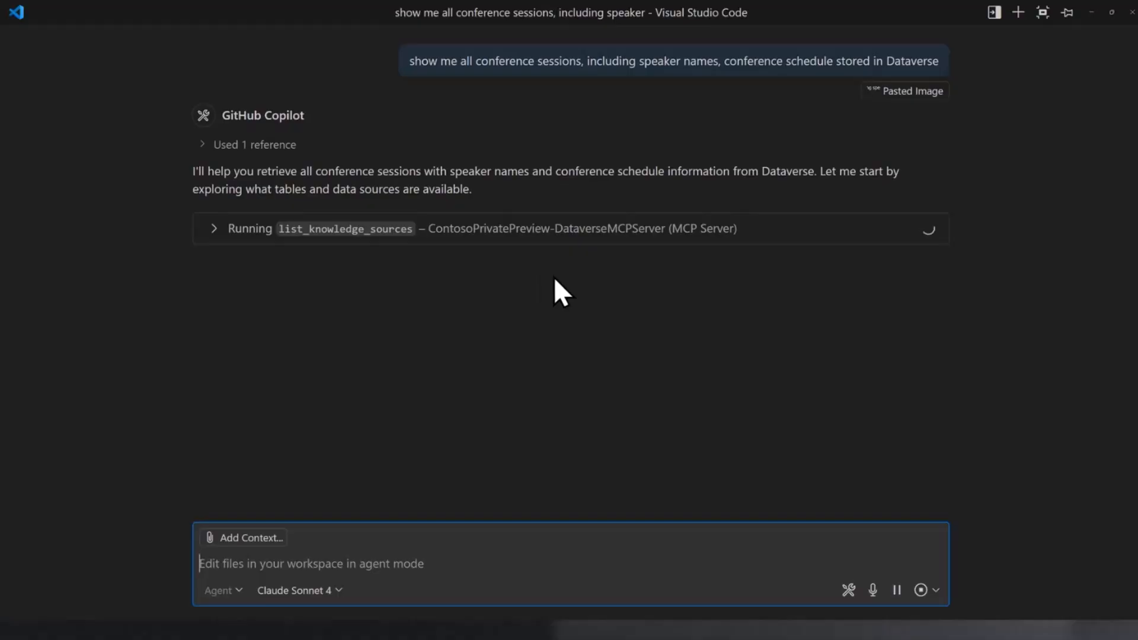
mouse_move(533, 343)
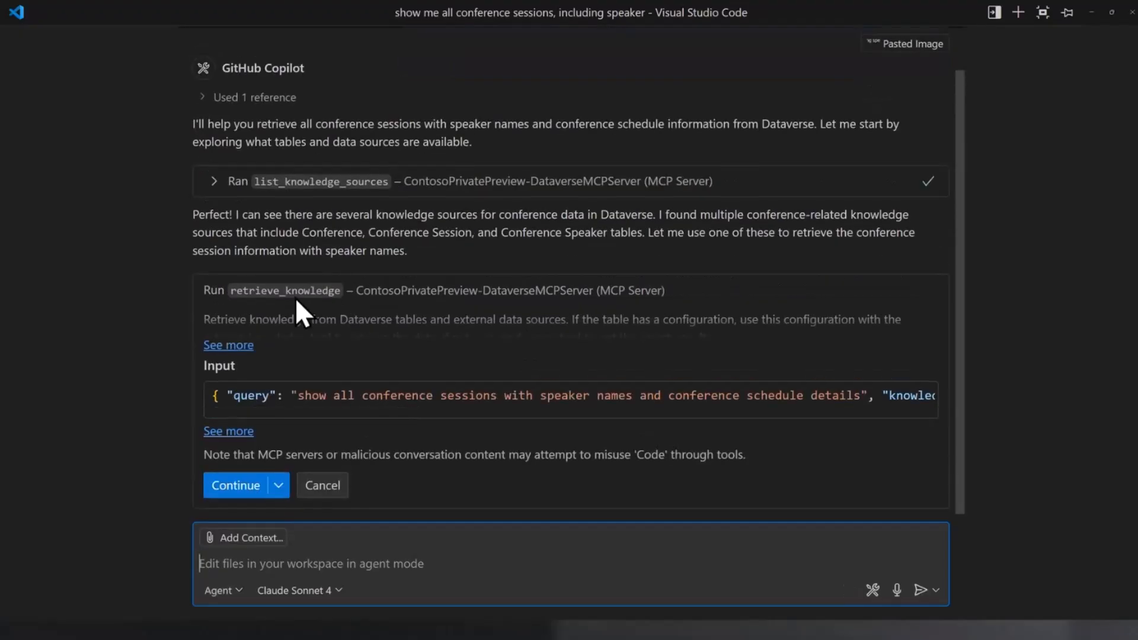
click(278, 484)
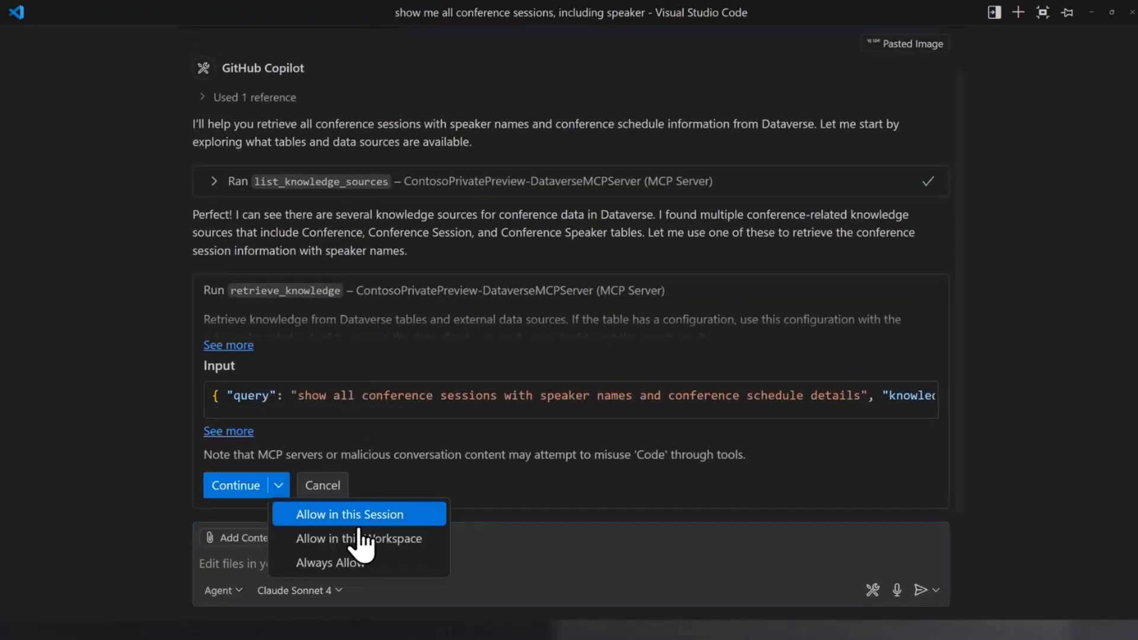
click(349, 514)
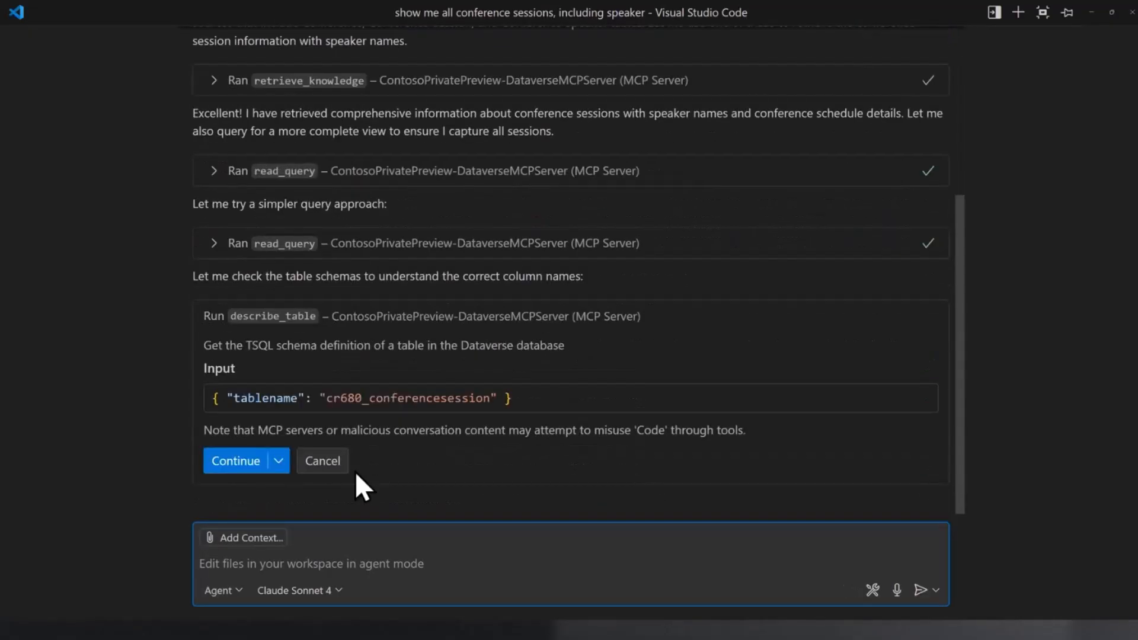
click(235, 460)
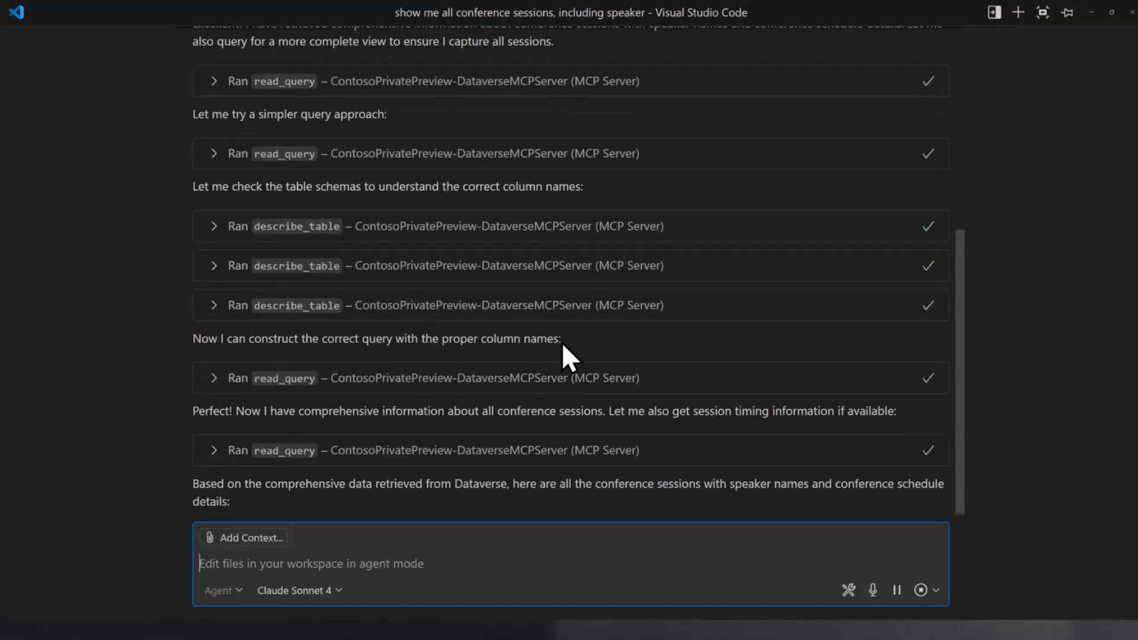
Scroll through the agent's session listing down to session 7, Wrangling Copilot.
scroll(down, 3)
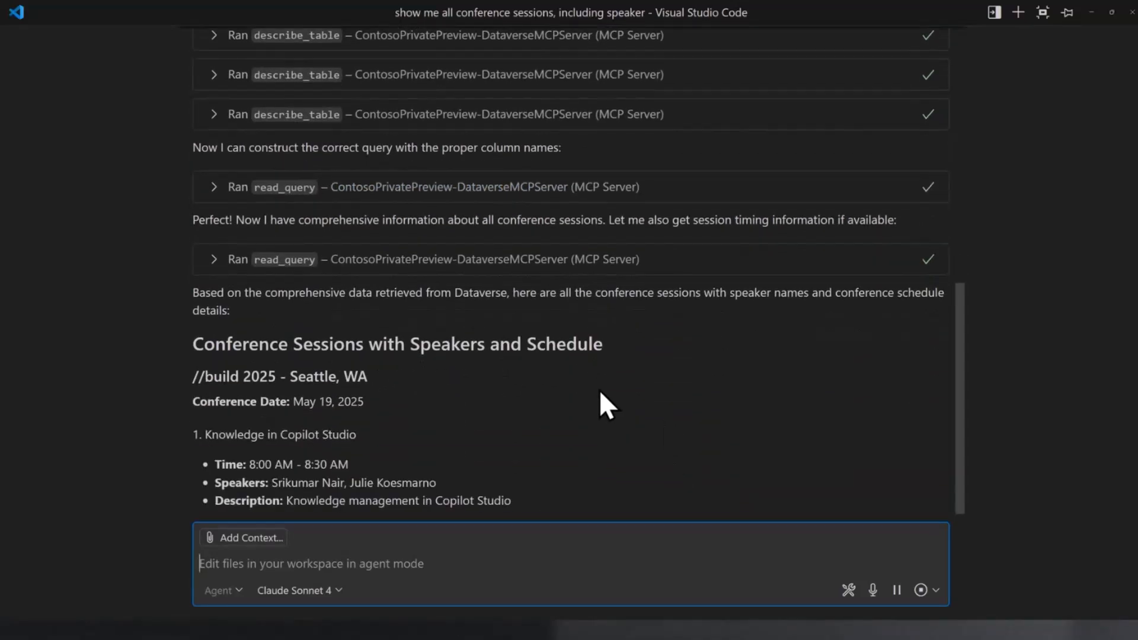
scroll(down, 3)
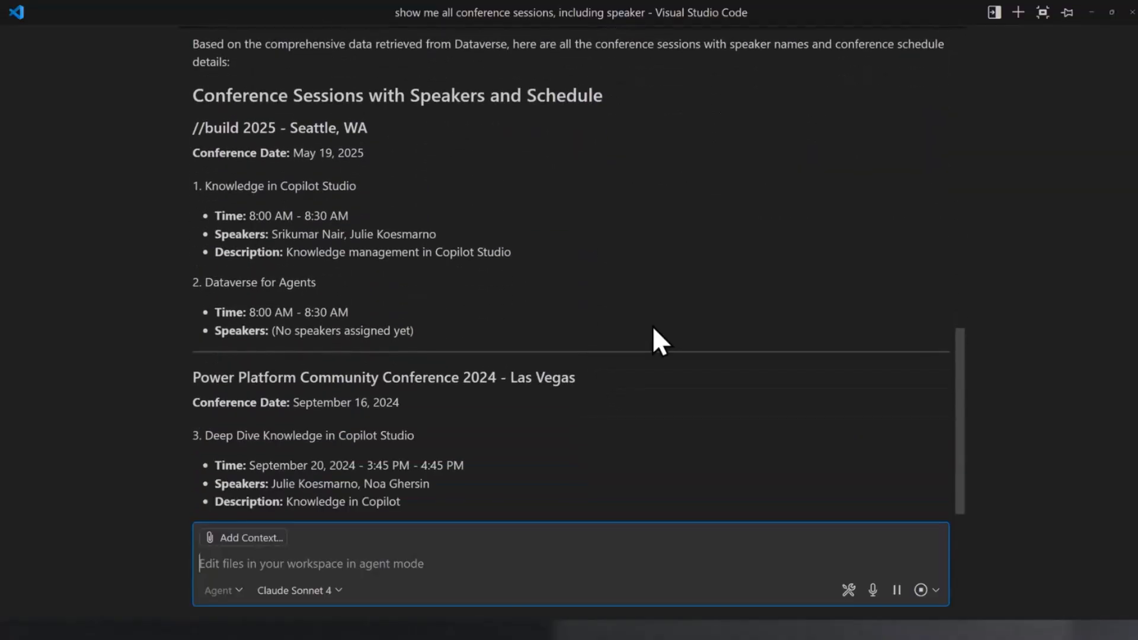
scroll(down, 3)
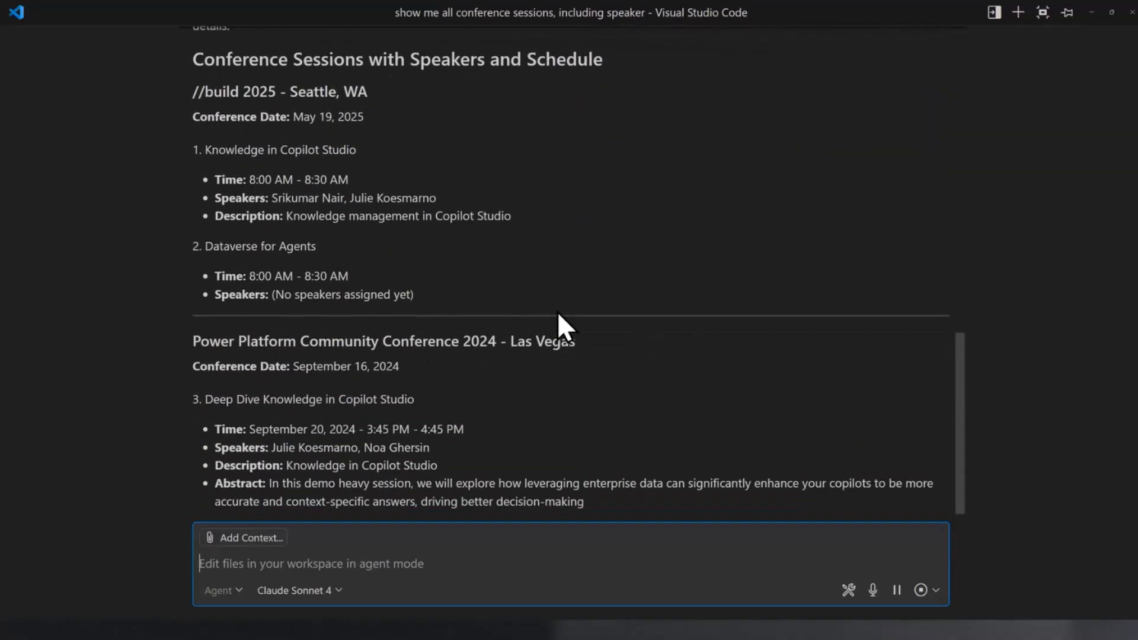
scroll(down, 3)
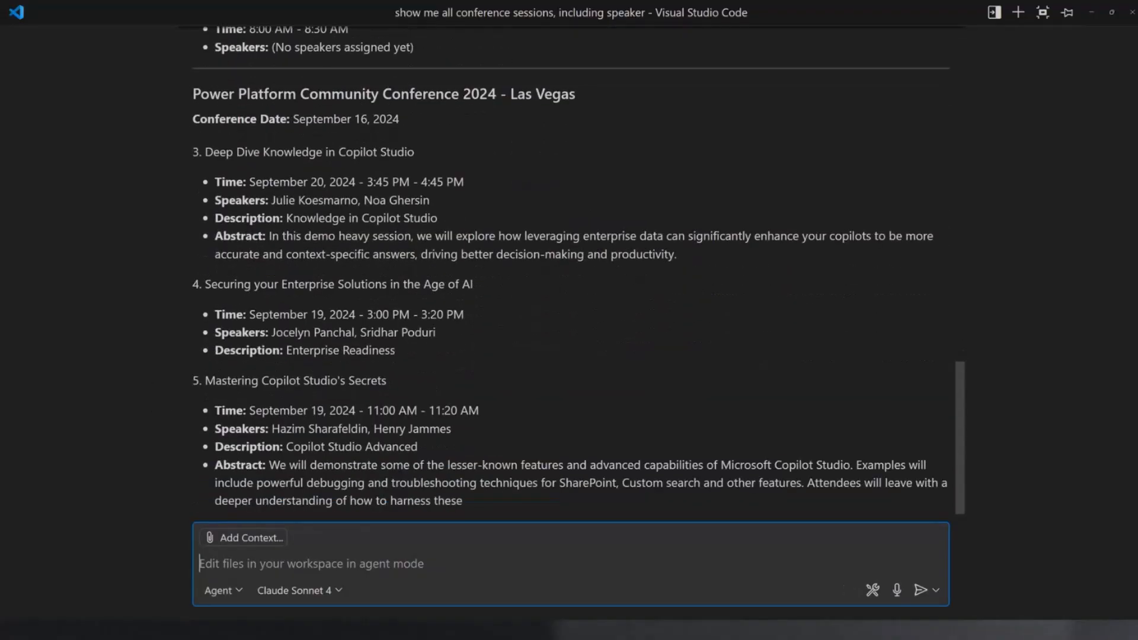
scroll(down, 3)
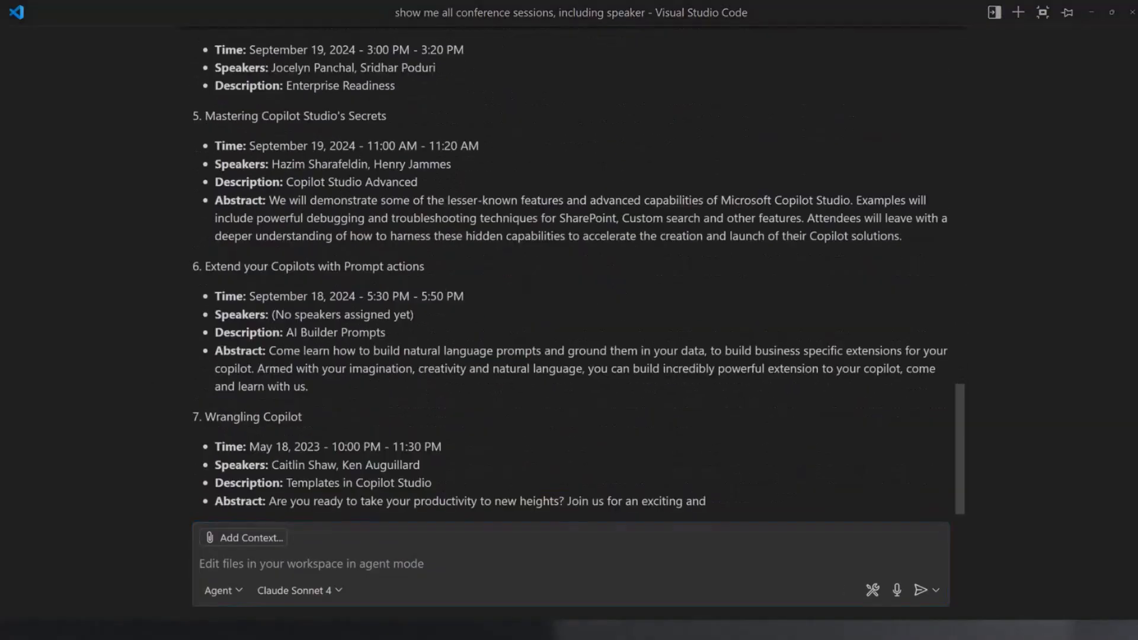